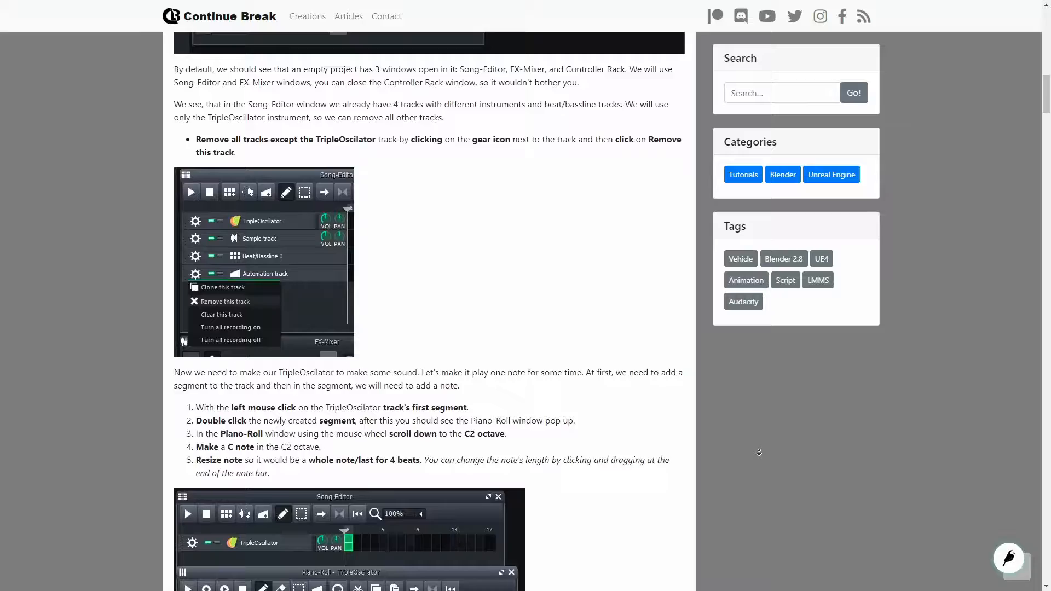
Scroll the Piano-Roll down to the C2 octave and draw a note there
{"action": "scroll", "scroll_direction": "down", "scroll_amount": 3}
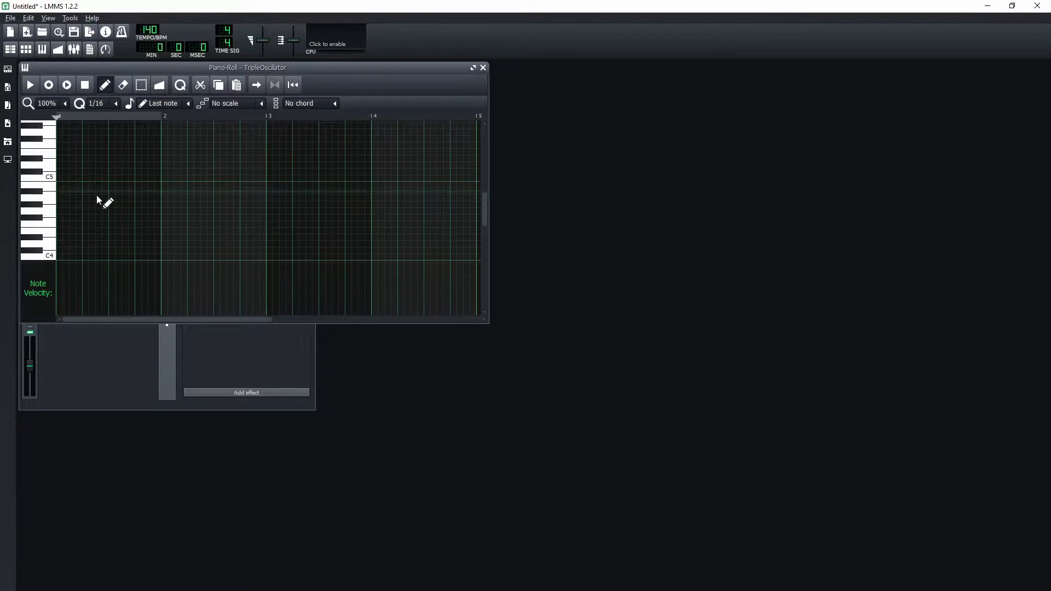
{"action": "scroll", "scroll_direction": "down", "scroll_amount": 3}
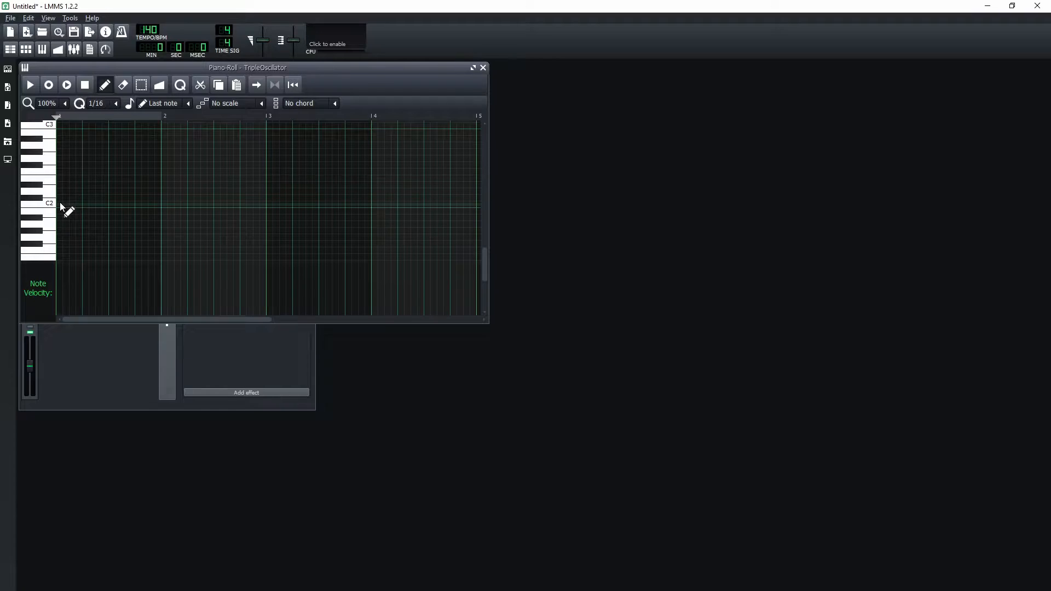
{"action": "left_click_drag", "start_coordinate": [61, 203], "coordinate": [161, 203]}
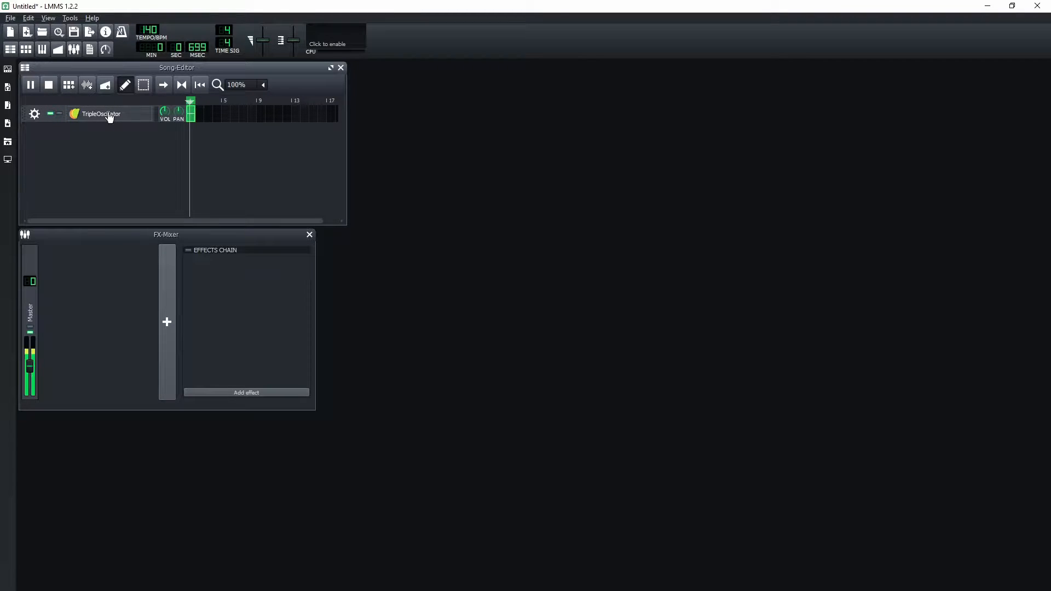
Open the TripleOscillator instrument window and set the oscillator volume to 60
{"action": "left_click", "coordinate": [101, 113]}
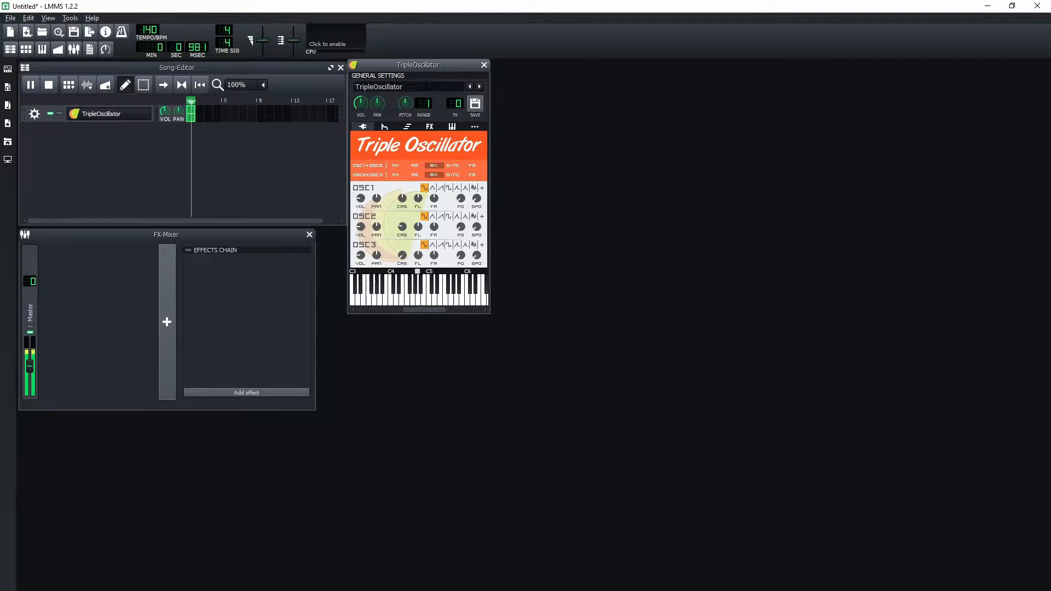
{"action": "left_click_drag", "start_coordinate": [418, 65], "coordinate": [487, 87]}
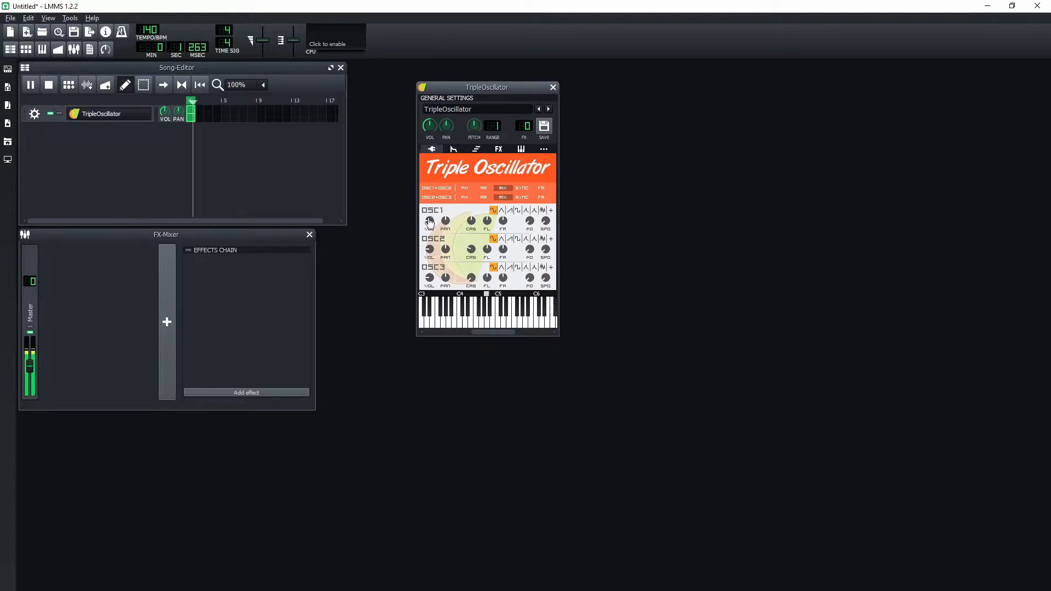
{"action": "double_click", "coordinate": [429, 221]}
{"action": "type", "text": "60"}
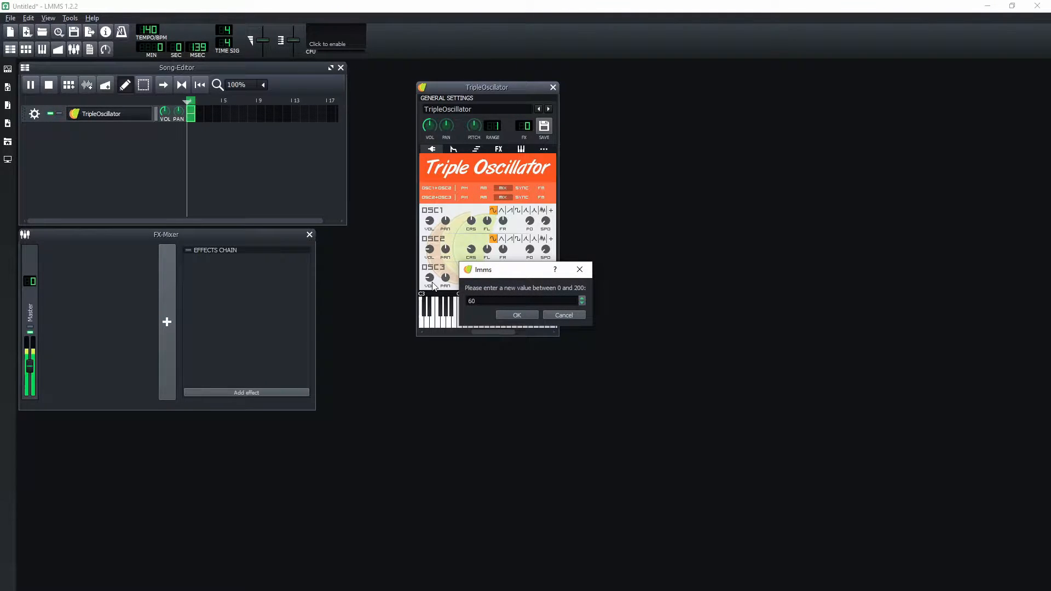
{"action": "mouse_move", "coordinate": [538, 273]}
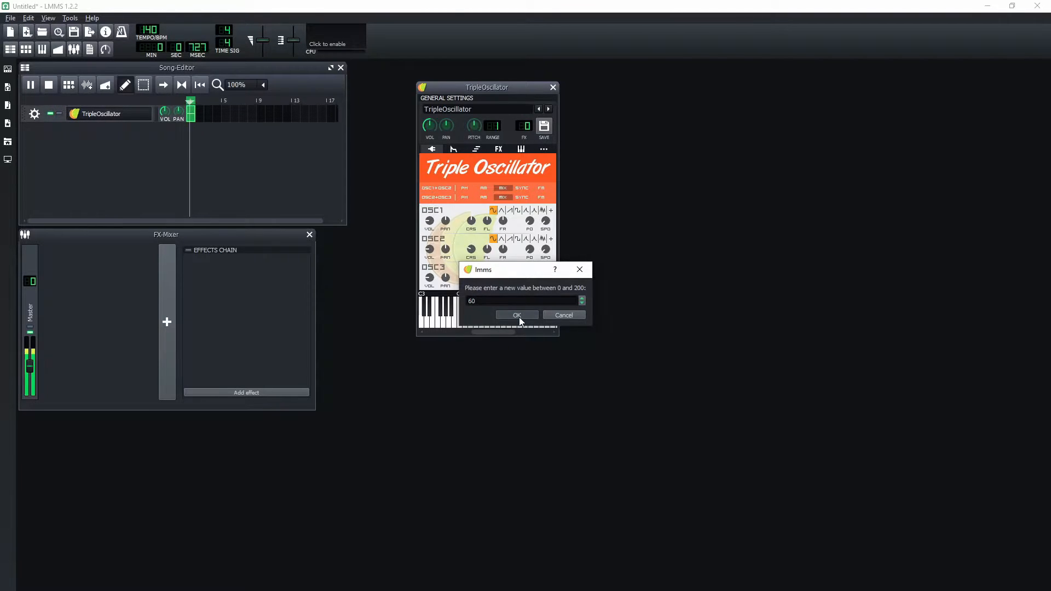
{"action": "left_click", "coordinate": [517, 315]}
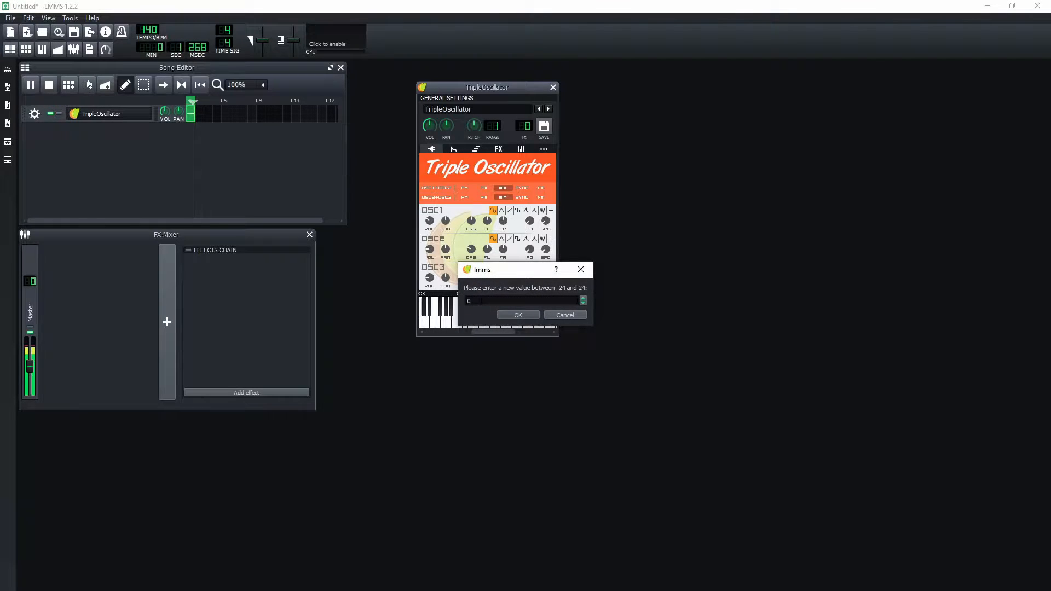
Set the coarse tuning to -24 and give OSC1 a triangle waveform
{"action": "left_click", "coordinate": [518, 315]}
{"action": "type", "text": "-12"}
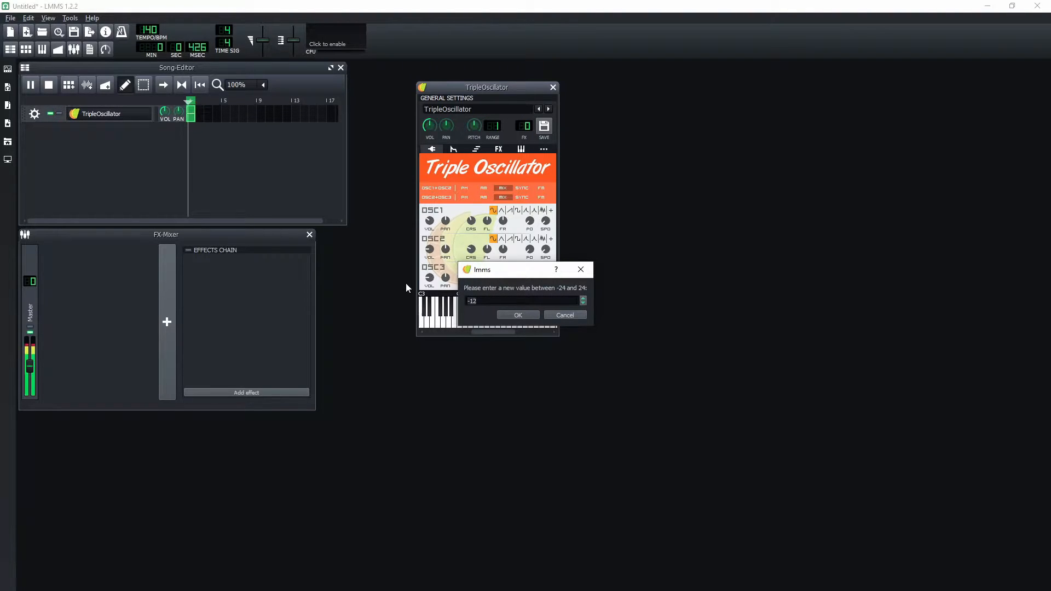
{"action": "left_click", "coordinate": [518, 315]}
{"action": "type", "text": "-24"}
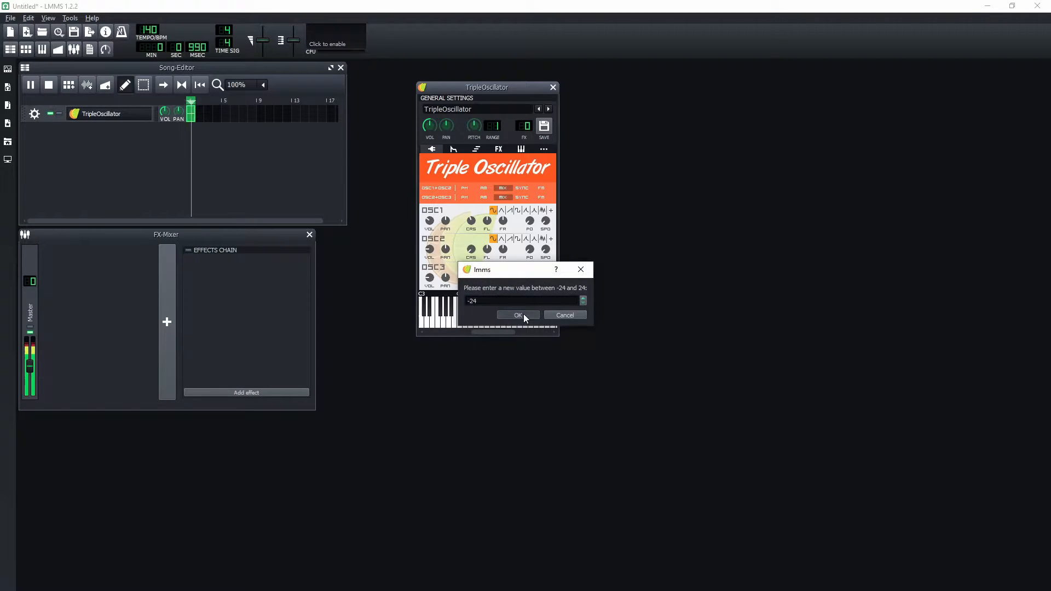
{"action": "left_click", "coordinate": [518, 315]}
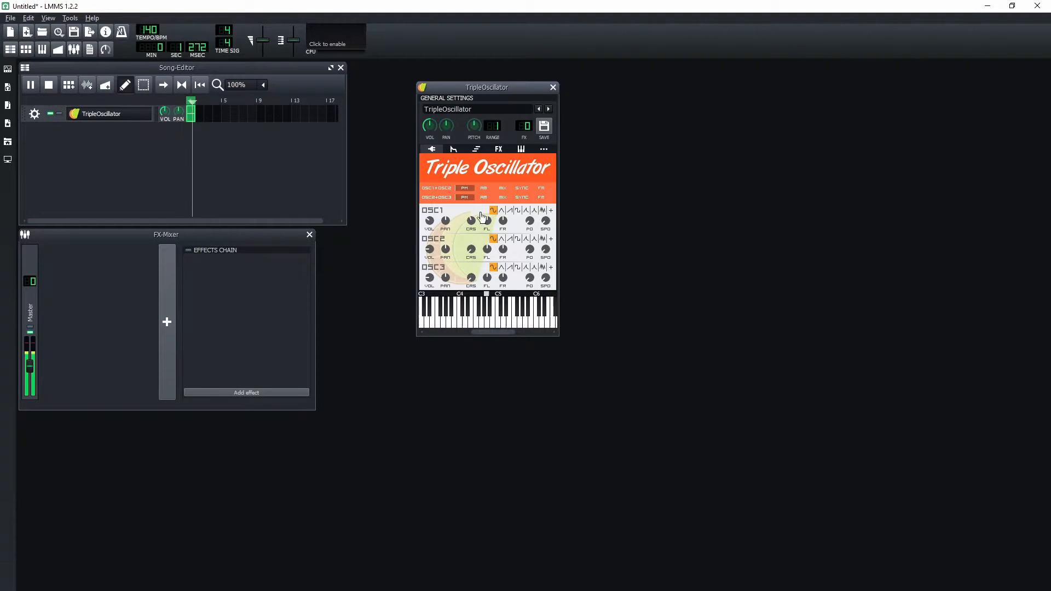
{"action": "left_click", "coordinate": [501, 211]}
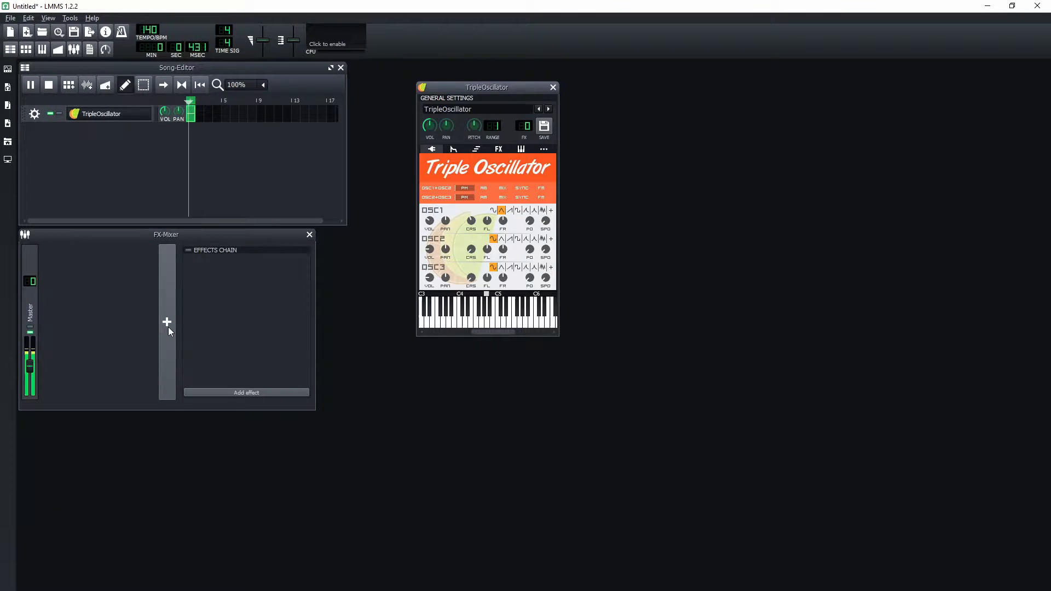
Add an FX 1 mixer channel with an Amplifier effect in its chain
{"action": "left_click", "coordinate": [167, 322]}
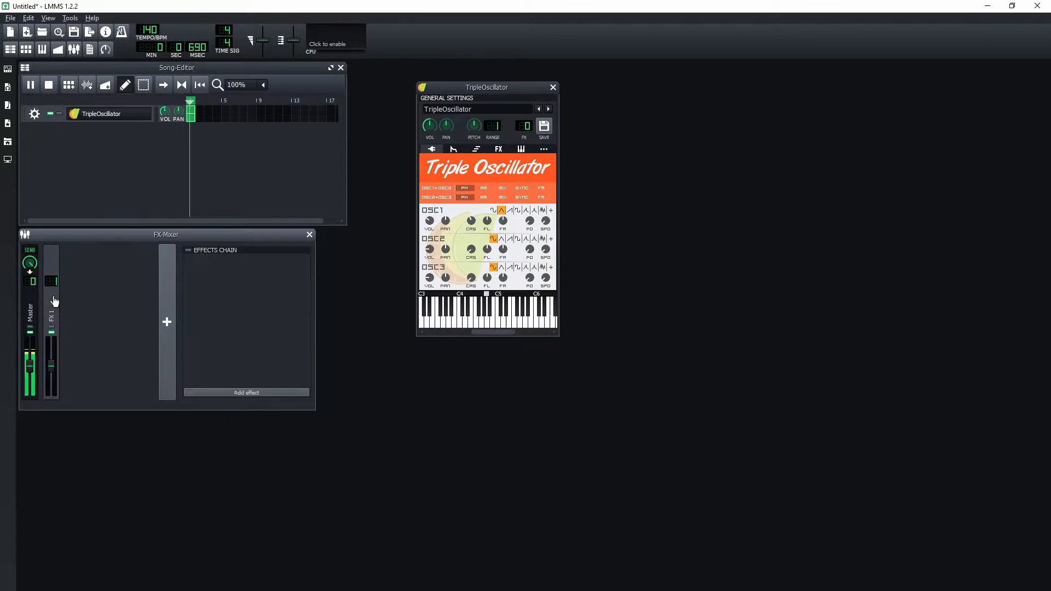
{"action": "left_click", "coordinate": [246, 393]}
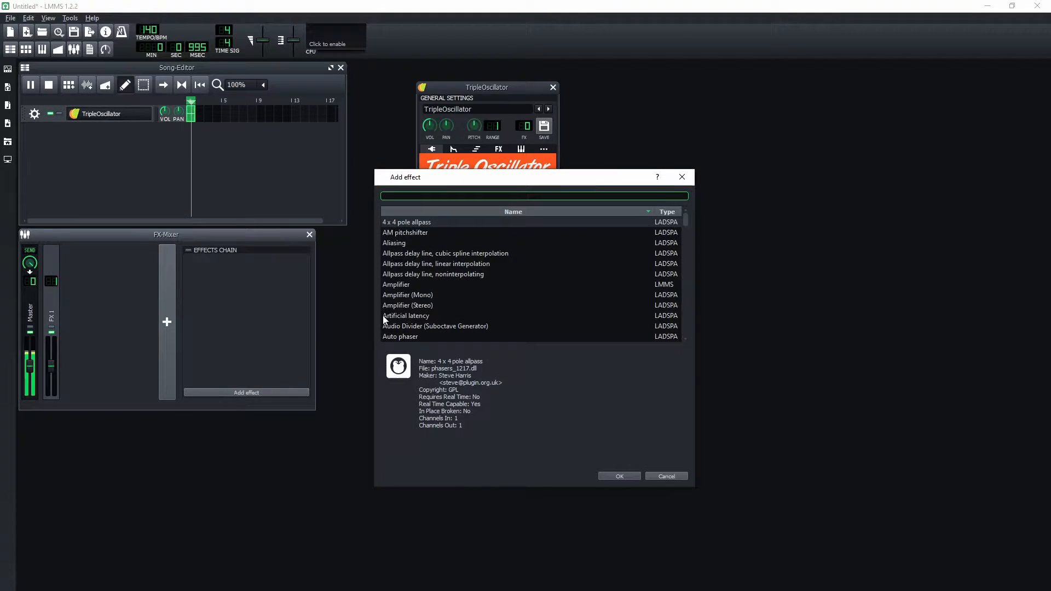
{"action": "left_click", "coordinate": [620, 476]}
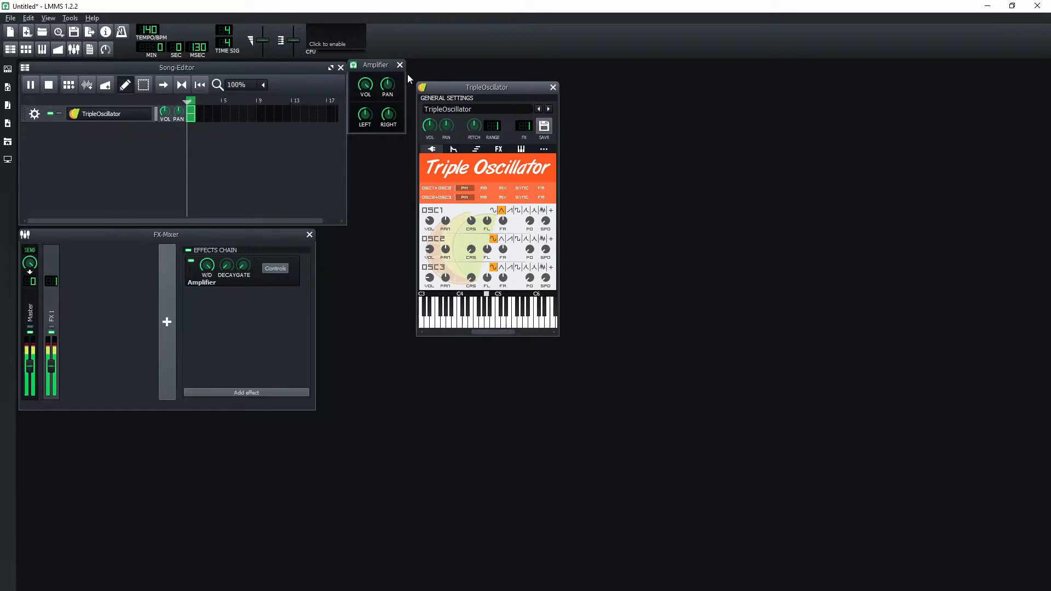
{"action": "left_click", "coordinate": [399, 64]}
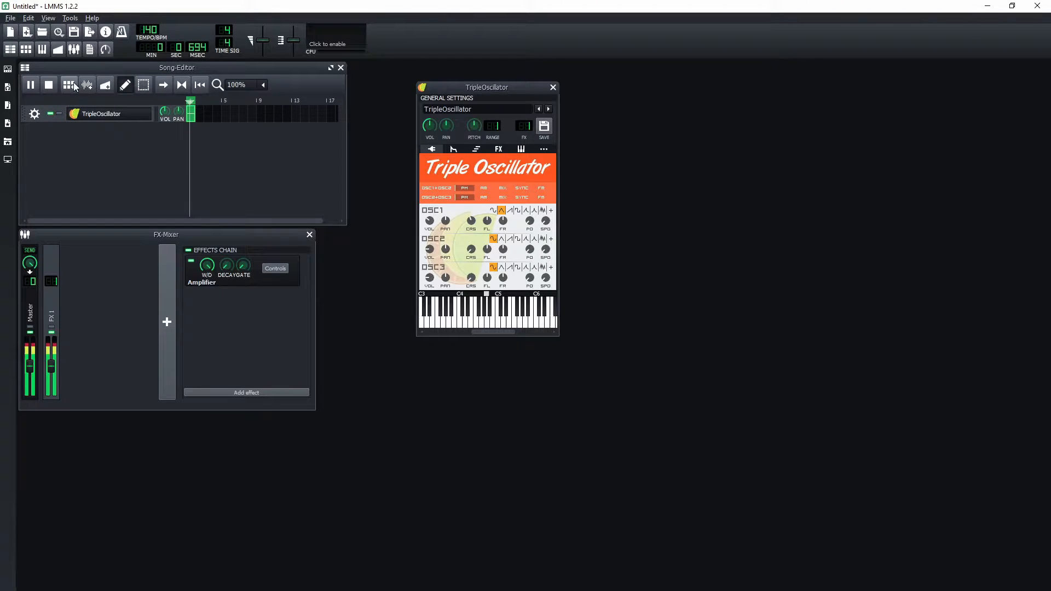
{"action": "left_click", "coordinate": [48, 85]}
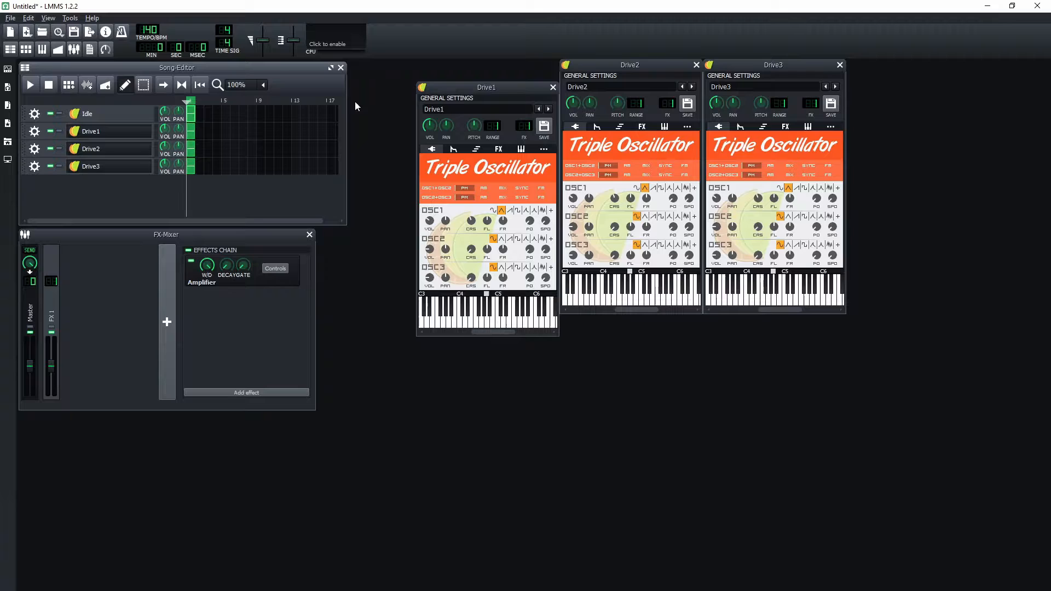
Move the Drive1 instrument window aside
{"action": "left_click_drag", "start_coordinate": [486, 87], "coordinate": [429, 72]}
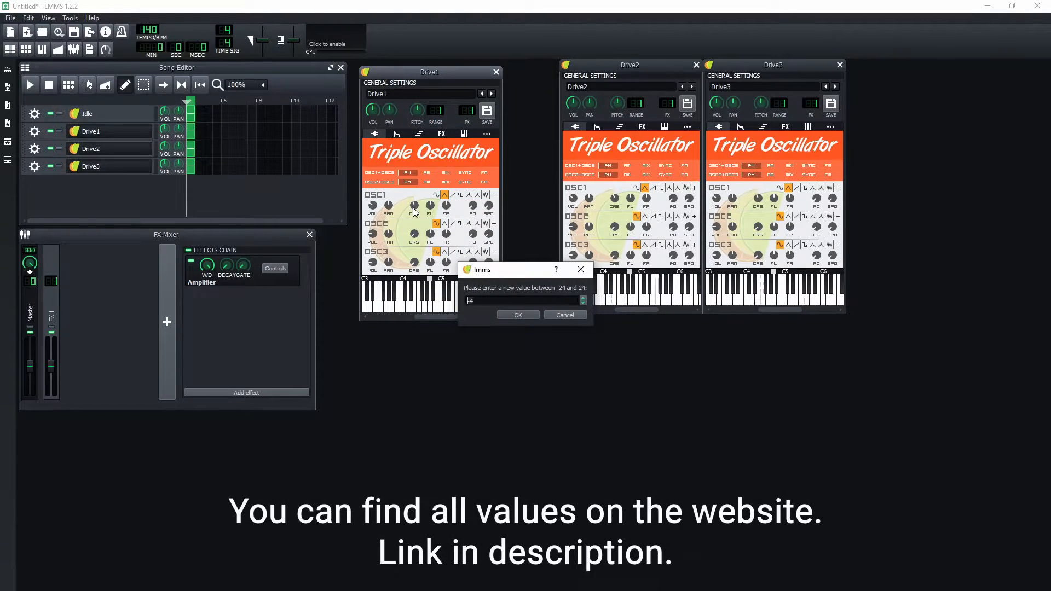
Retune the Drive1 and Drive2 oscillators to values like -18 and -16, previewing playback
{"action": "left_click", "coordinate": [518, 315]}
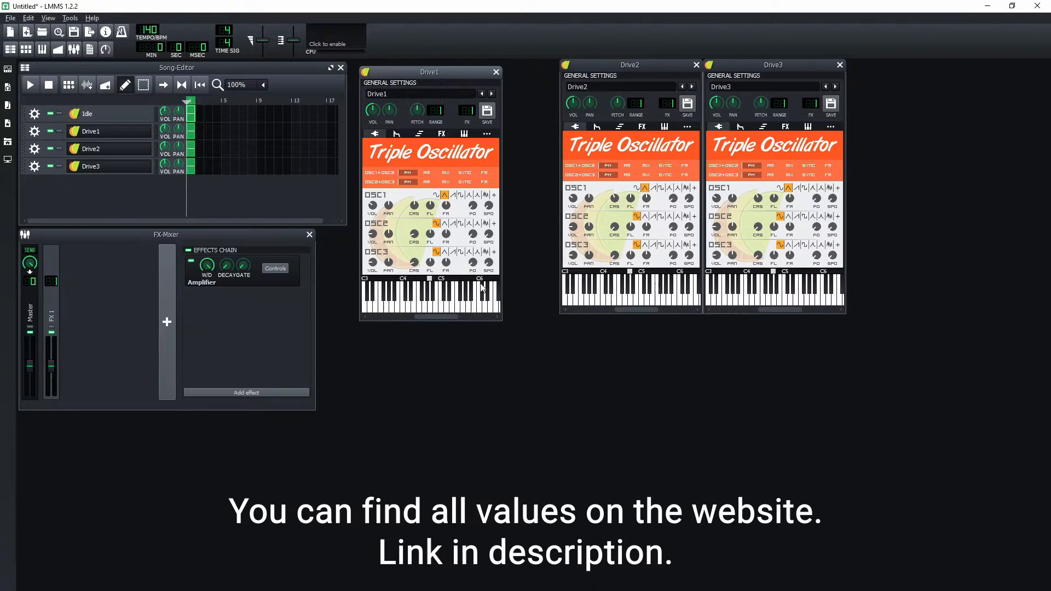
{"action": "left_click", "coordinate": [30, 85]}
{"action": "type", "text": "-18"}
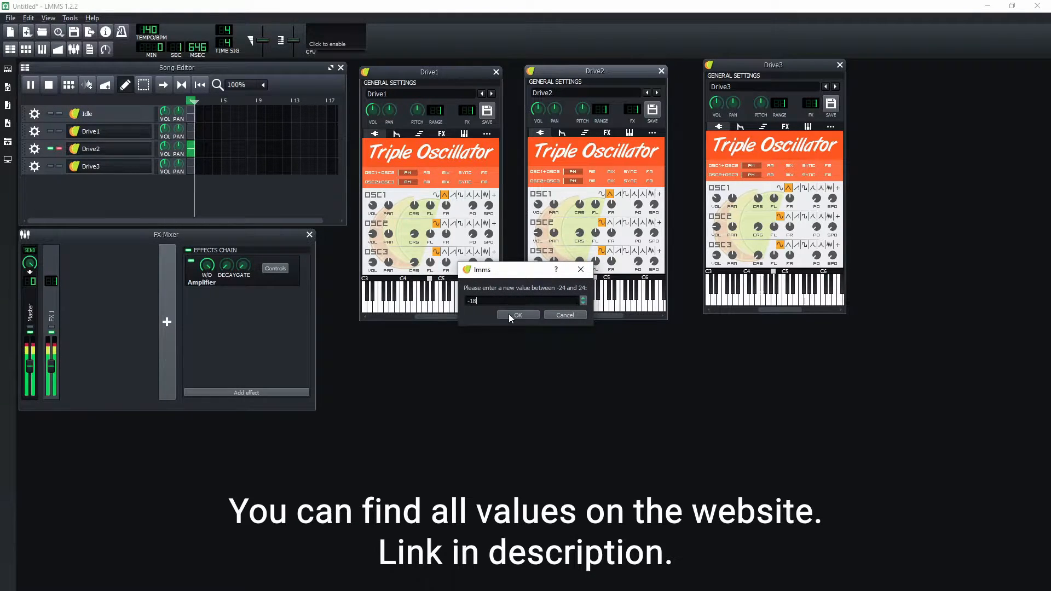
{"action": "left_click", "coordinate": [518, 315]}
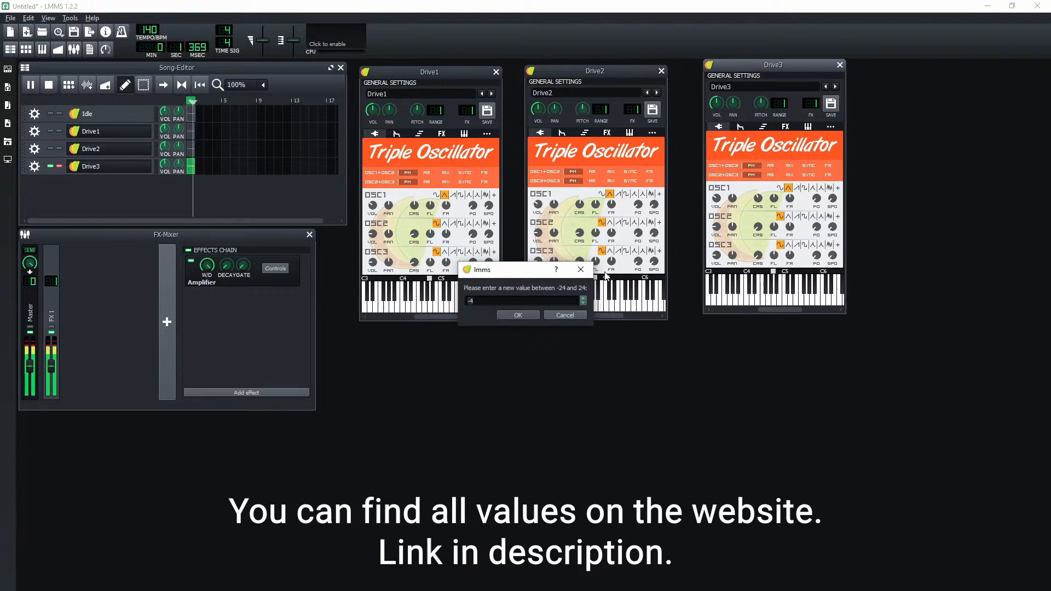
{"action": "left_click", "coordinate": [518, 315]}
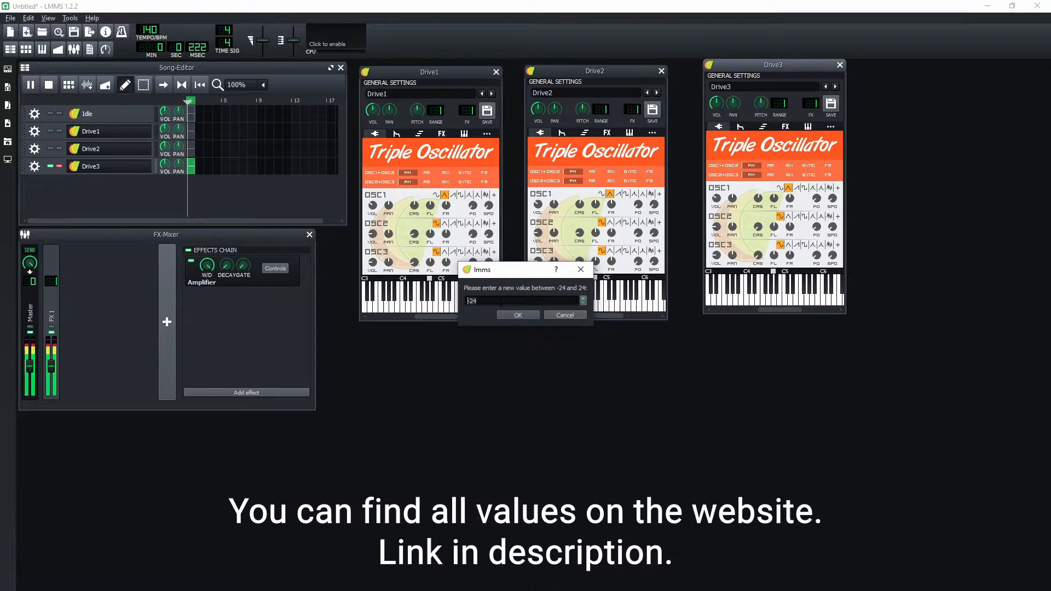
{"action": "type", "text": "-1"}
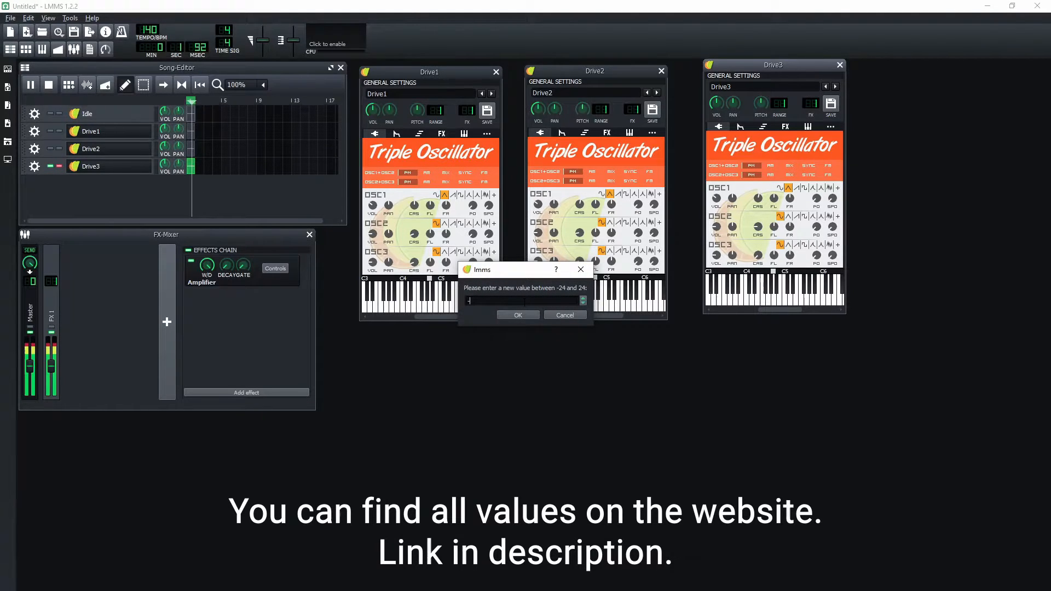
{"action": "type", "text": "-16"}
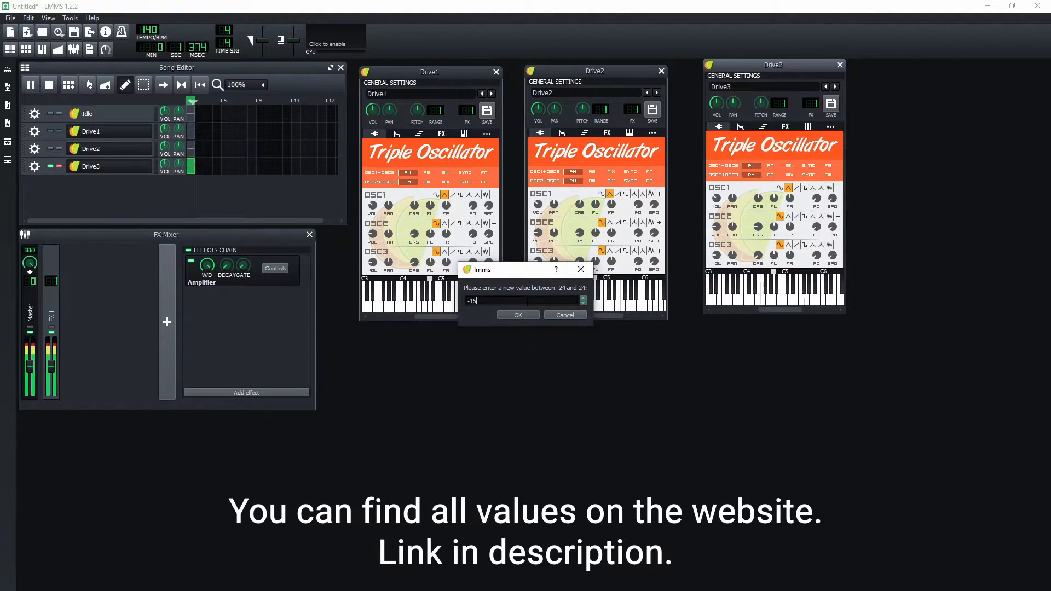
{"action": "left_click", "coordinate": [518, 315]}
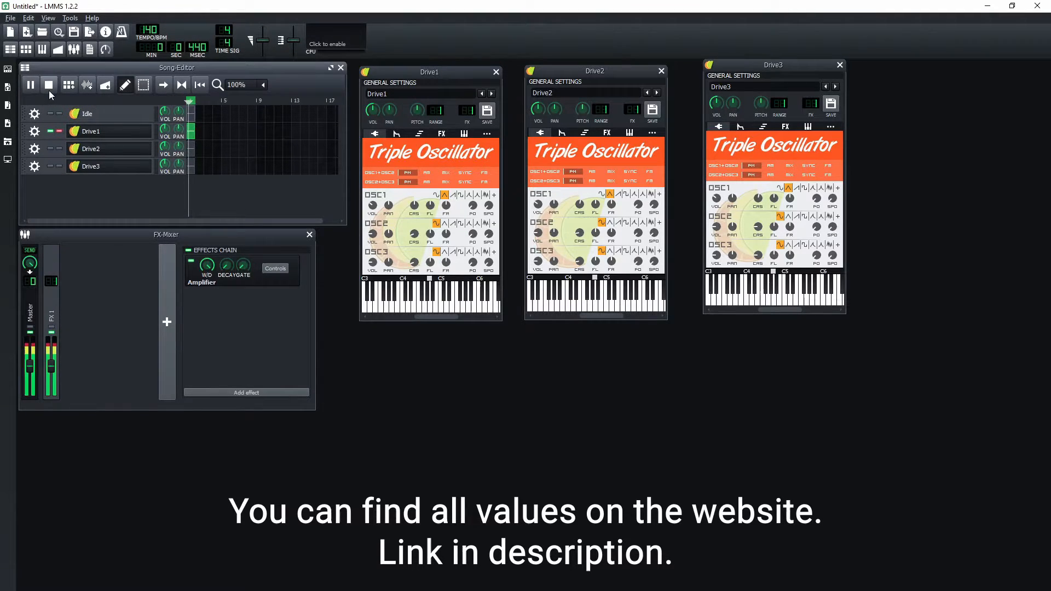
{"action": "left_click", "coordinate": [48, 85]}
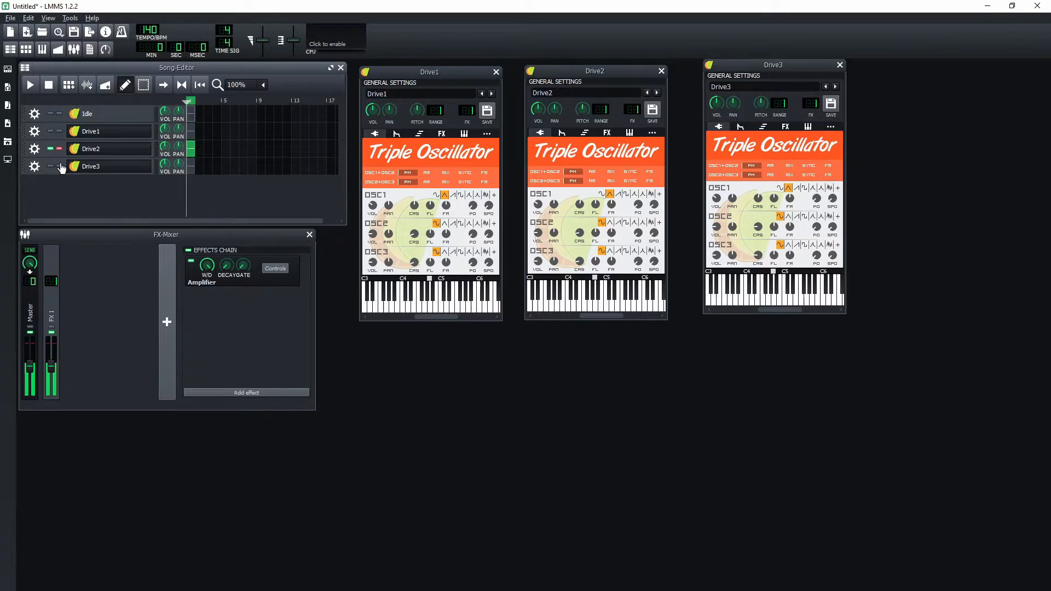
Preview Drive3, then solo the Idle track and stop playback
{"action": "left_click", "coordinate": [30, 85]}
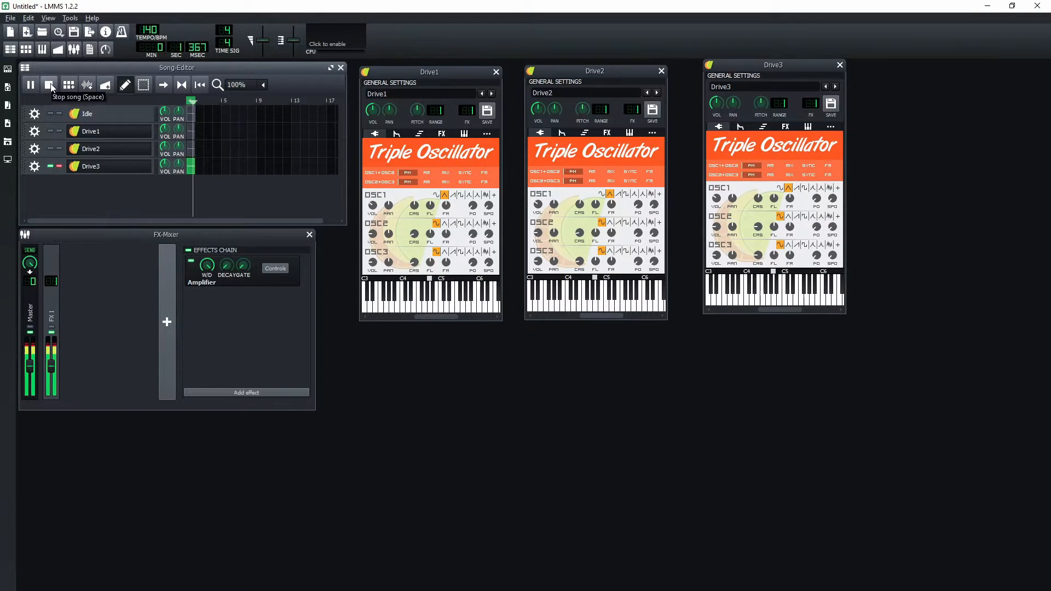
{"action": "left_click", "coordinate": [50, 85]}
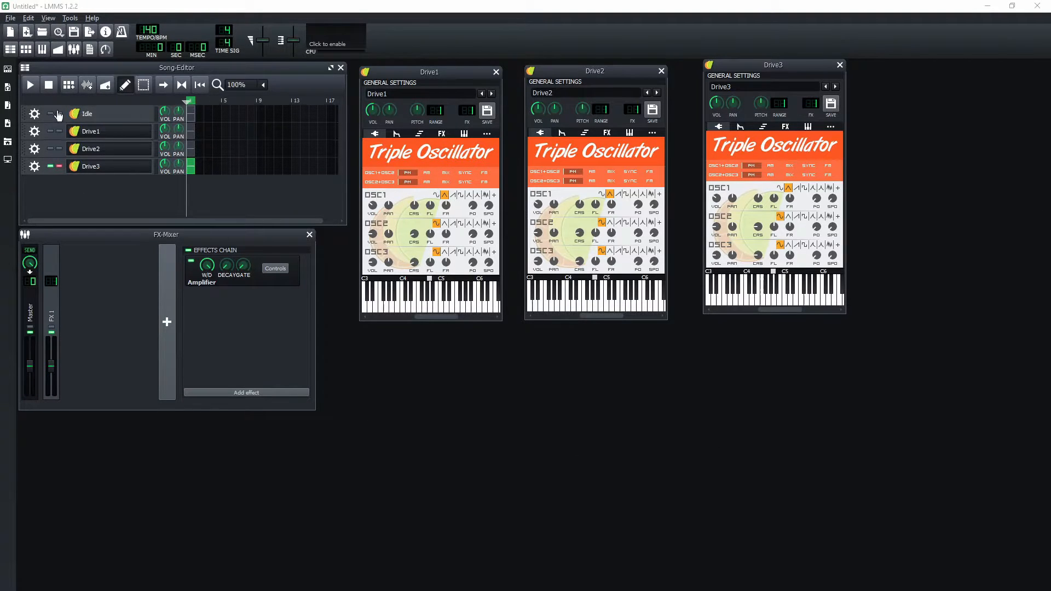
{"action": "left_click", "coordinate": [30, 85]}
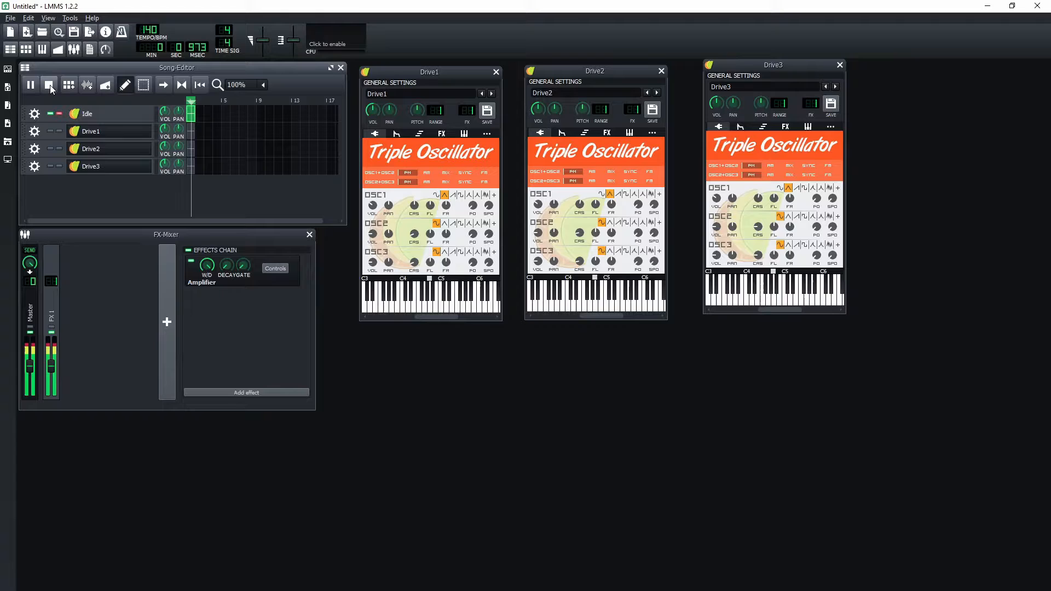
{"action": "left_click", "coordinate": [10, 18]}
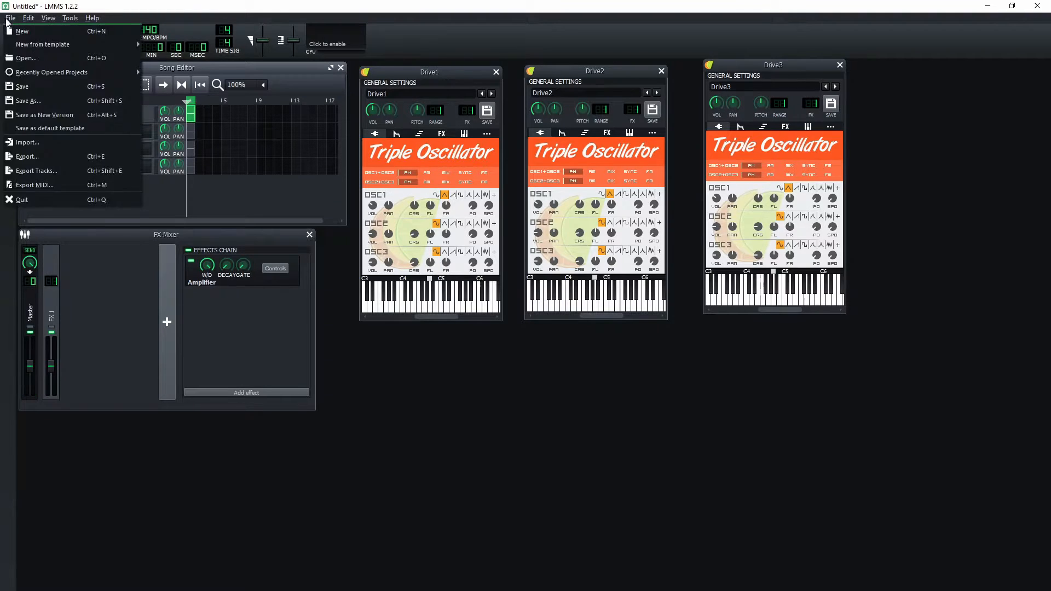
Export the project as idle.wav with 'Export as loop (remove end silence)' enabled
{"action": "left_click", "coordinate": [26, 157]}
{"action": "type", "text": "idle.wav"}
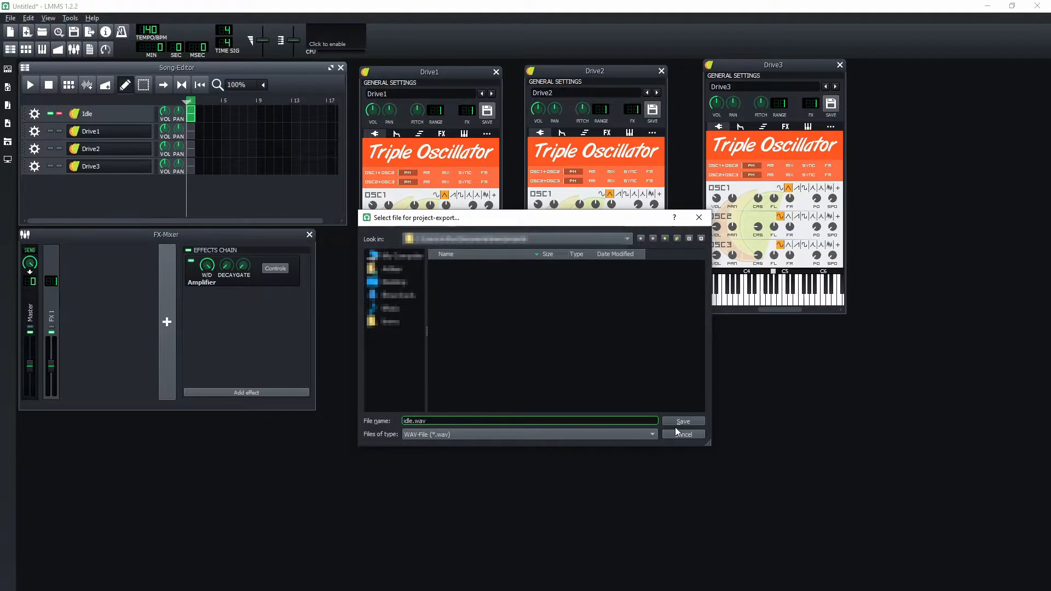
{"action": "left_click", "coordinate": [683, 421]}
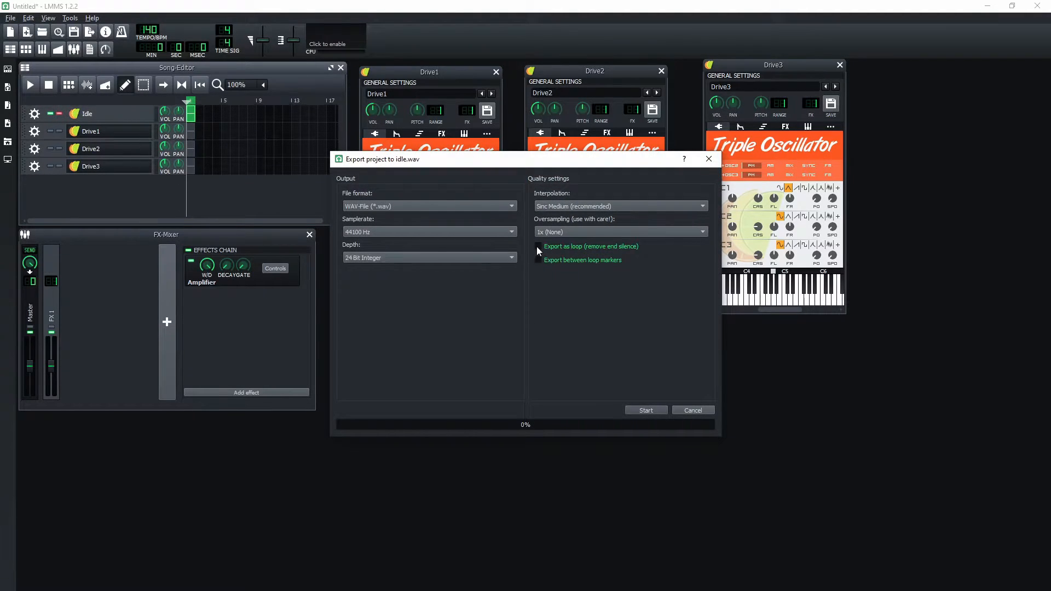
{"action": "left_click", "coordinate": [538, 247]}
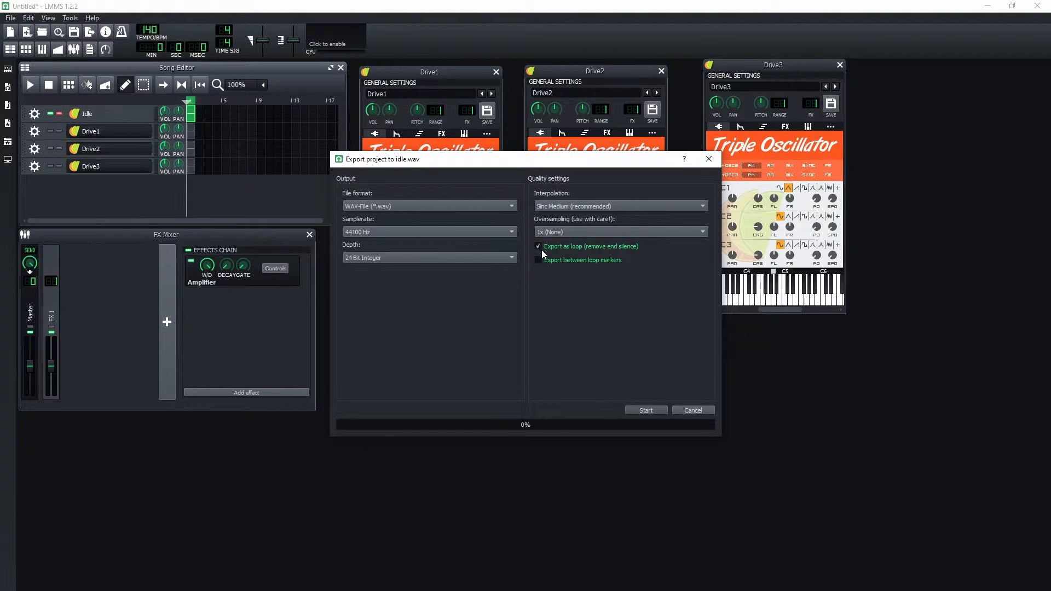
{"action": "left_click", "coordinate": [693, 410]}
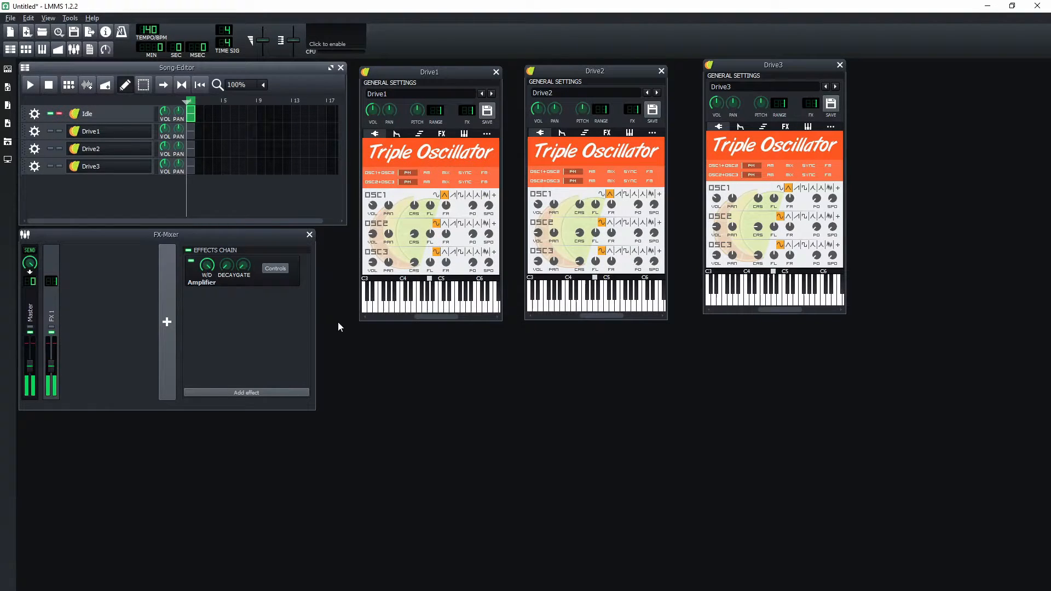
Solo the Drive1 track and export it as drive1.wav
{"action": "left_click", "coordinate": [30, 85]}
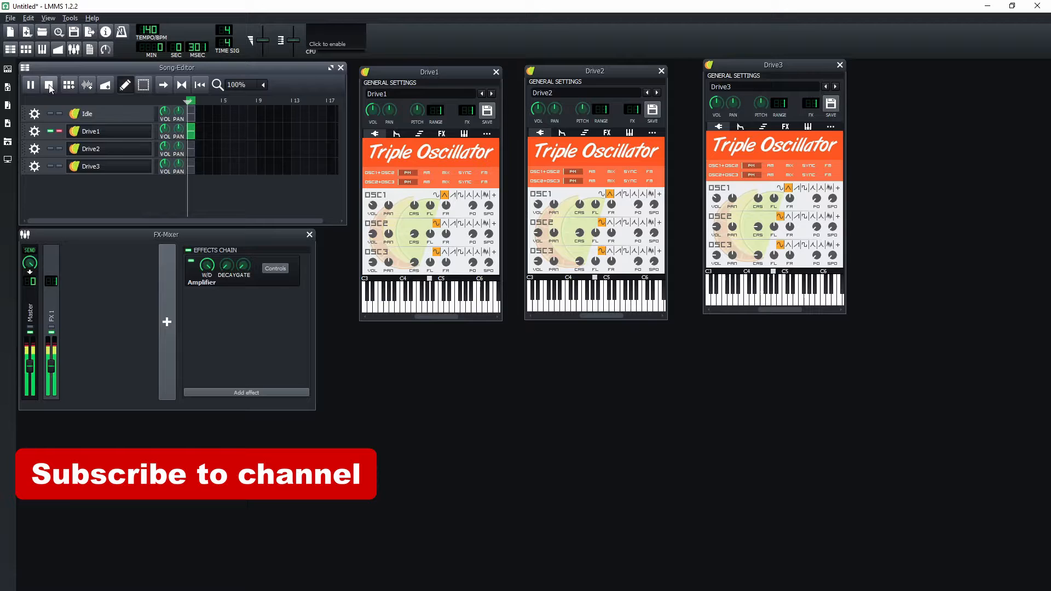
{"action": "left_click", "coordinate": [9, 18]}
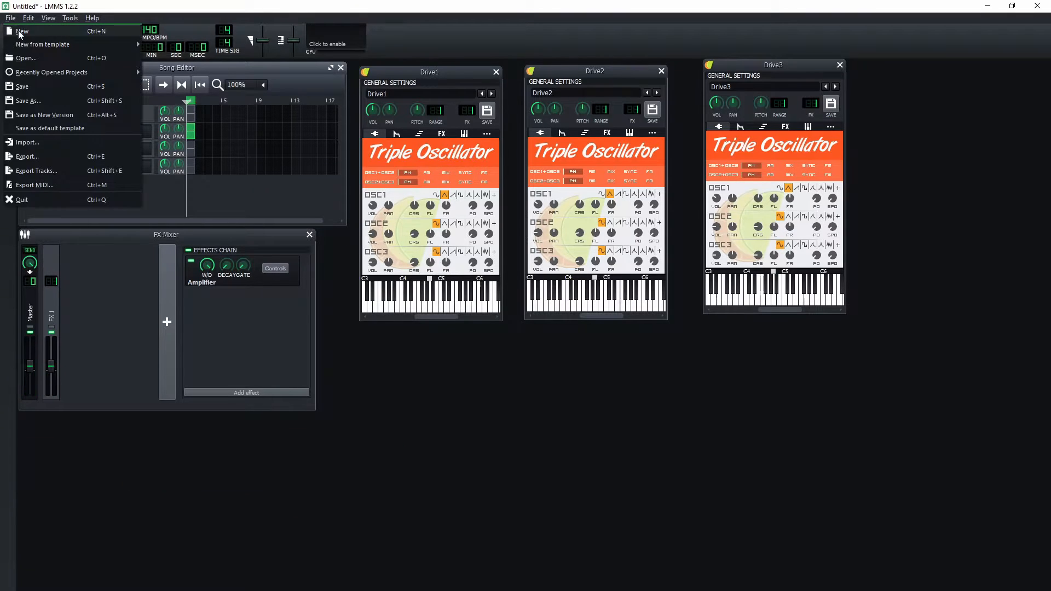
{"action": "left_click", "coordinate": [27, 156]}
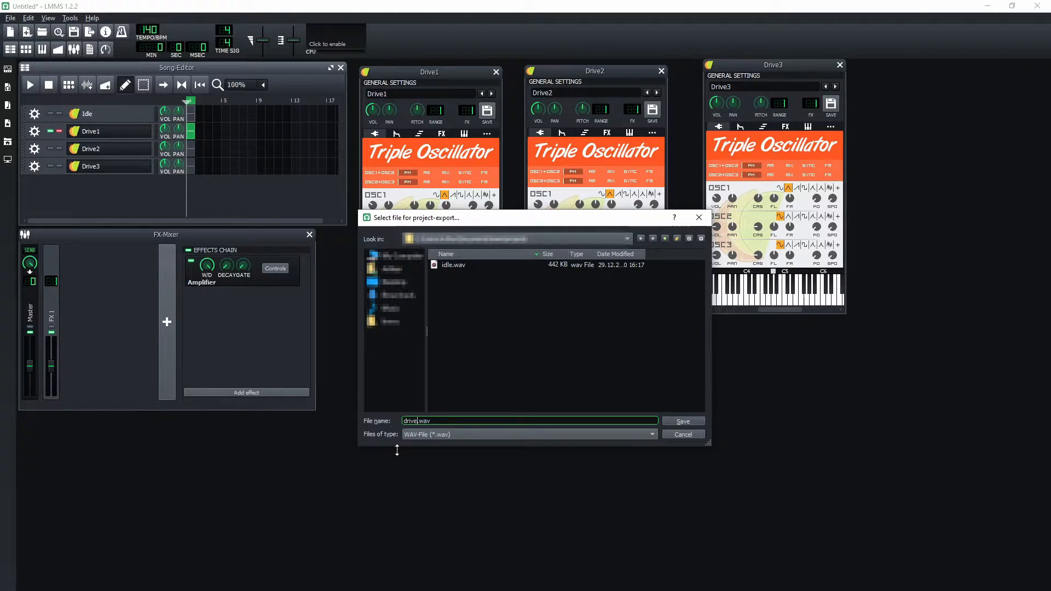
{"action": "left_click", "coordinate": [683, 421]}
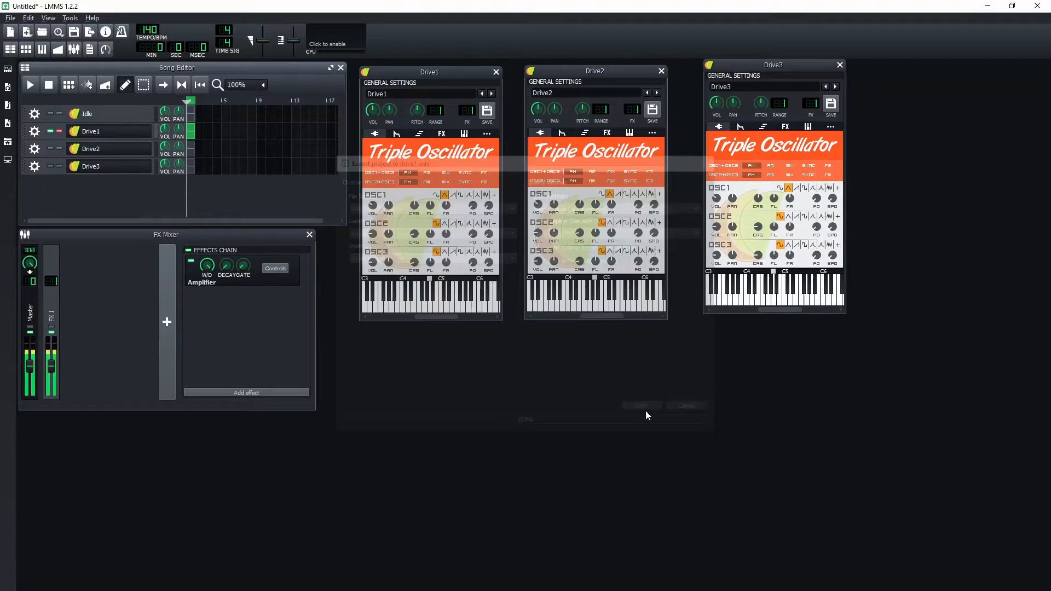
Solo Drive2, render drive2.wav, and save the next export as drive3.wav
{"action": "left_click", "coordinate": [31, 84]}
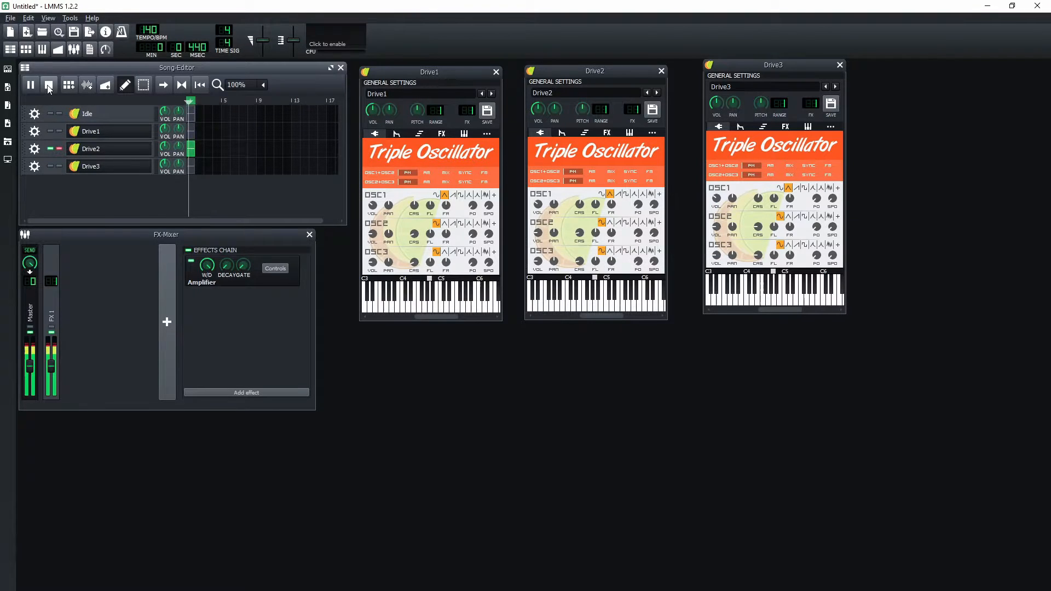
{"action": "left_click", "coordinate": [9, 17]}
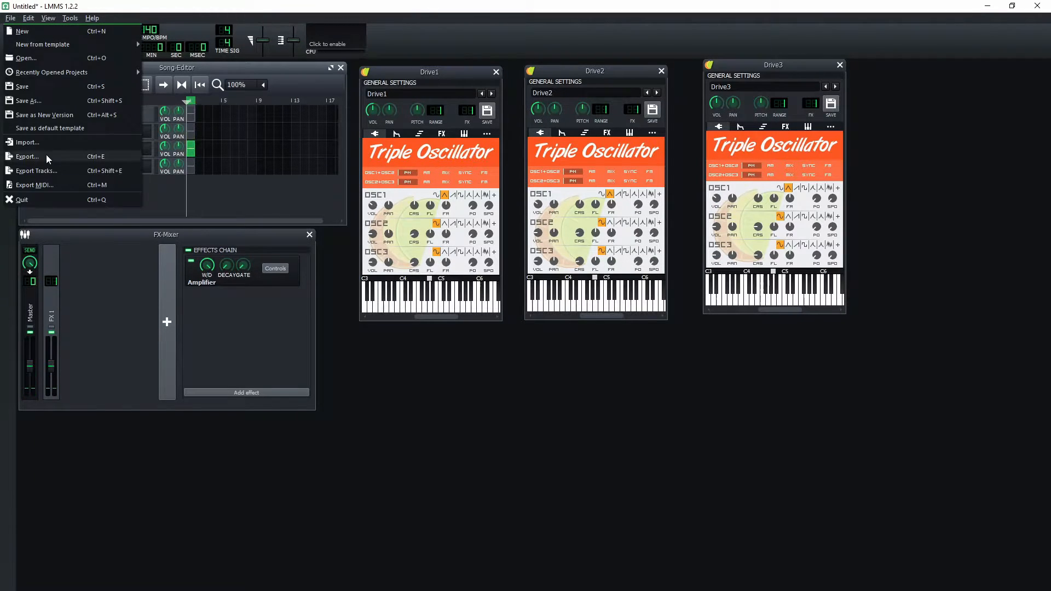
{"action": "left_click", "coordinate": [27, 156]}
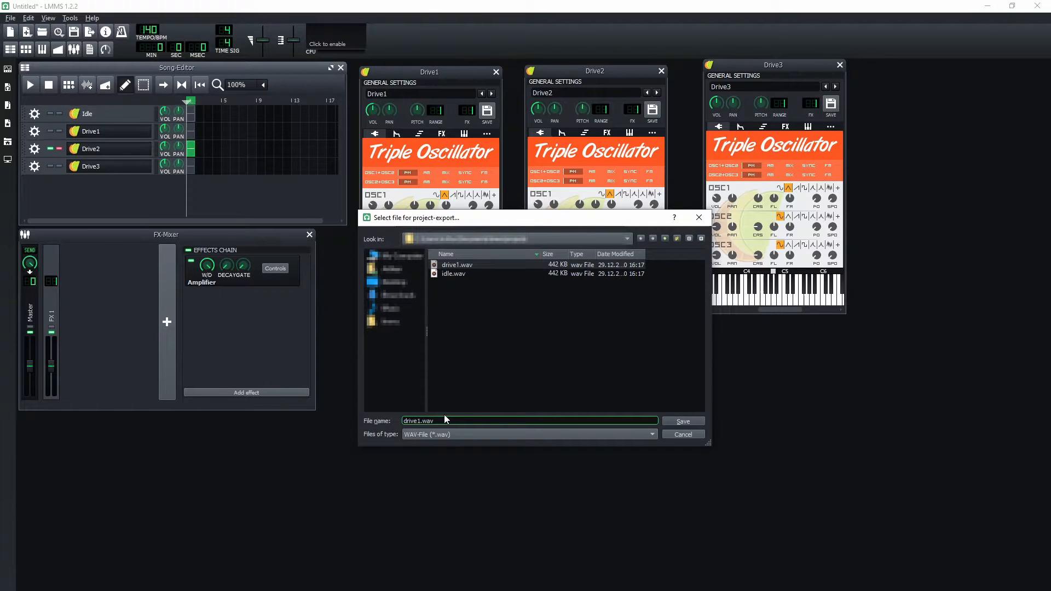
{"action": "left_click", "coordinate": [683, 421]}
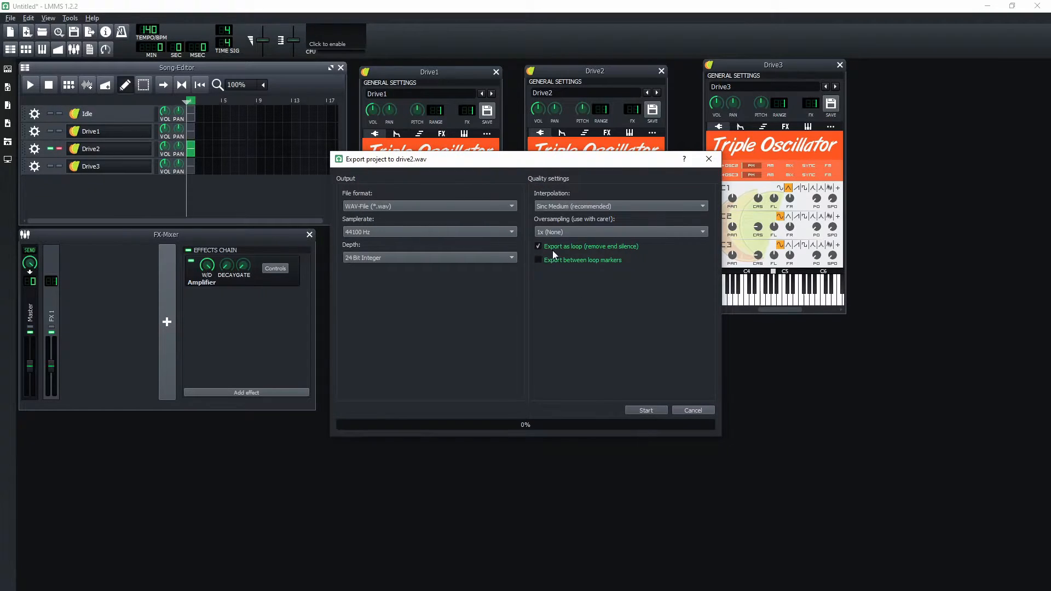
{"action": "left_click", "coordinate": [693, 411]}
{"action": "type", "text": "drive3.wav"}
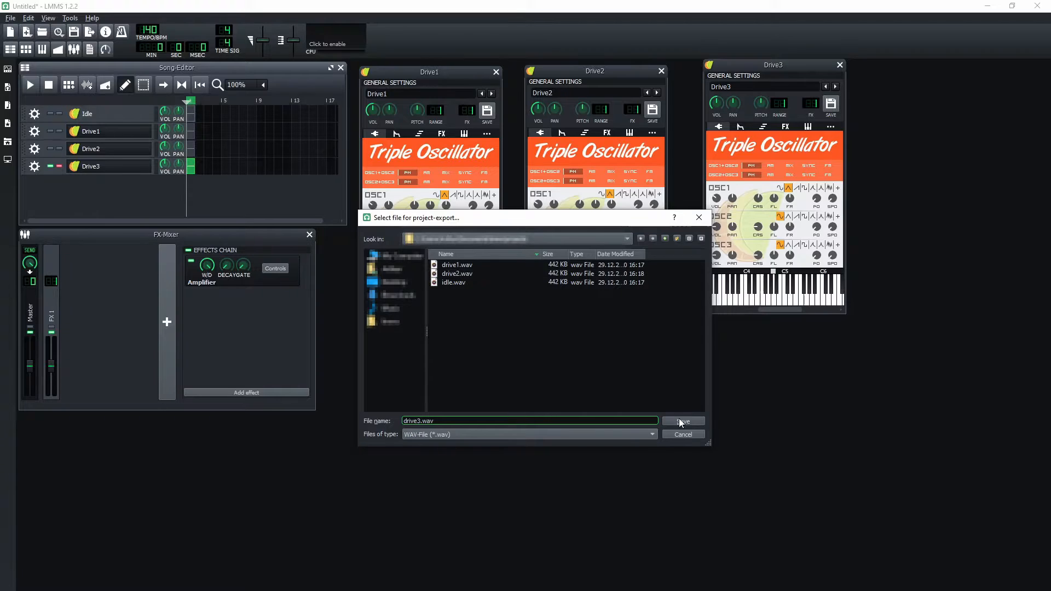
{"action": "left_click", "coordinate": [684, 421]}
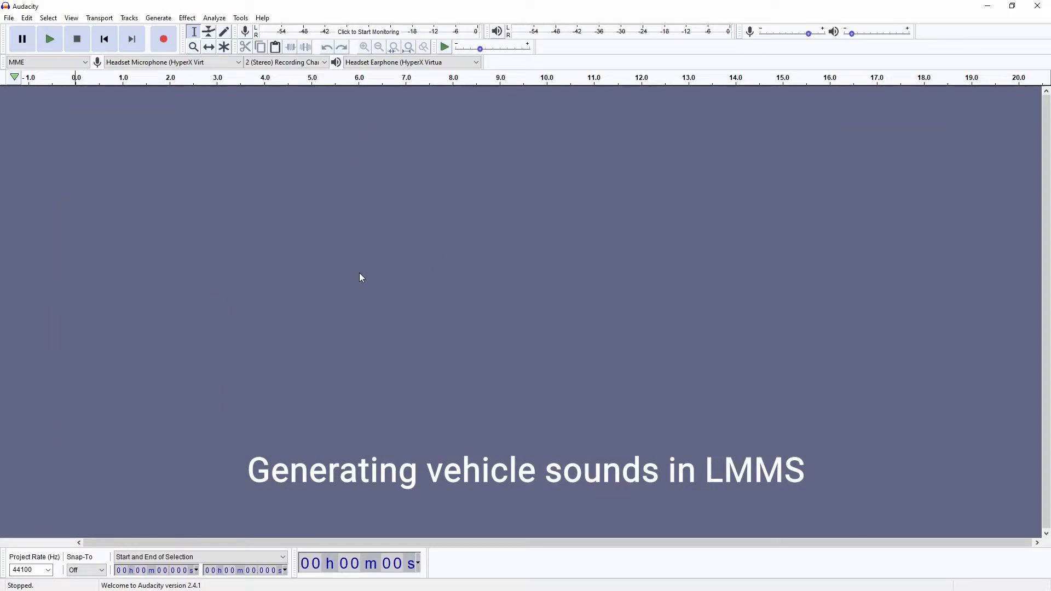
Import idle.wav as a stereo track and play it back once
{"action": "left_click", "coordinate": [9, 18]}
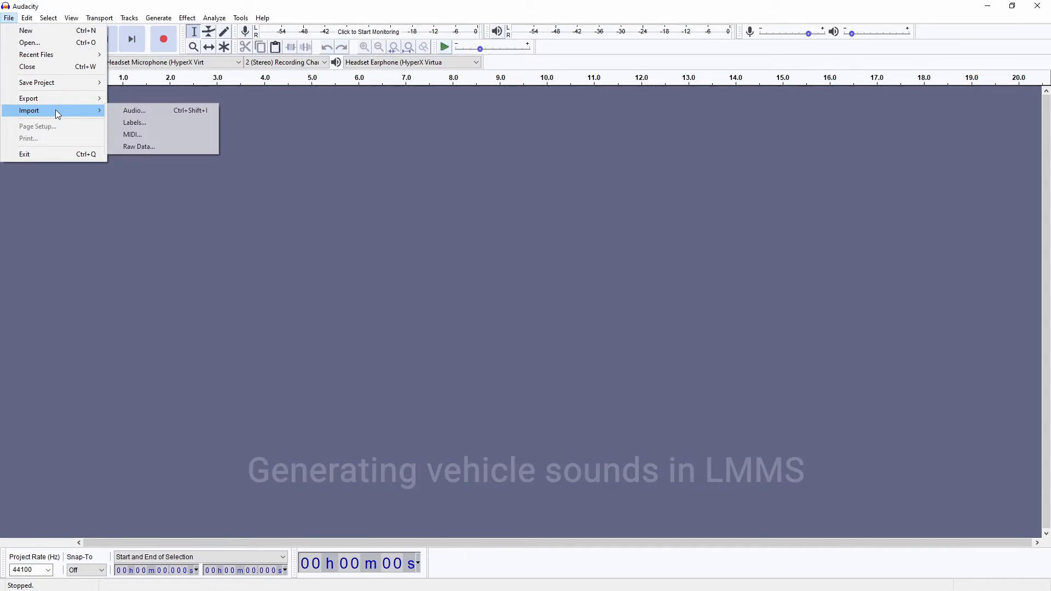
{"action": "left_click", "coordinate": [134, 110]}
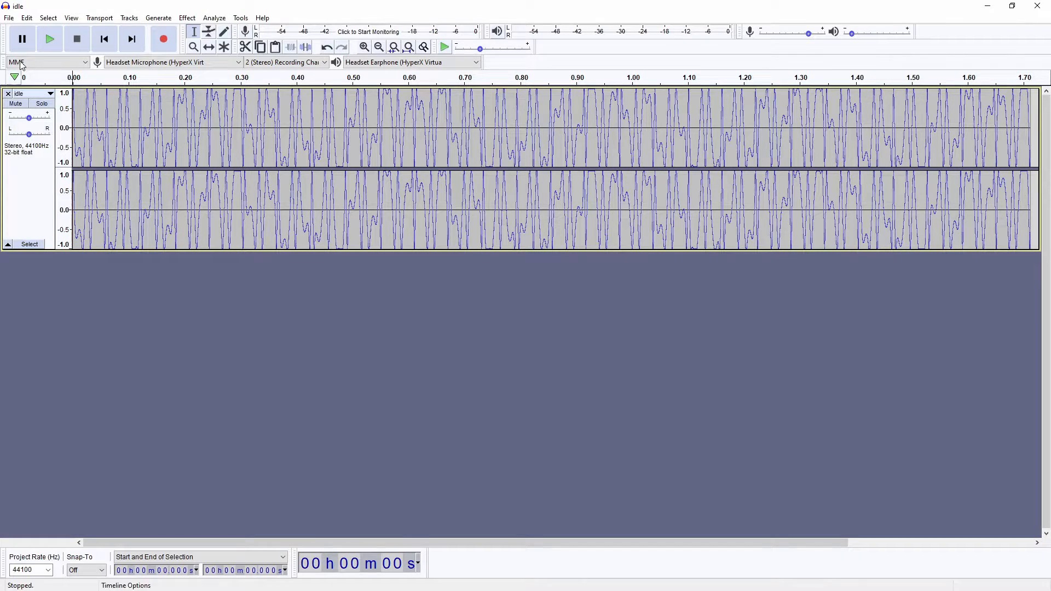
{"action": "left_click", "coordinate": [50, 39]}
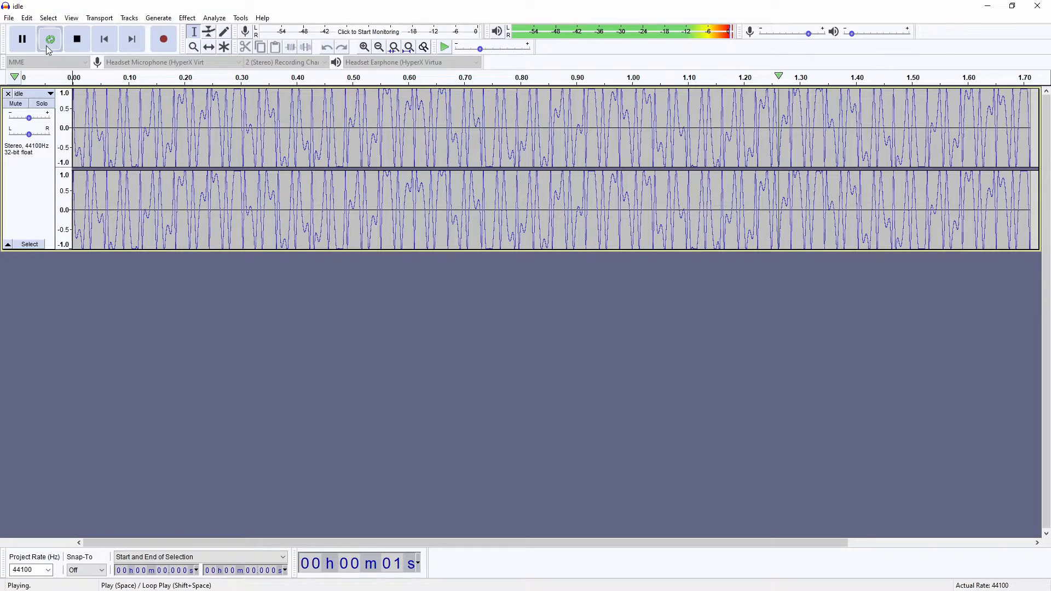
{"action": "left_click", "coordinate": [77, 39]}
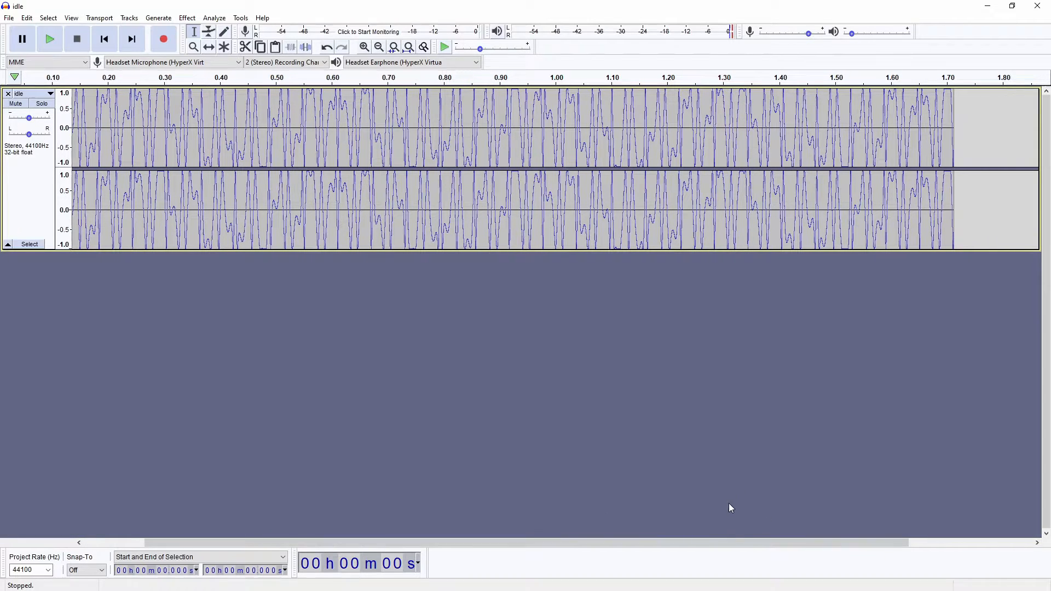
Zoom into the idle waveform, delete everything after 1.407 s, and replay the loop
{"action": "left_click", "coordinate": [365, 46]}
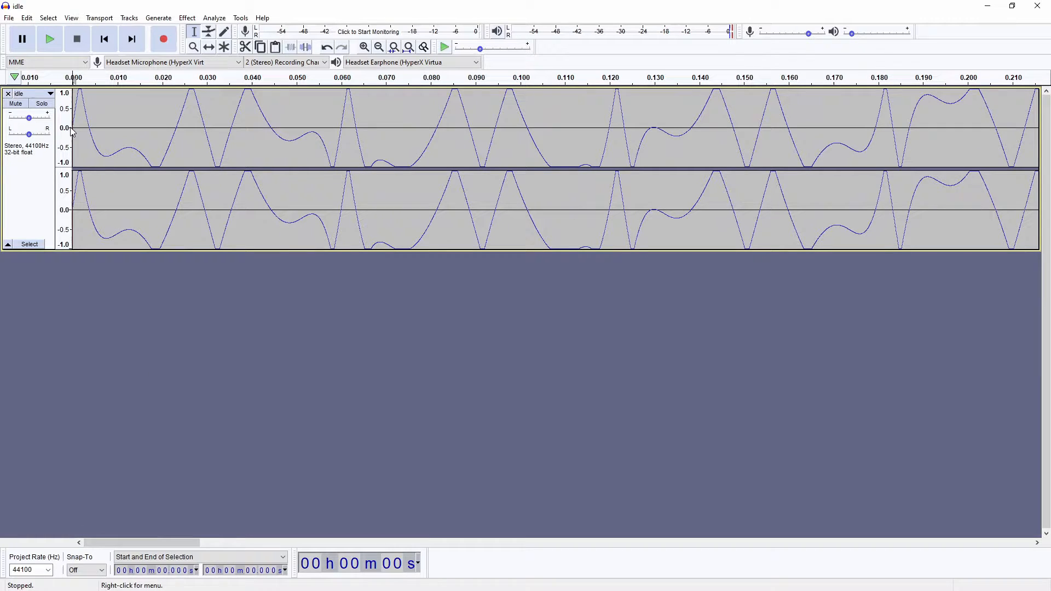
{"action": "mouse_move", "coordinate": [495, 127]}
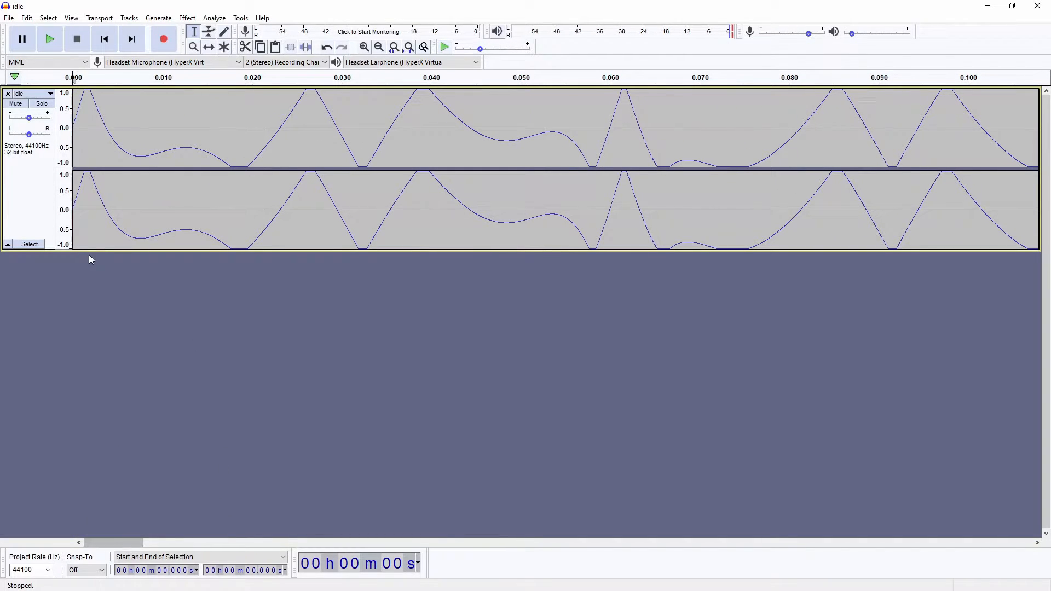
{"action": "left_click", "coordinate": [379, 46]}
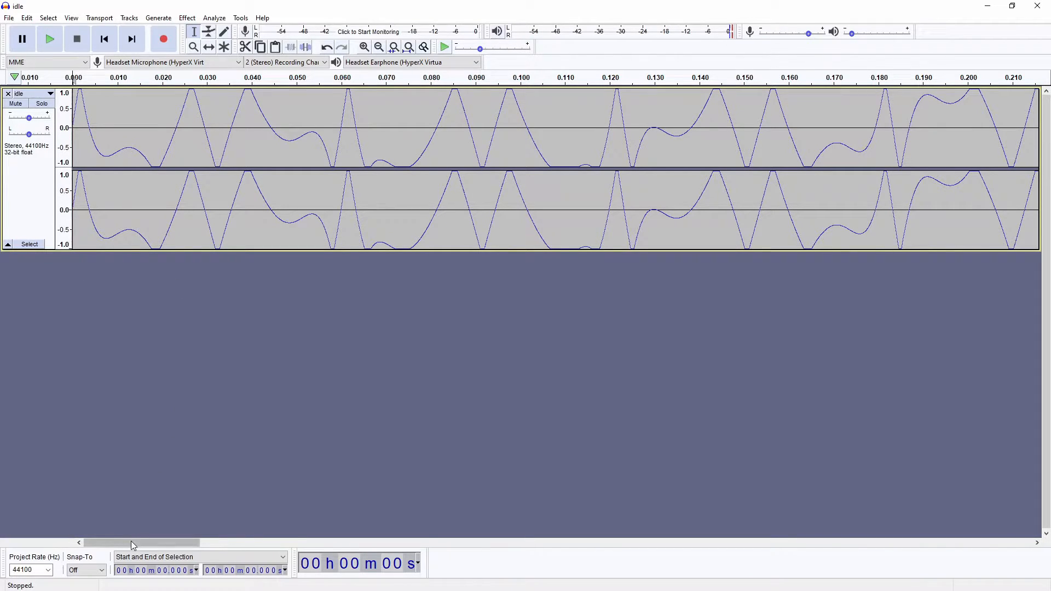
{"action": "left_click_drag", "start_coordinate": [141, 543], "coordinate": [839, 543]}
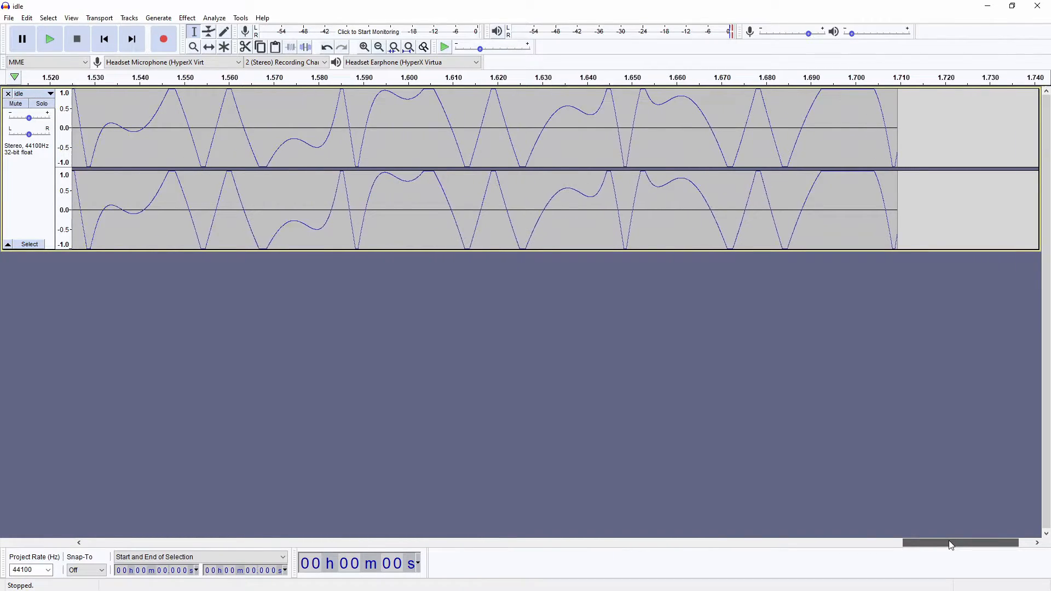
{"action": "left_click_drag", "start_coordinate": [959, 543], "coordinate": [912, 543]}
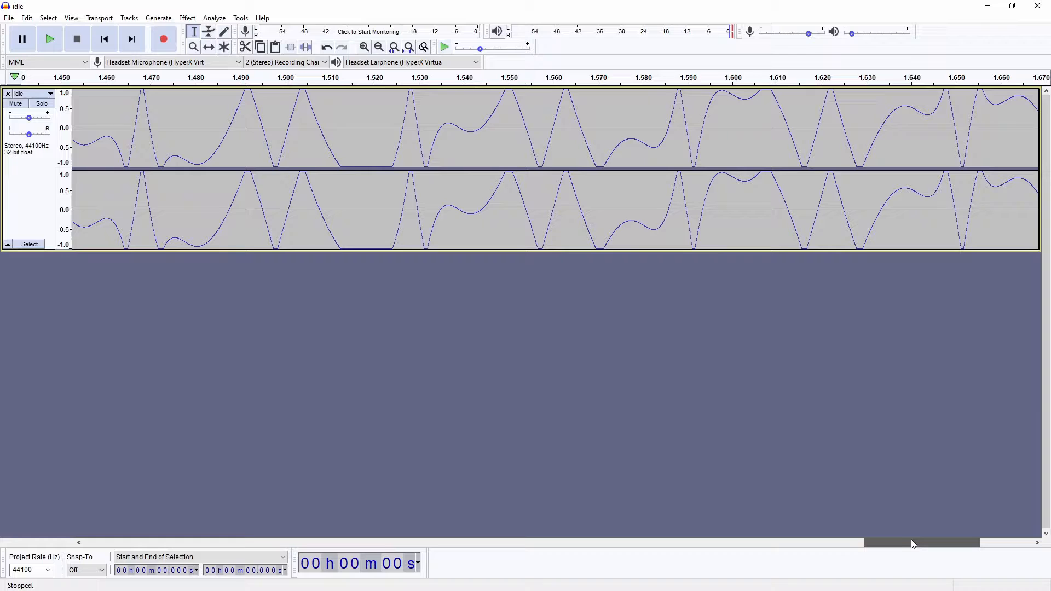
{"action": "left_click_drag", "start_coordinate": [922, 543], "coordinate": [868, 543]}
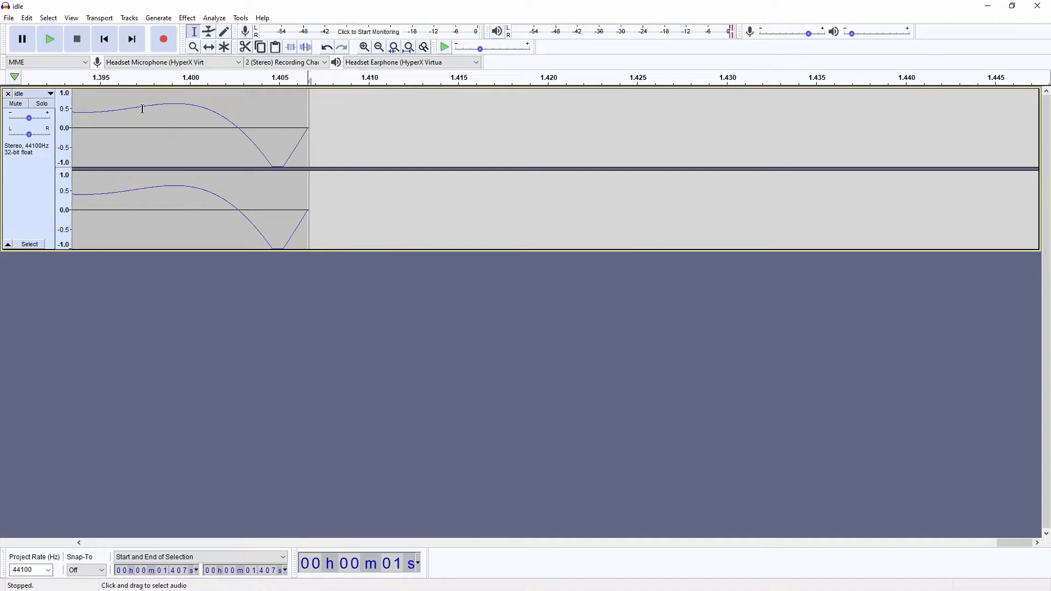
{"action": "left_click", "coordinate": [50, 38]}
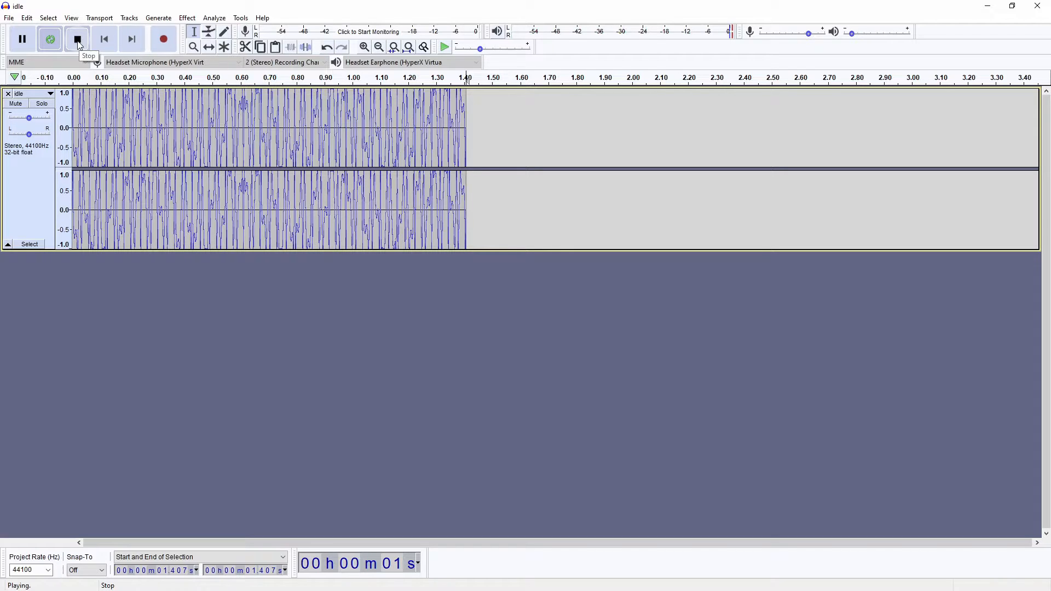
Stop playback and export the trimmed loop as idle.wav, accepting the metadata dialog
{"action": "left_click", "coordinate": [75, 39]}
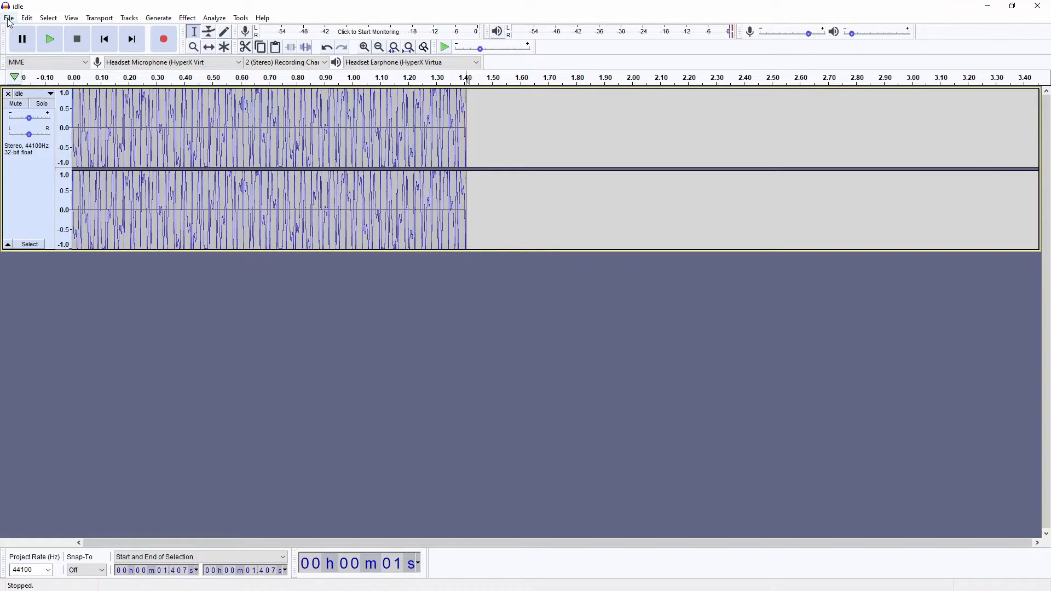
{"action": "left_click", "coordinate": [8, 18]}
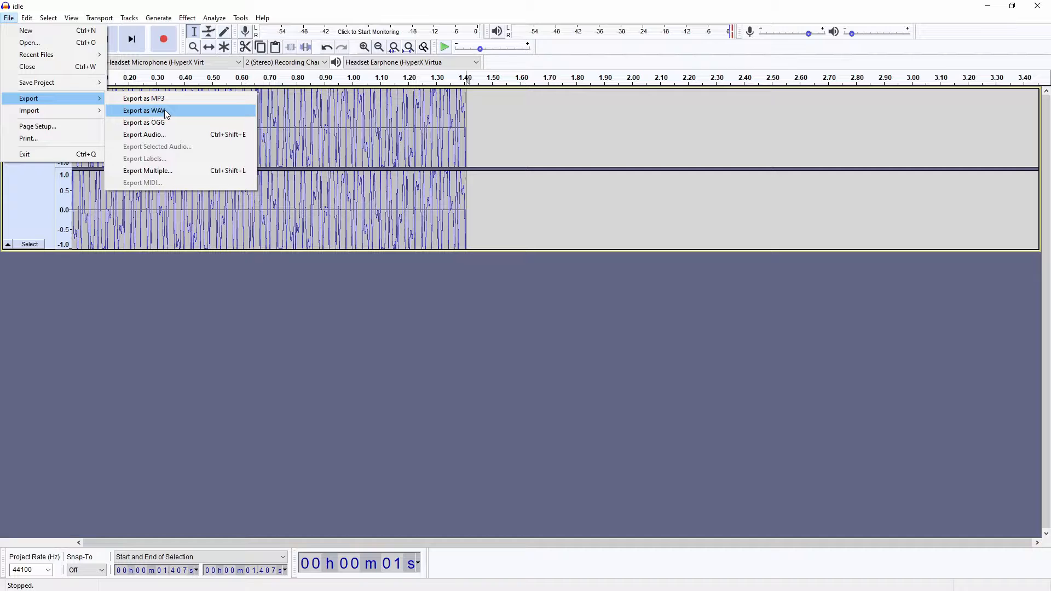
{"action": "left_click", "coordinate": [144, 110]}
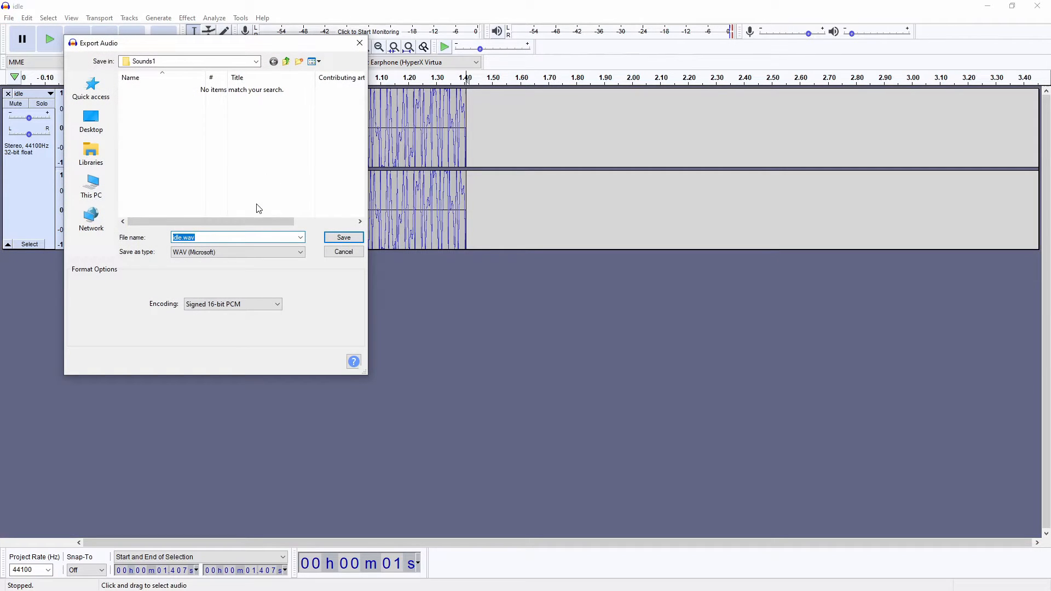
{"action": "left_click", "coordinate": [344, 237]}
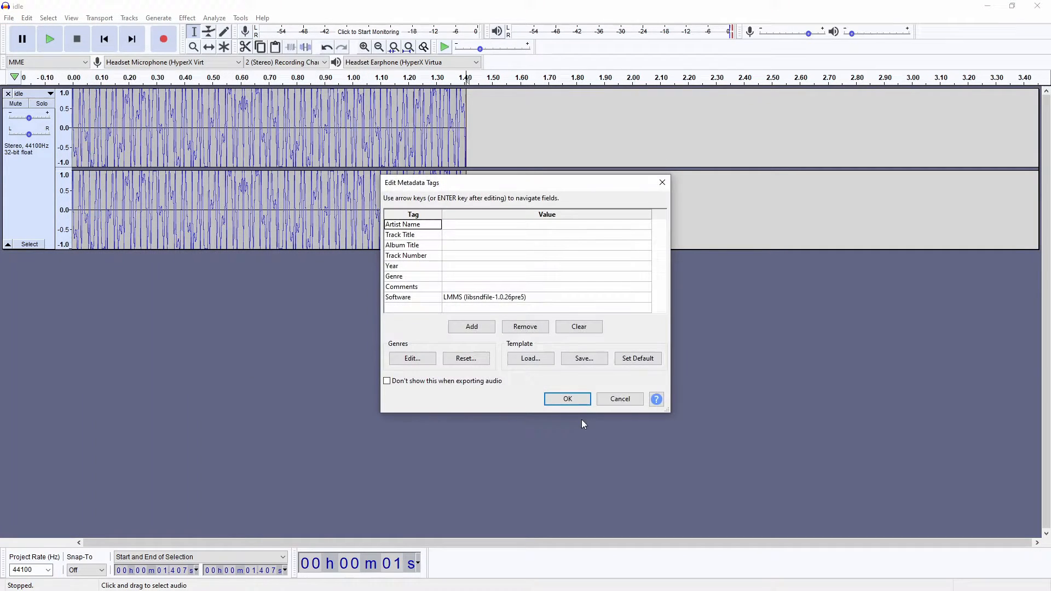
{"action": "left_click", "coordinate": [567, 399]}
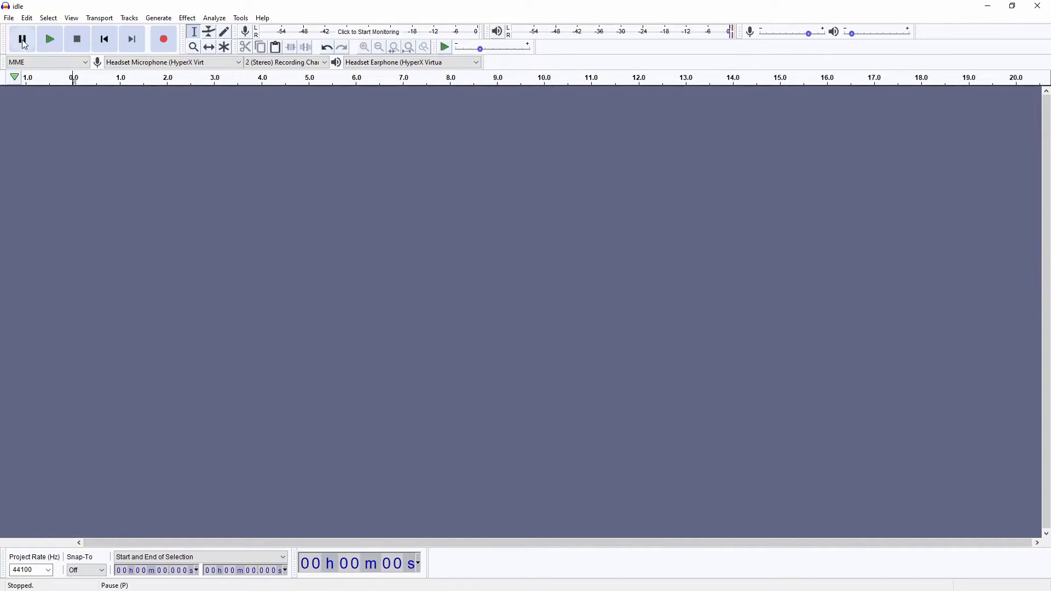
Open drive1.wav in Audacity, zoom in, and play the loop
{"action": "left_click", "coordinate": [9, 17]}
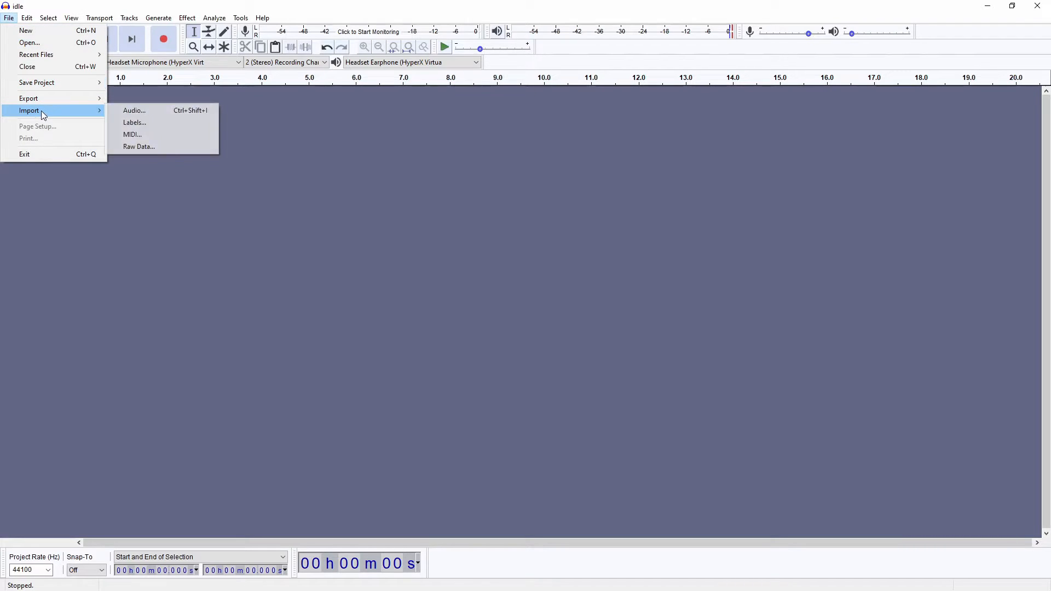
{"action": "left_click", "coordinate": [135, 110]}
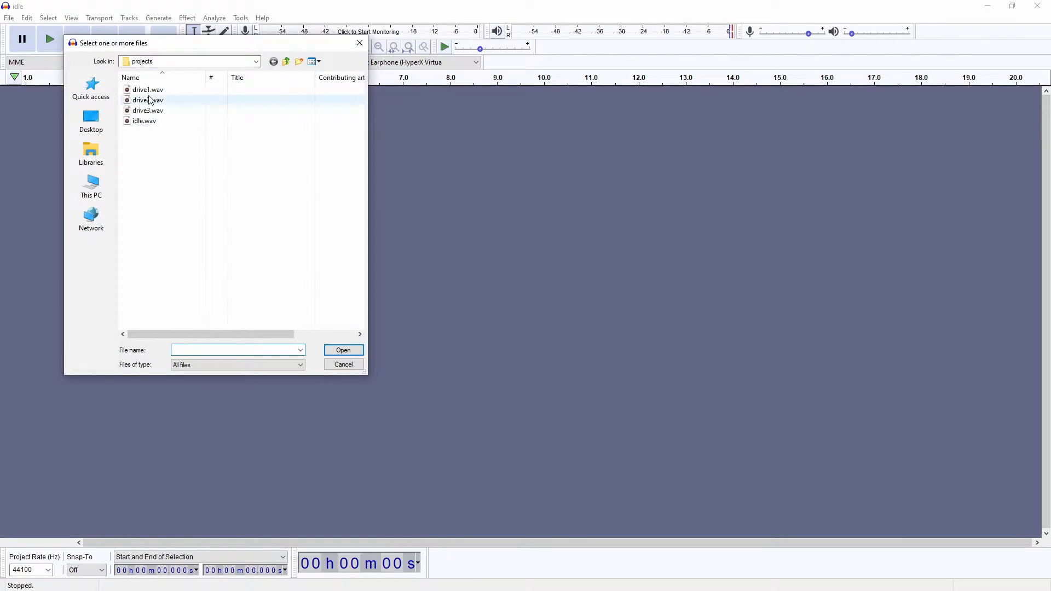
{"action": "double_click", "coordinate": [144, 90]}
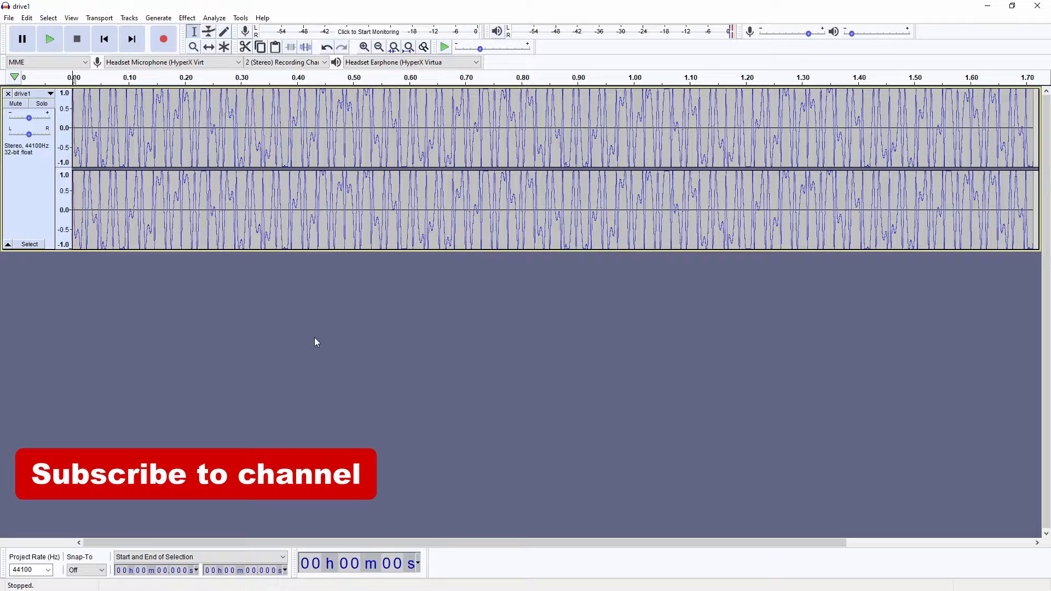
{"action": "left_click", "coordinate": [364, 47]}
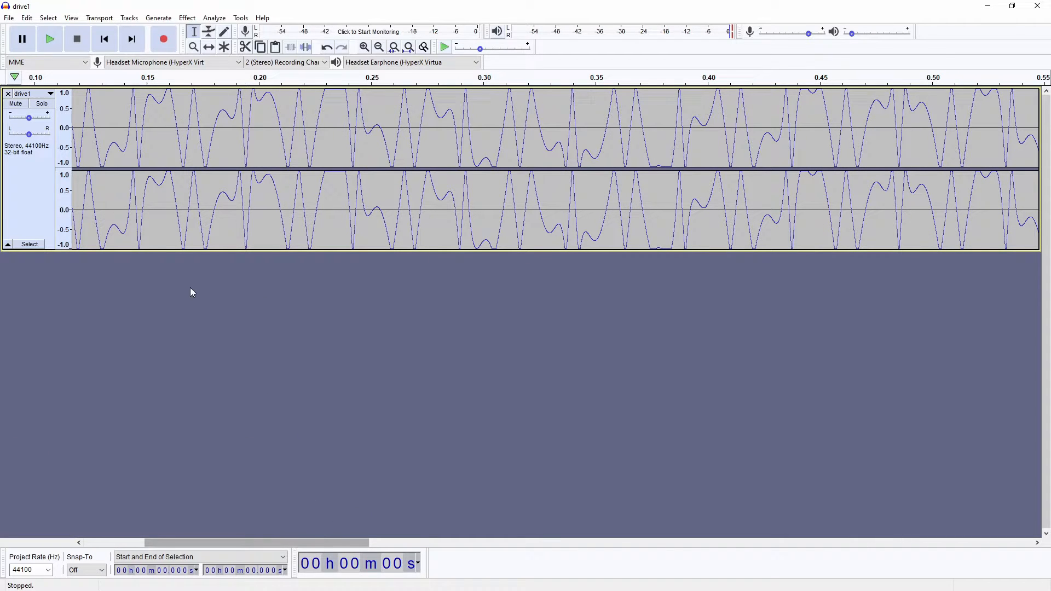
{"action": "left_click", "coordinate": [51, 39]}
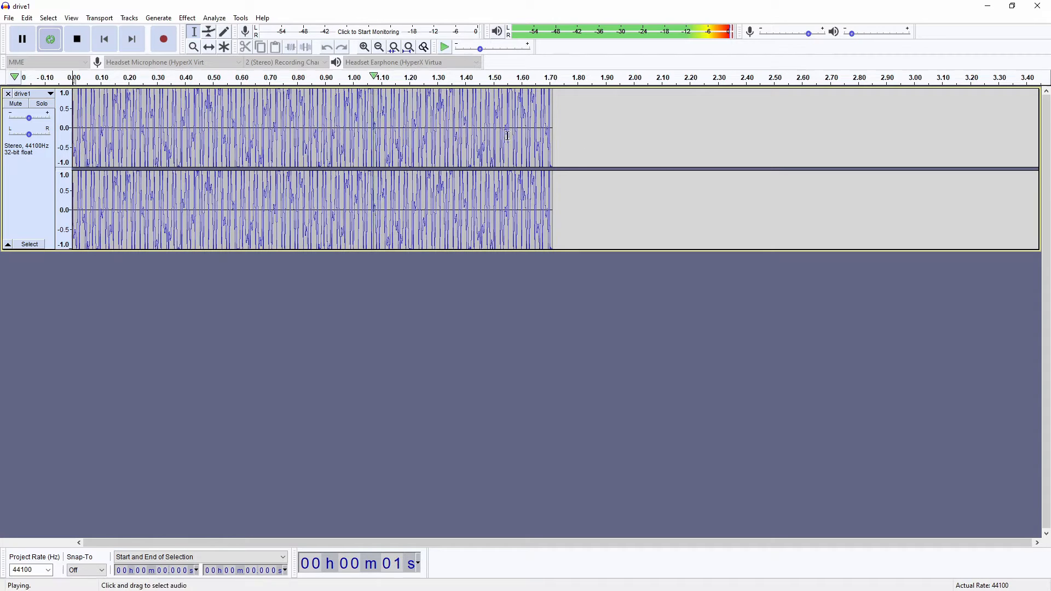
{"action": "left_click", "coordinate": [77, 40]}
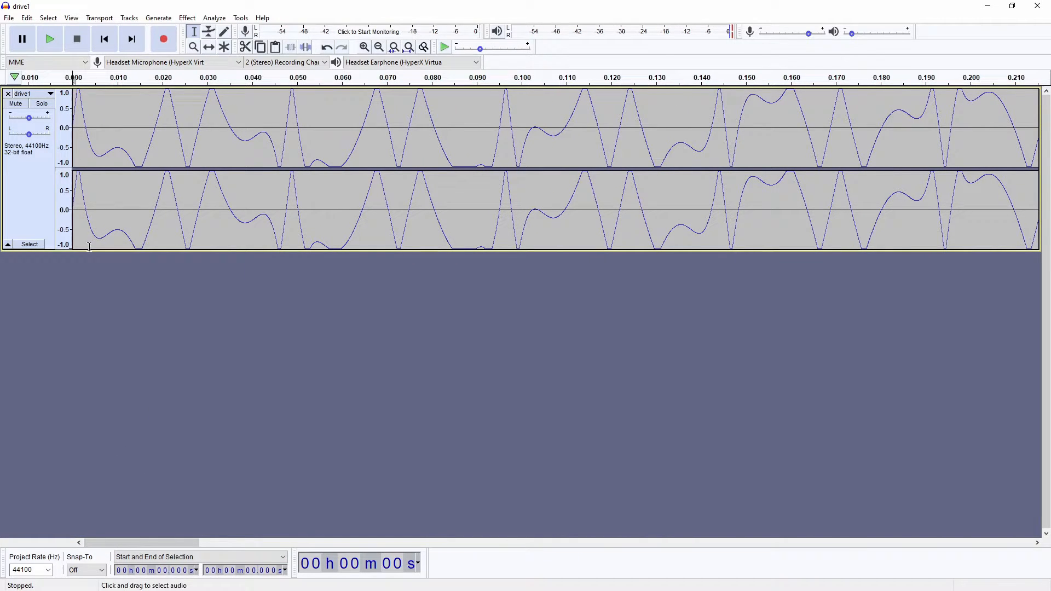
{"action": "mouse_move", "coordinate": [169, 136]}
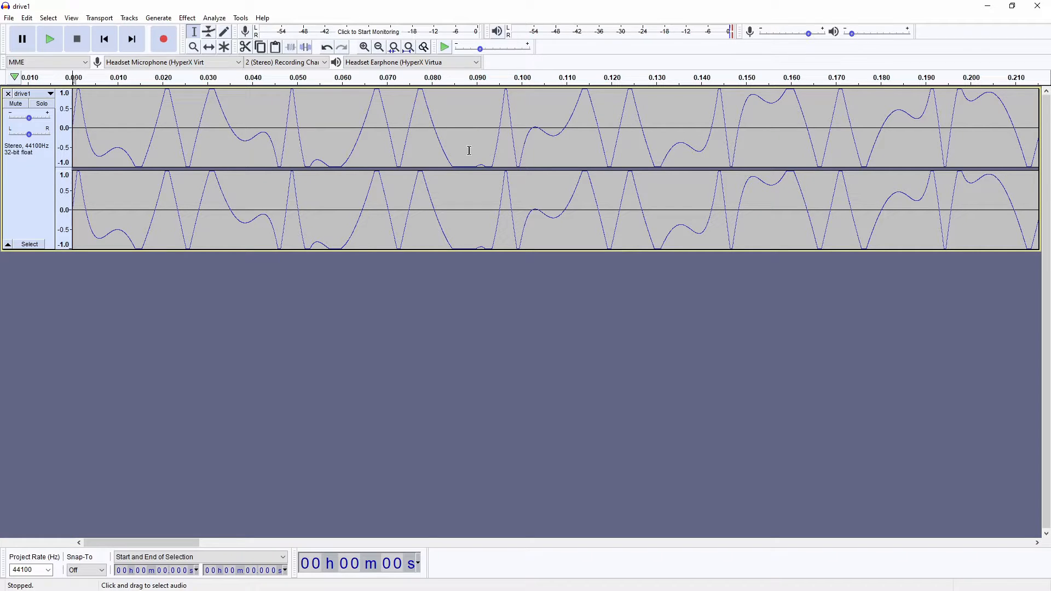
Delete the drive1 tail past 1.651 s and zoom back out
{"action": "left_click_drag", "start_coordinate": [141, 543], "coordinate": [392, 544]}
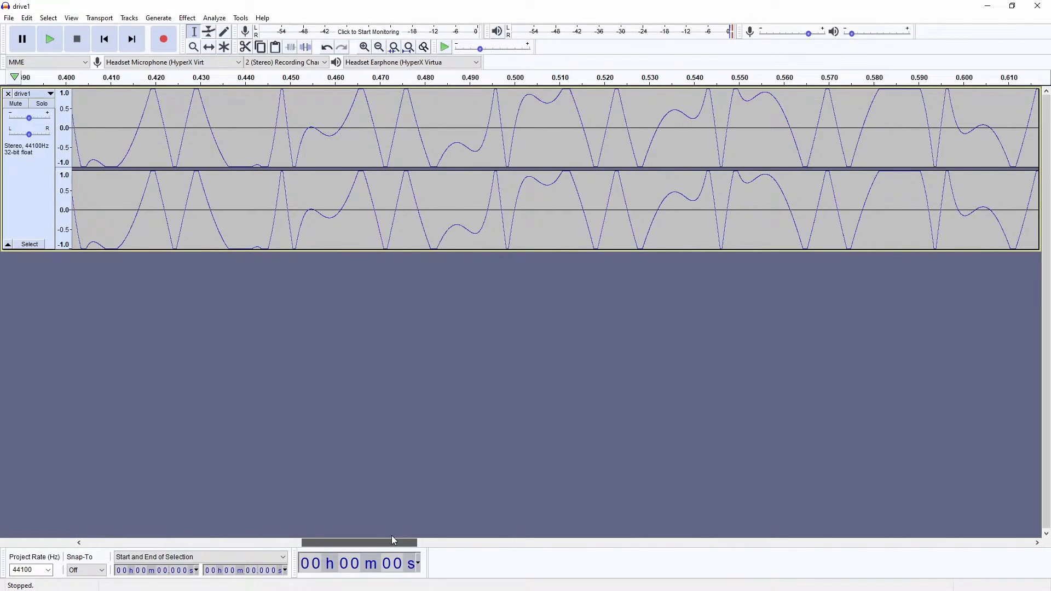
{"action": "left_click_drag", "start_coordinate": [392, 544], "coordinate": [976, 543]}
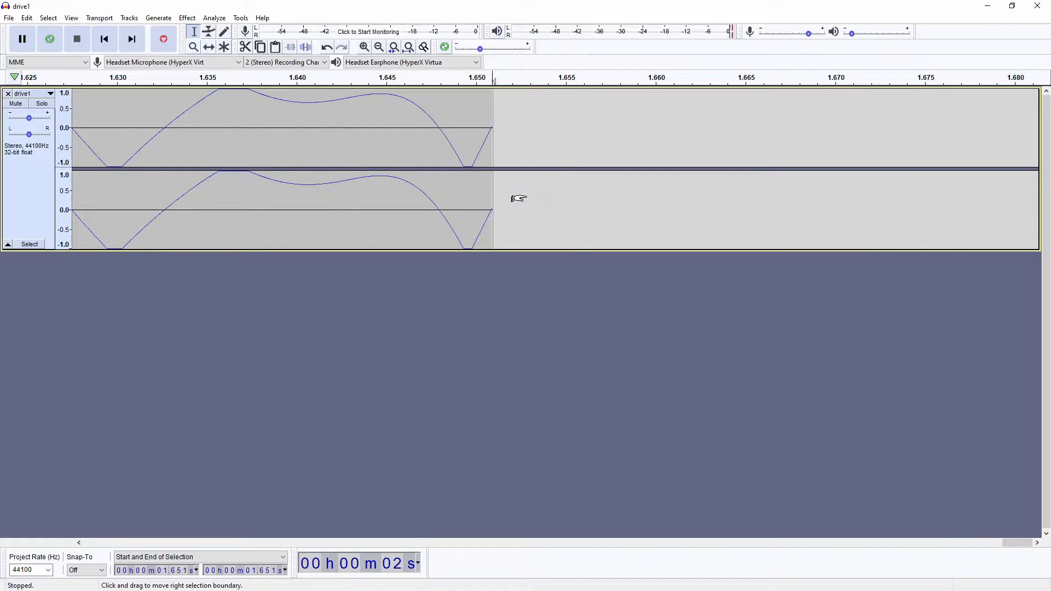
{"action": "left_click", "coordinate": [48, 39]}
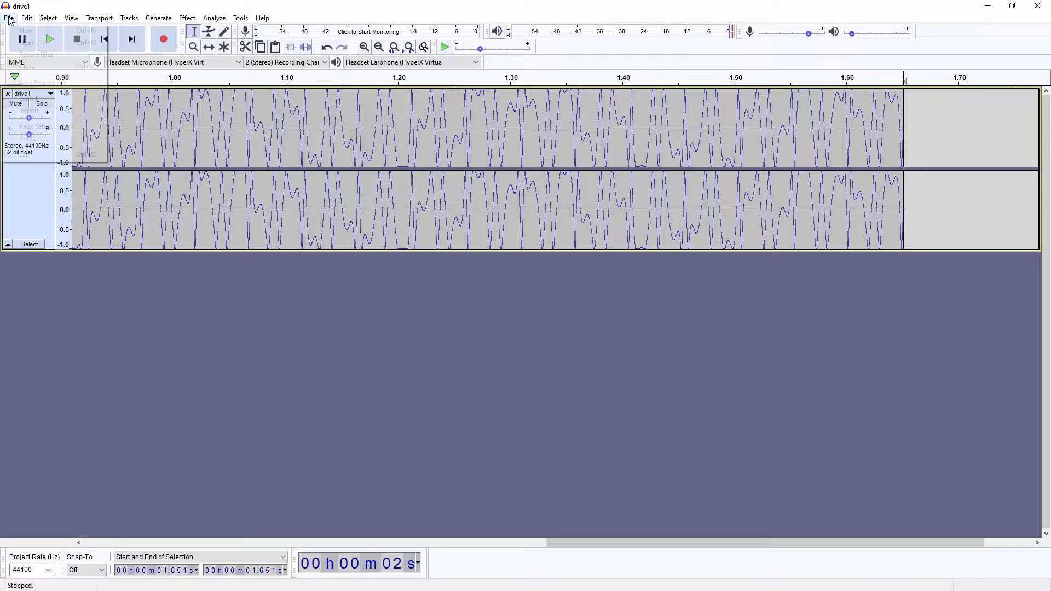
Export the trimmed loop as drive1.wav in Sounds1 and confirm the metadata tags
{"action": "left_click", "coordinate": [7, 18]}
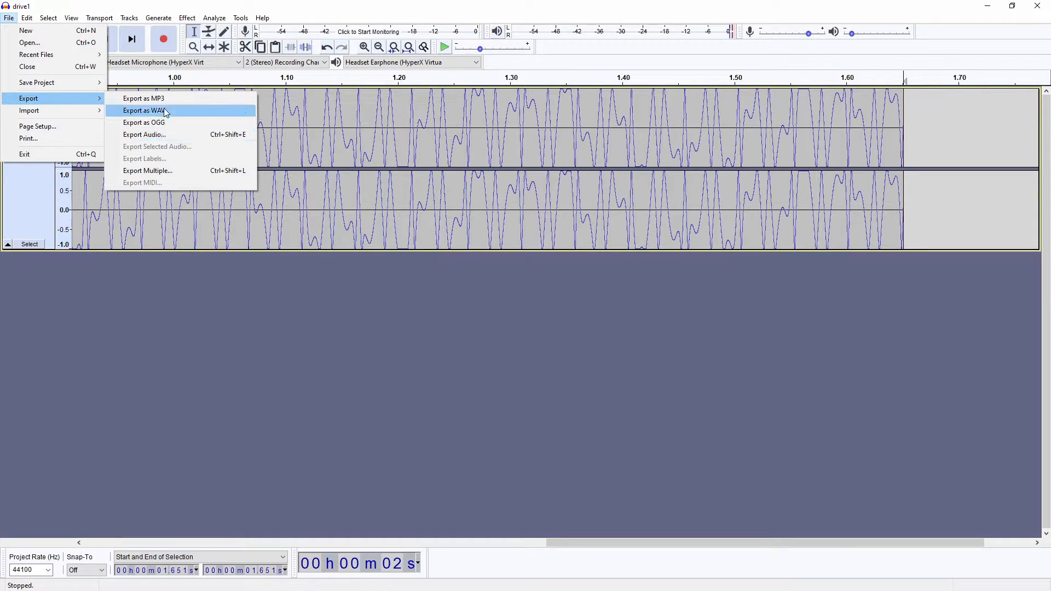
{"action": "left_click", "coordinate": [144, 110]}
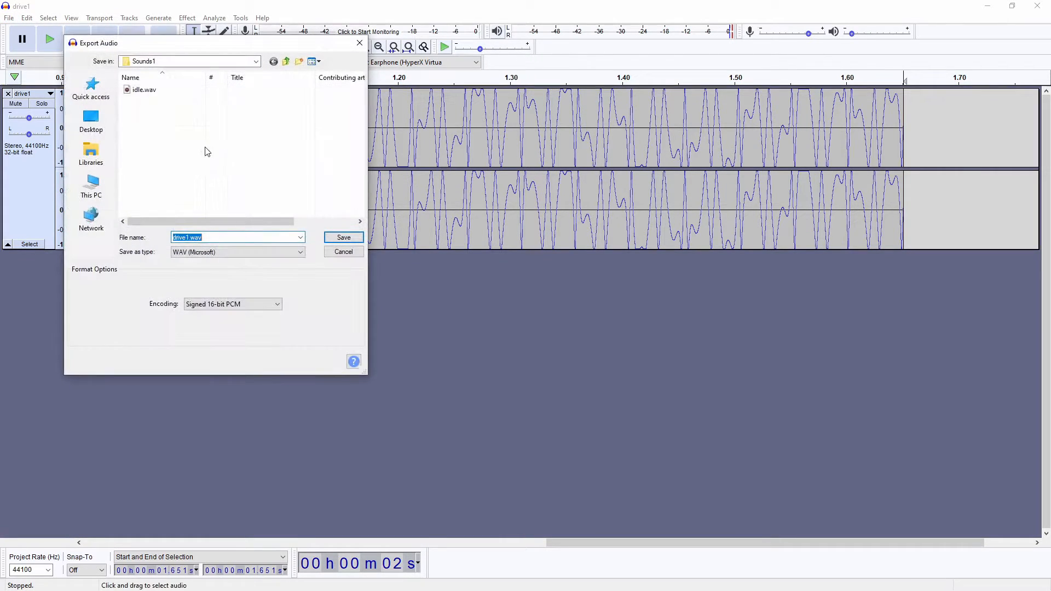
{"action": "left_click", "coordinate": [343, 237]}
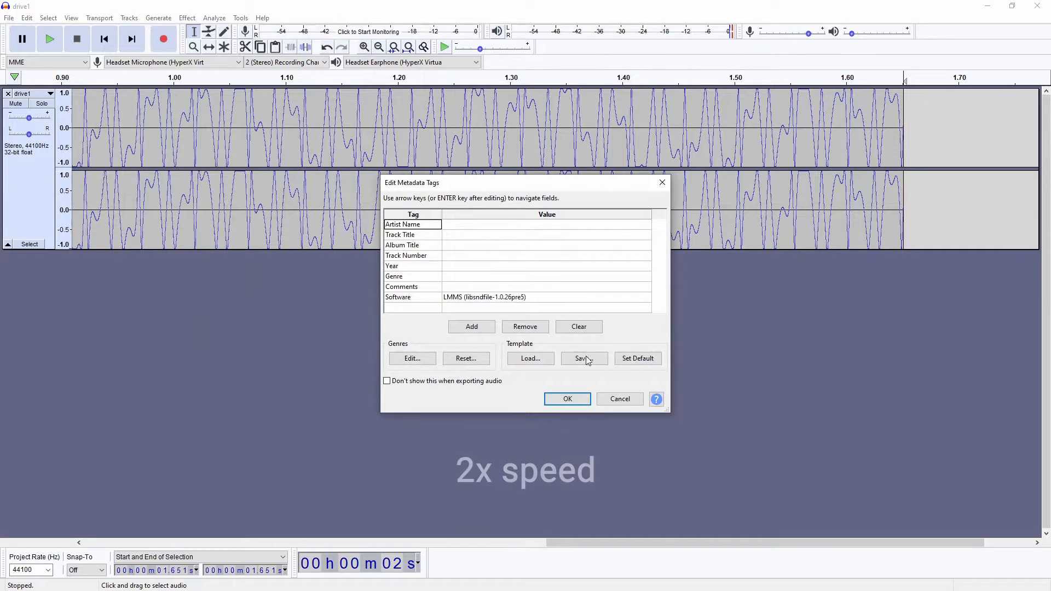
{"action": "left_click", "coordinate": [9, 18]}
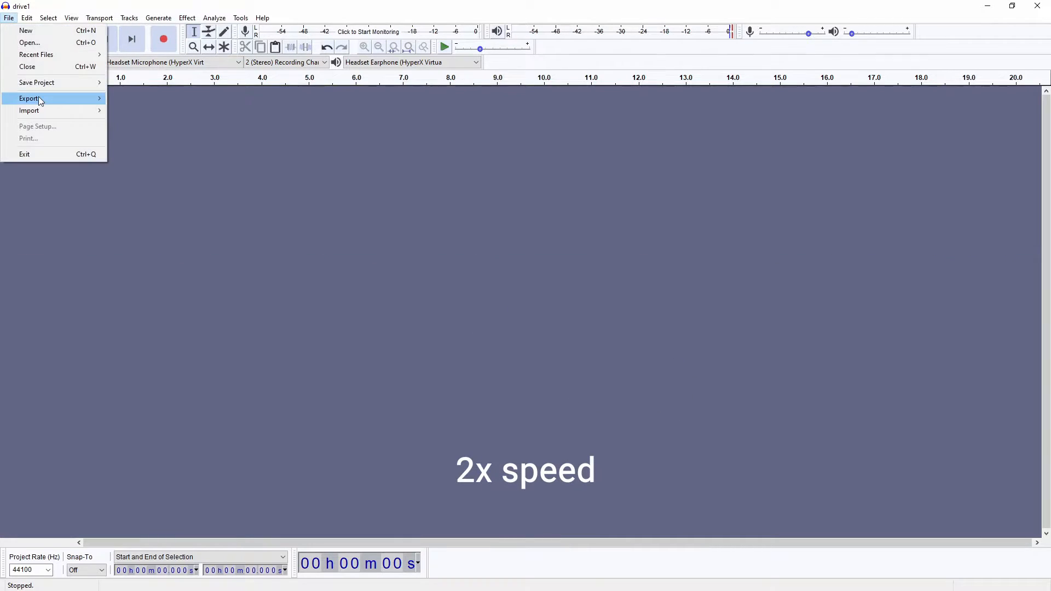
Open drive2.wav in Audacity and play it through
{"action": "left_click", "coordinate": [29, 110]}
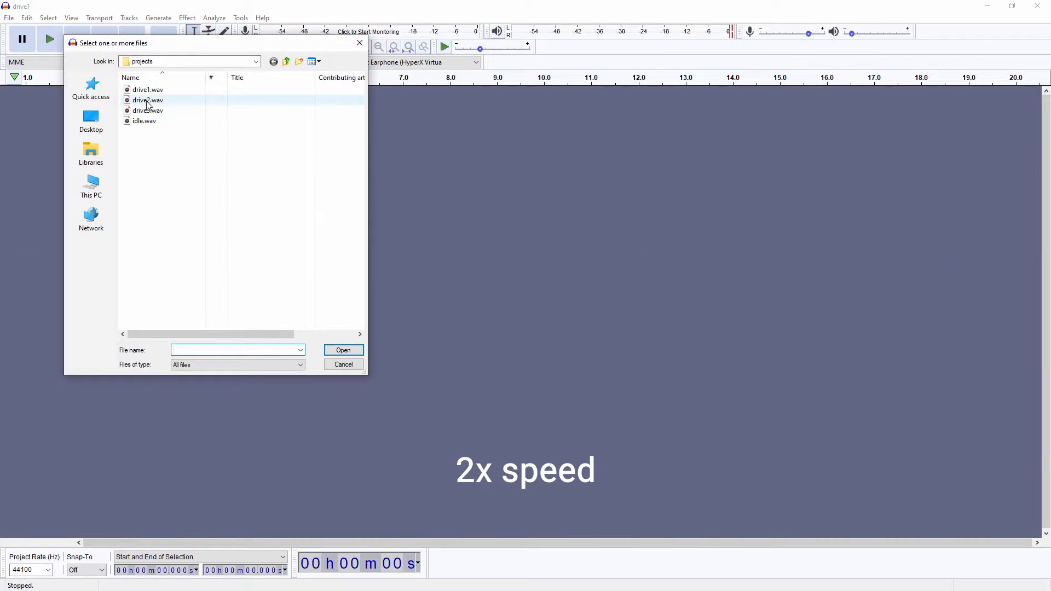
{"action": "double_click", "coordinate": [148, 100]}
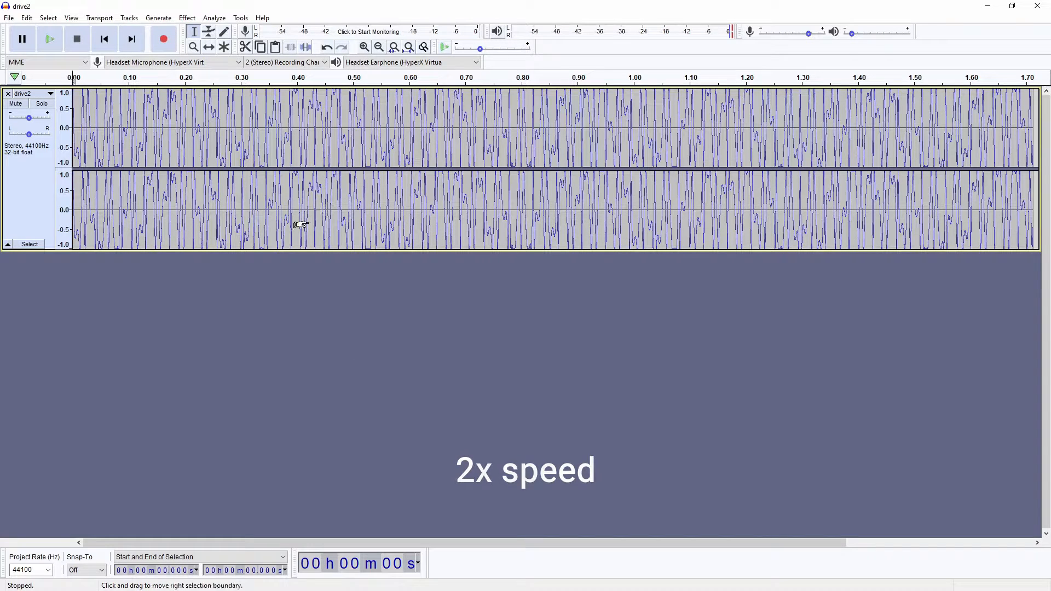
{"action": "left_click", "coordinate": [49, 39]}
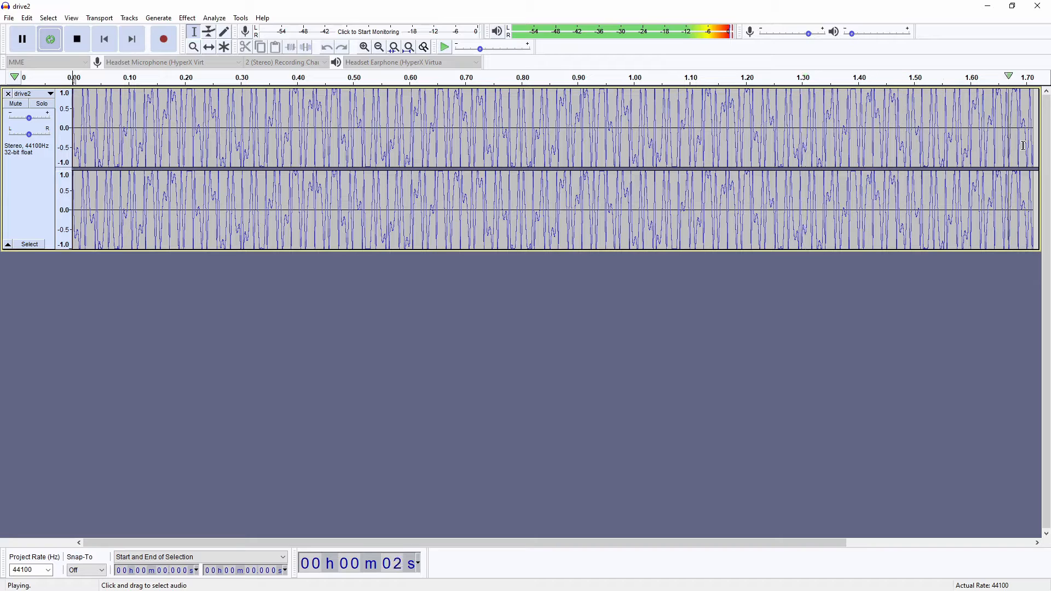
{"action": "left_click", "coordinate": [78, 39]}
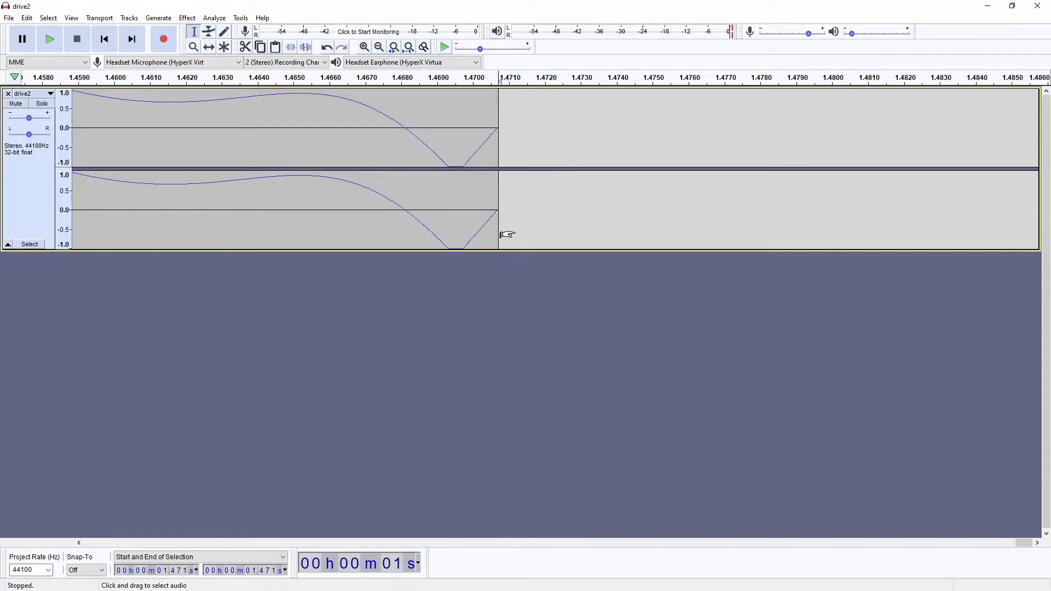
Replay drive2 trimmed to end at 1.471 s, then close the project
{"action": "left_click", "coordinate": [50, 39]}
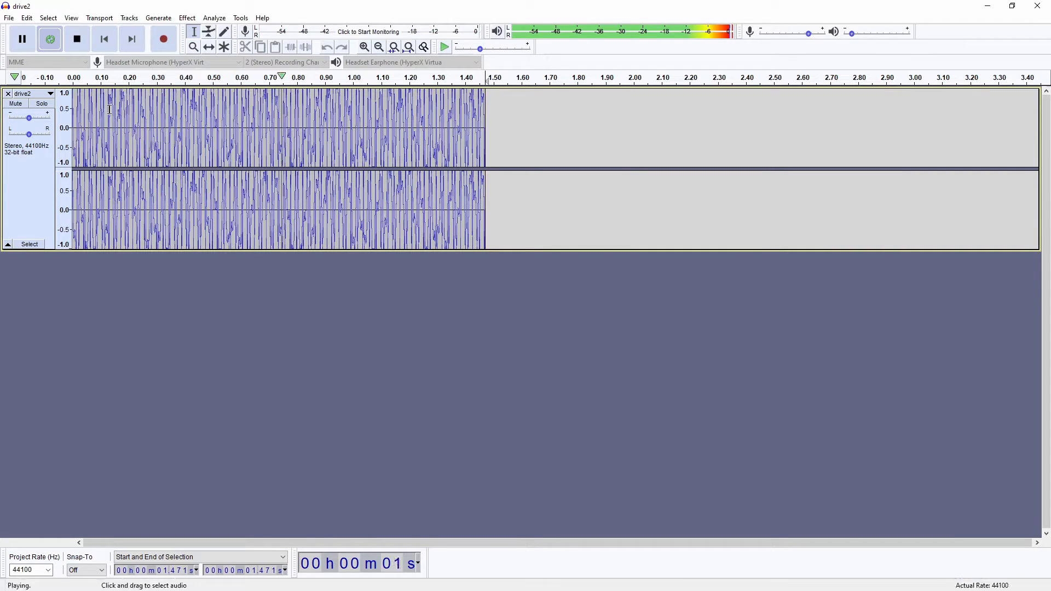
{"action": "left_click", "coordinate": [8, 17]}
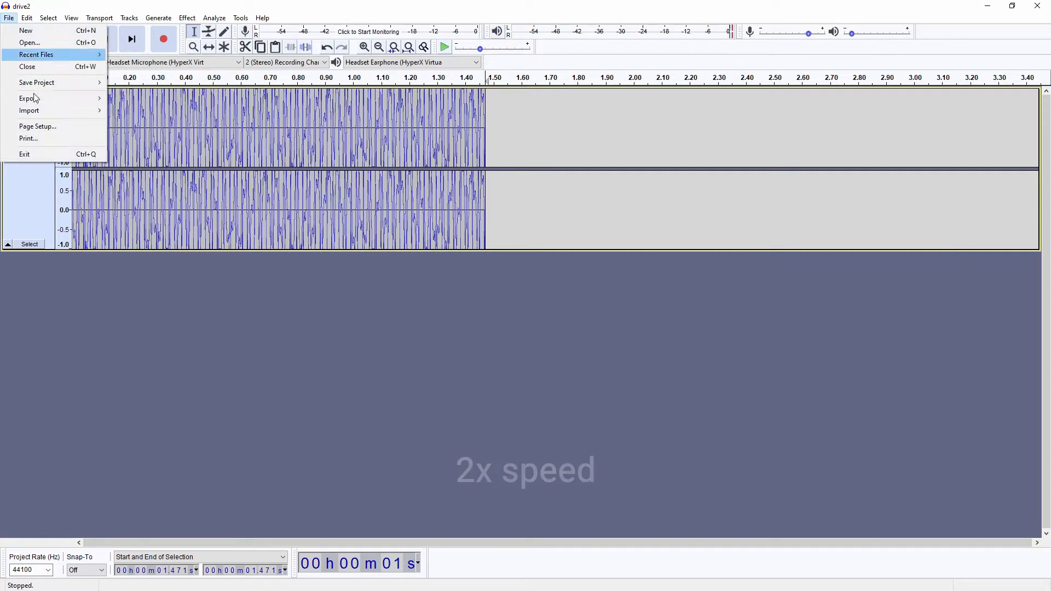
{"action": "left_click", "coordinate": [26, 99]}
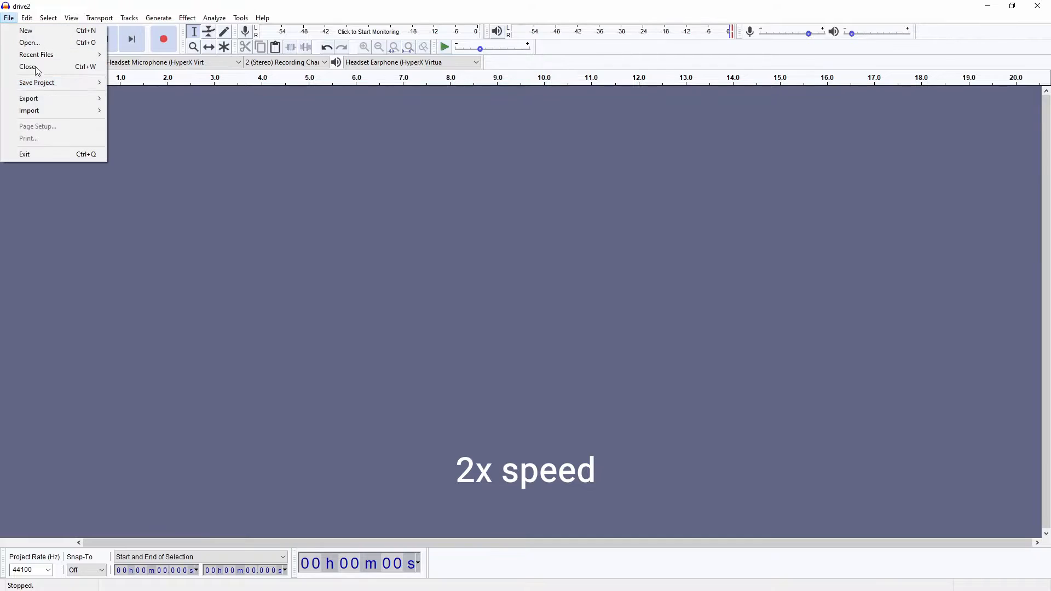
Open drive3.wav in Audacity and play it through
{"action": "left_click", "coordinate": [28, 42]}
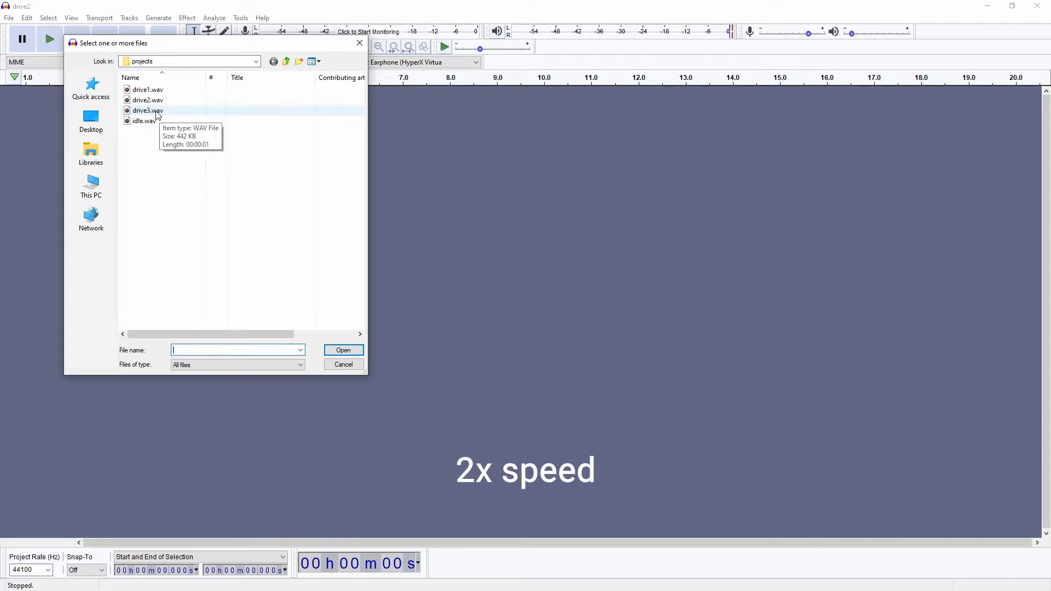
{"action": "double_click", "coordinate": [148, 110]}
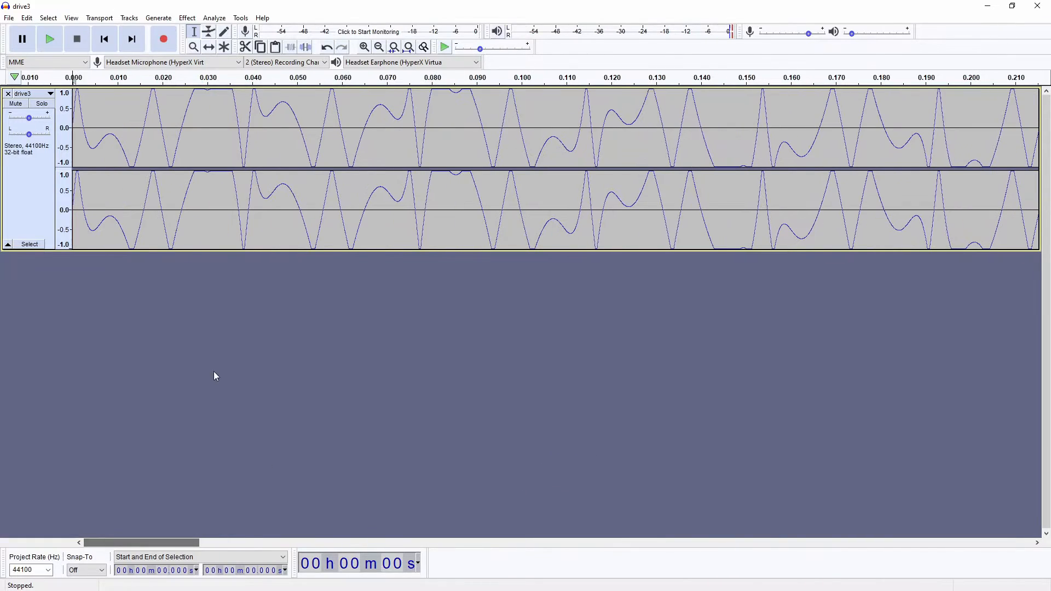
{"action": "left_click", "coordinate": [49, 40]}
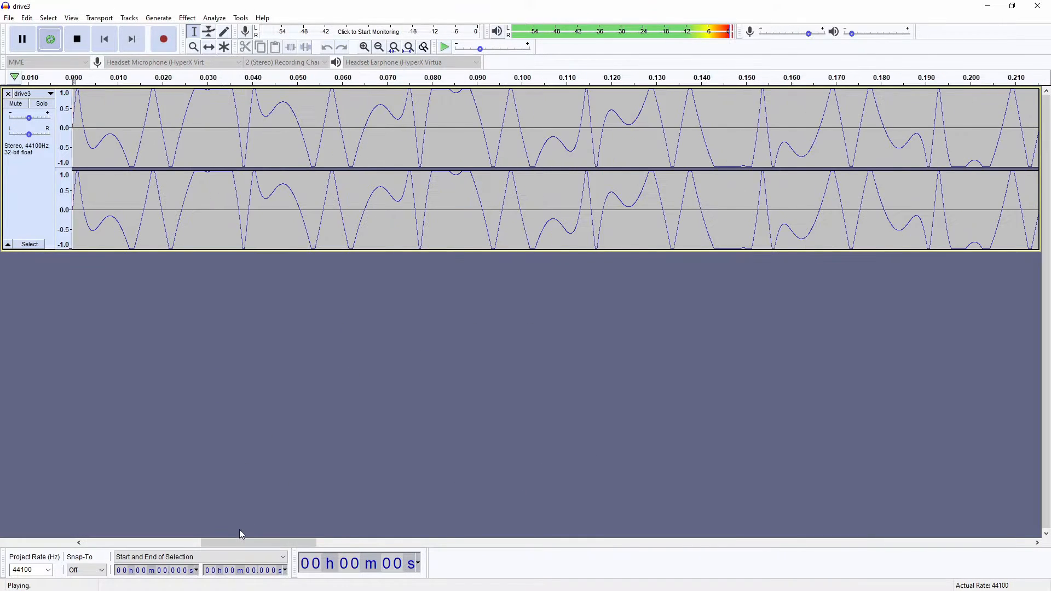
{"action": "left_click", "coordinate": [76, 40]}
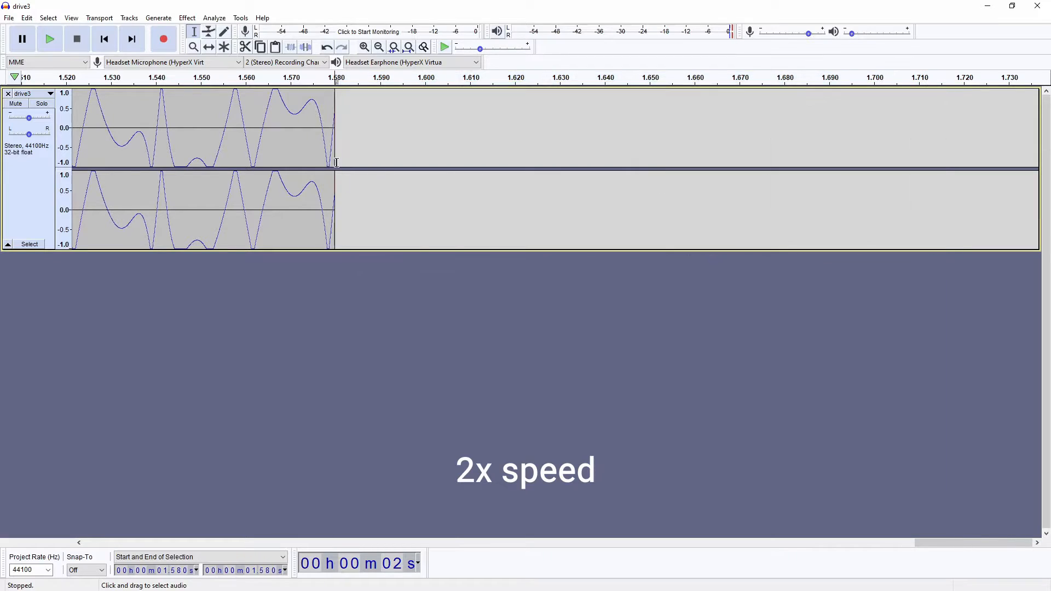
Trim drive3 to end at 1.580 s, replay it, and export as WAV
{"action": "left_click", "coordinate": [365, 46]}
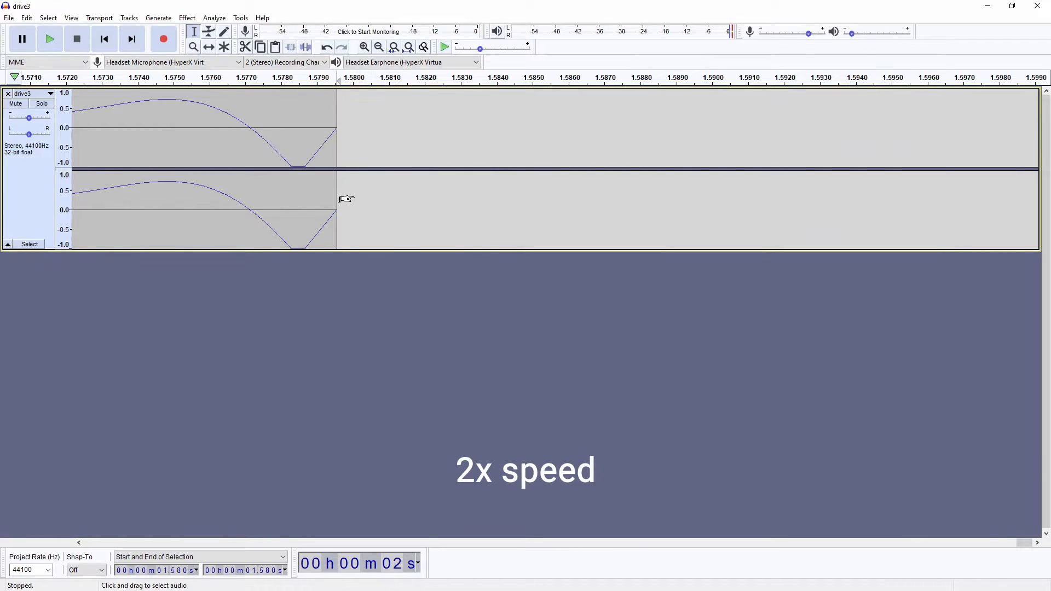
{"action": "left_click", "coordinate": [51, 39]}
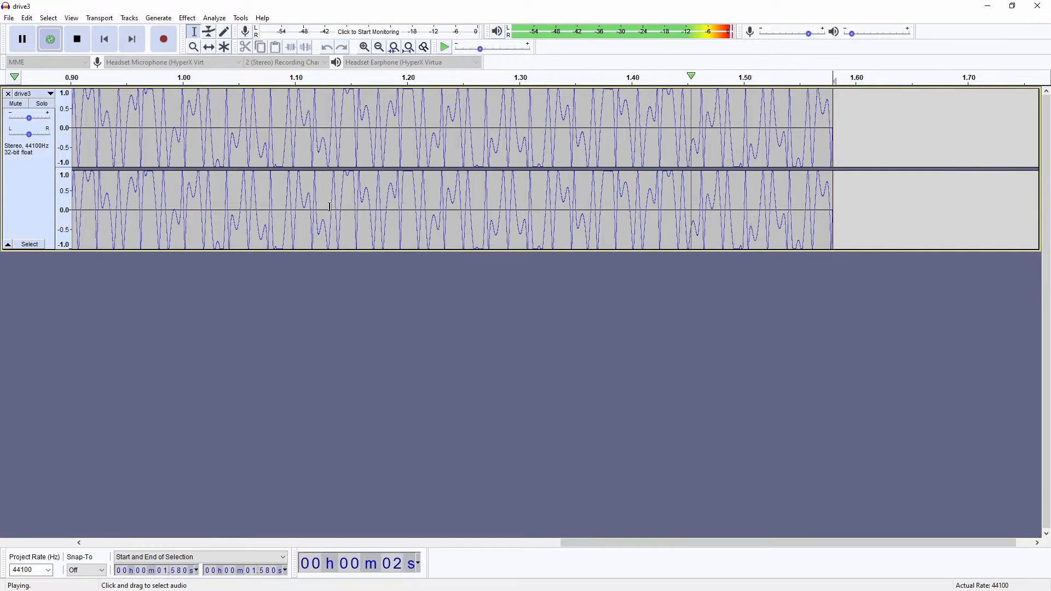
{"action": "left_click", "coordinate": [77, 39]}
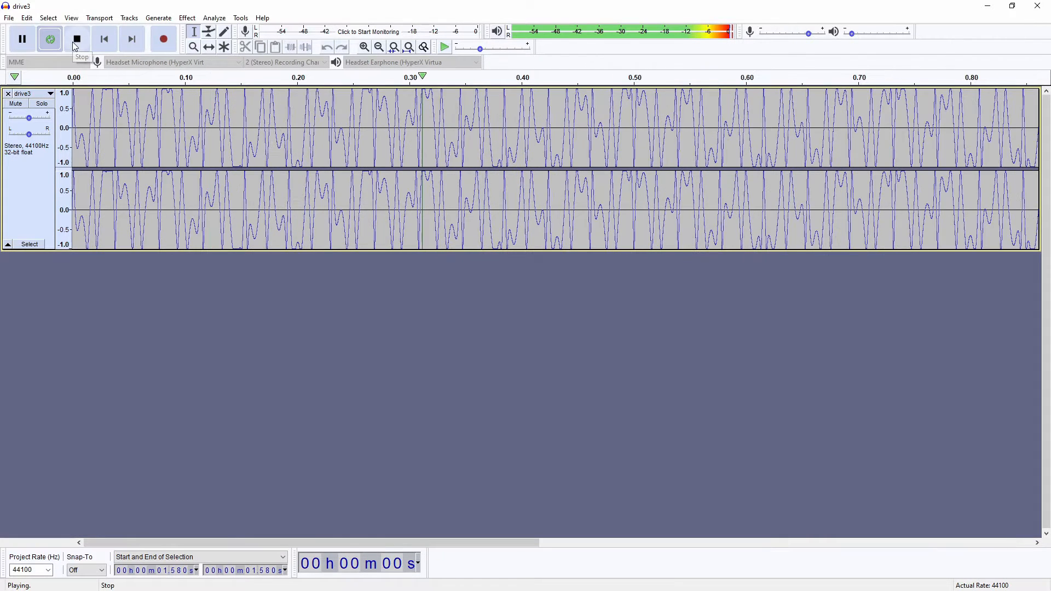
{"action": "left_click", "coordinate": [77, 40]}
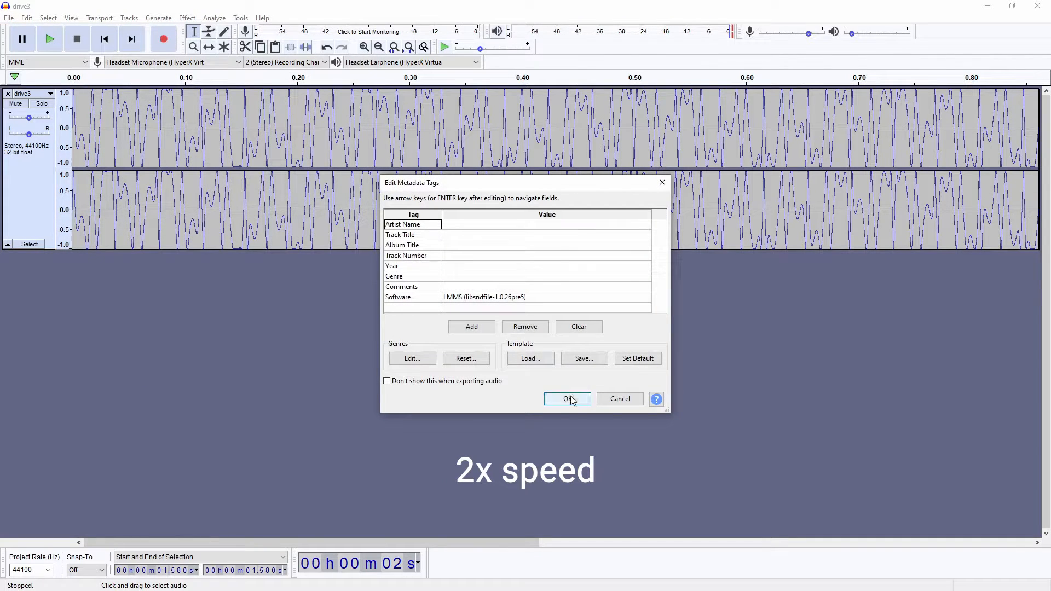
{"action": "left_click", "coordinate": [568, 399]}
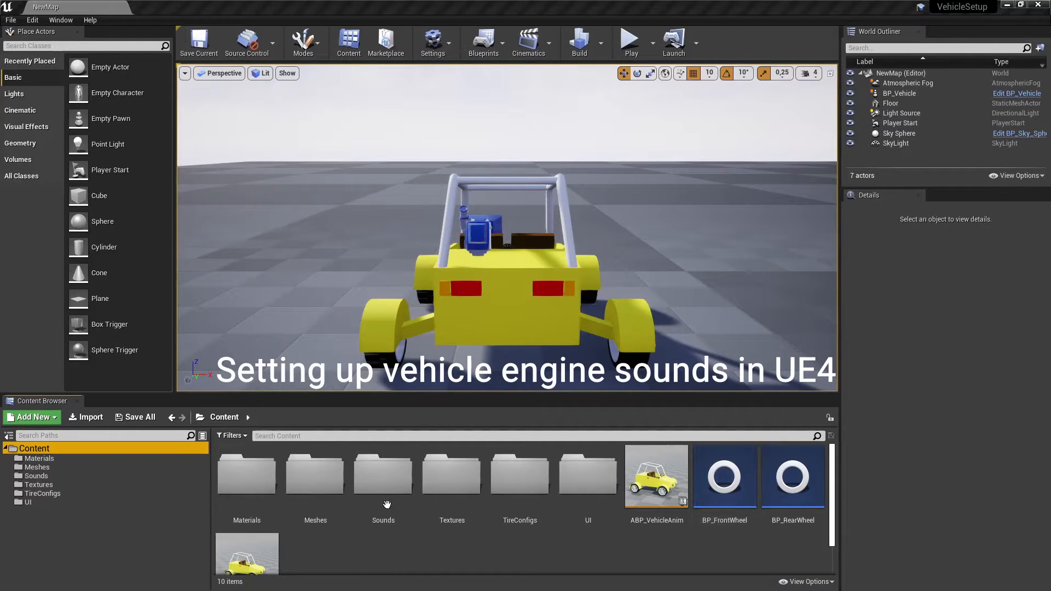
Import drive1, drive2, drive3 and idle into Sounds and build the EngineCue sound cue from them
{"action": "double_click", "coordinate": [384, 475]}
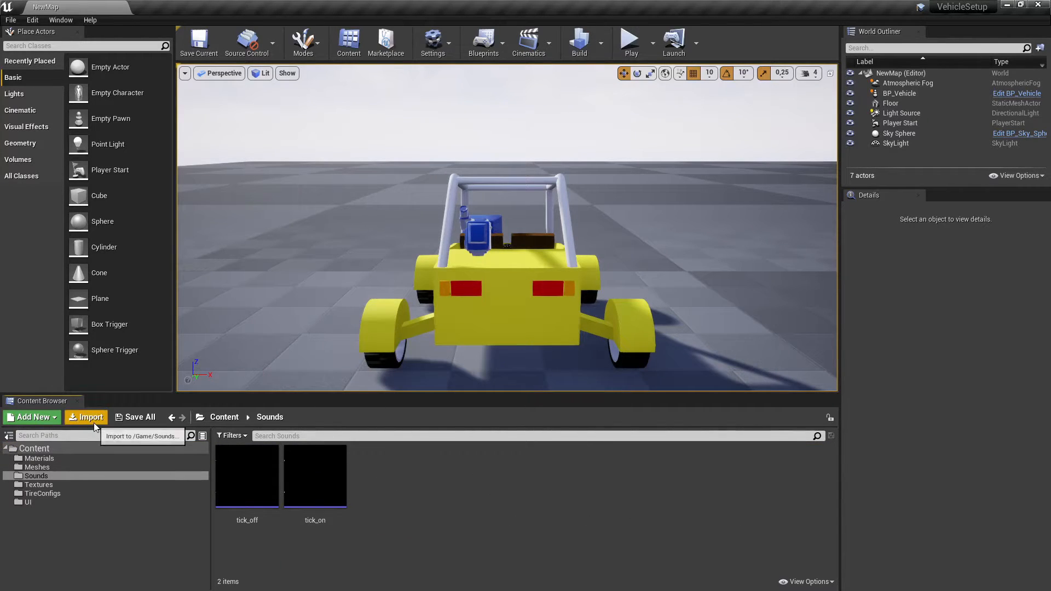
{"action": "left_click", "coordinate": [87, 417]}
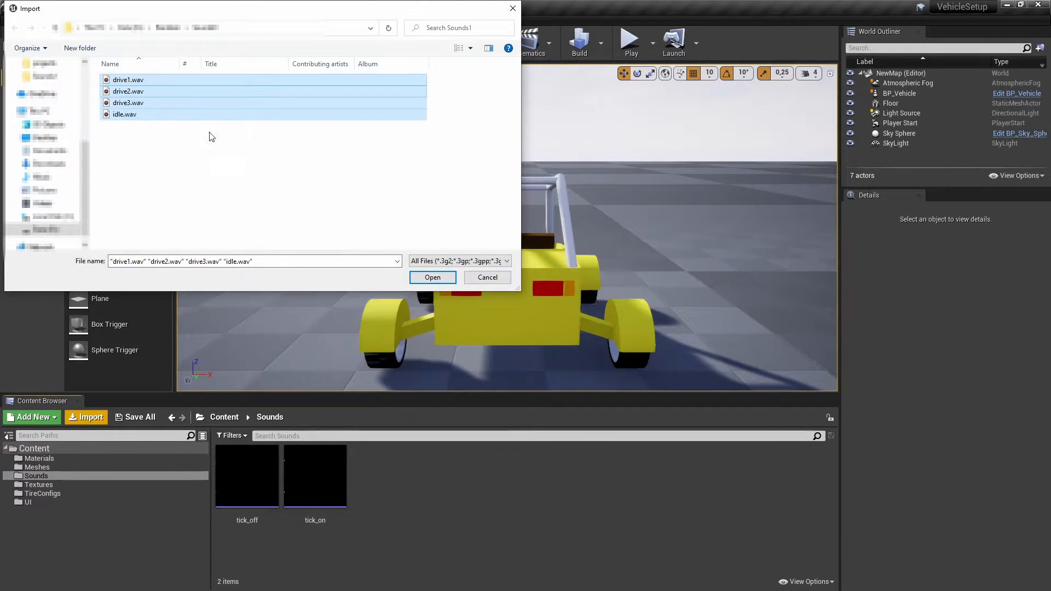
{"action": "left_click", "coordinate": [432, 277]}
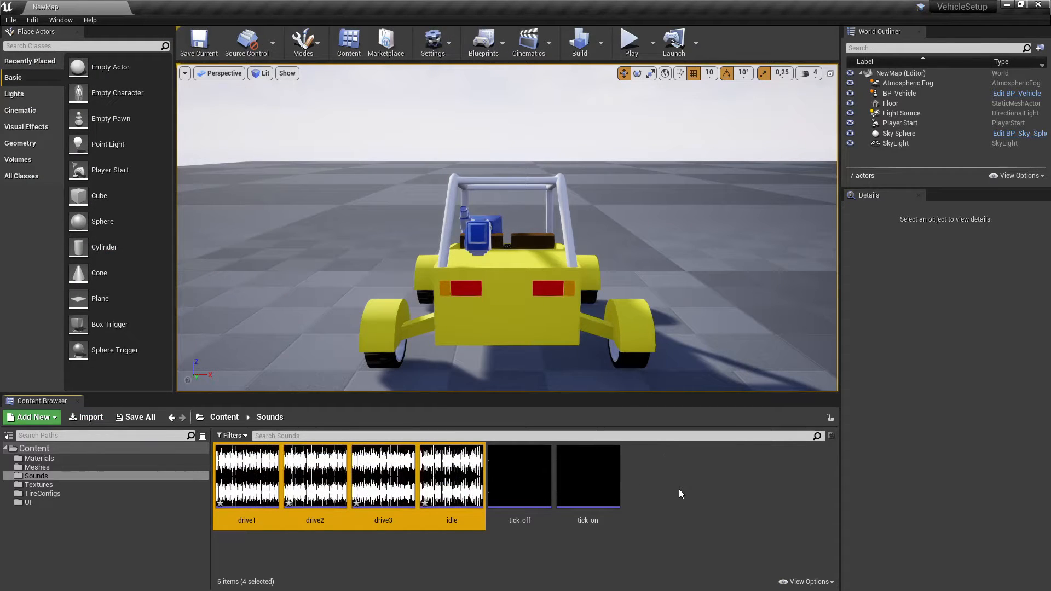
{"action": "left_click", "coordinate": [678, 510]}
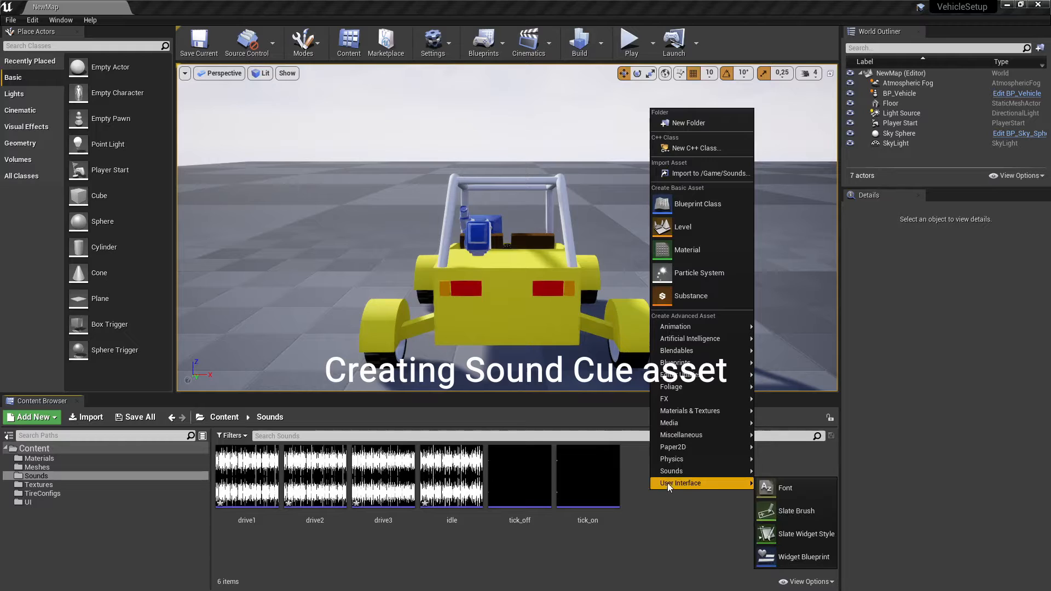
{"action": "mouse_move", "coordinate": [671, 471]}
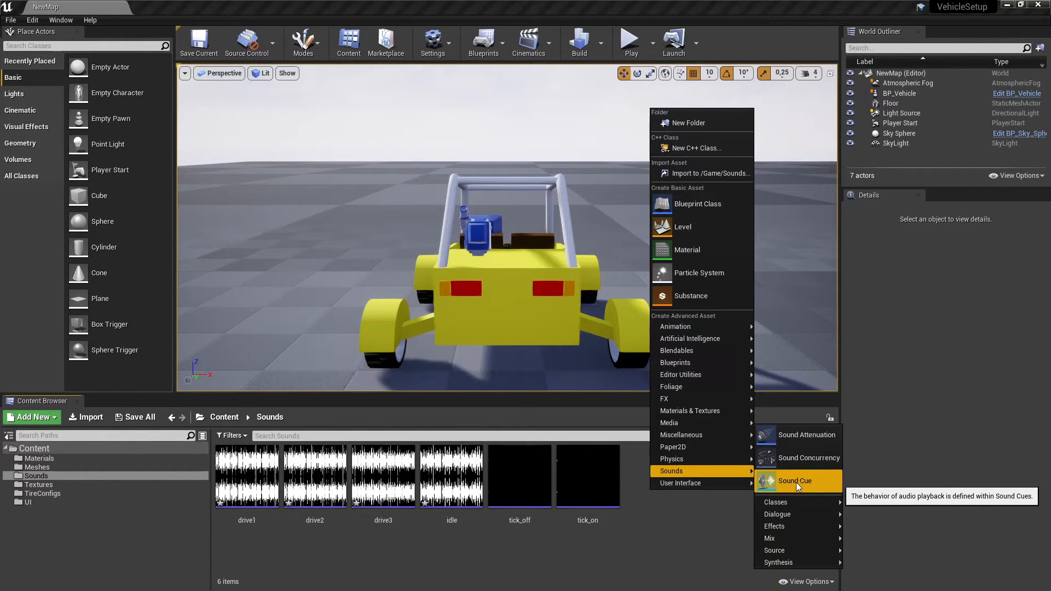
{"action": "left_click", "coordinate": [796, 481]}
{"action": "type", "text": "EngineCue"}
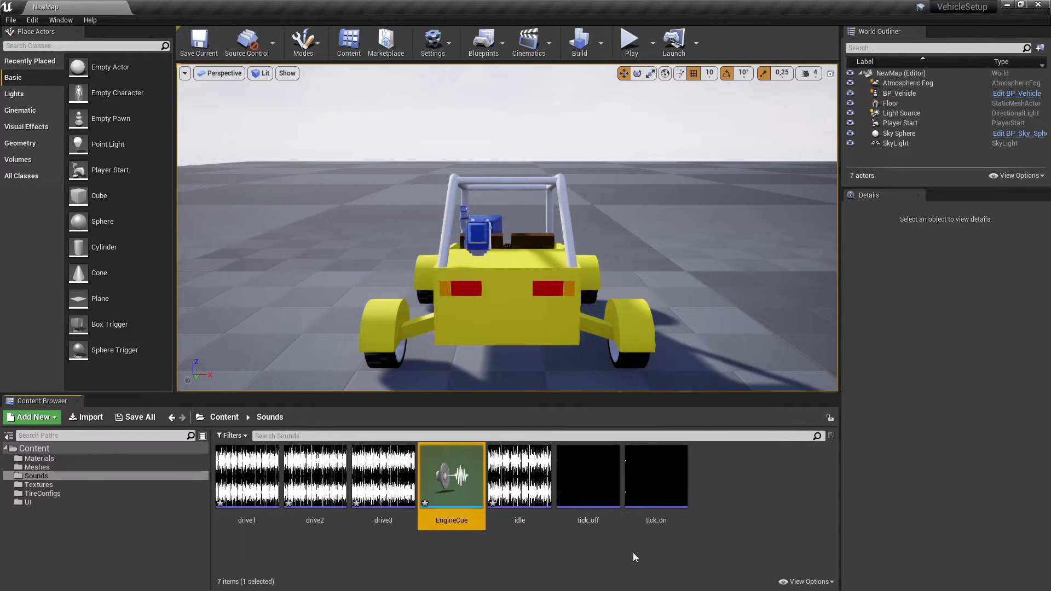
In EngineCue, wire Continuous Modulator nodes to the idle and drive1 wave players
{"action": "double_click", "coordinate": [452, 477]}
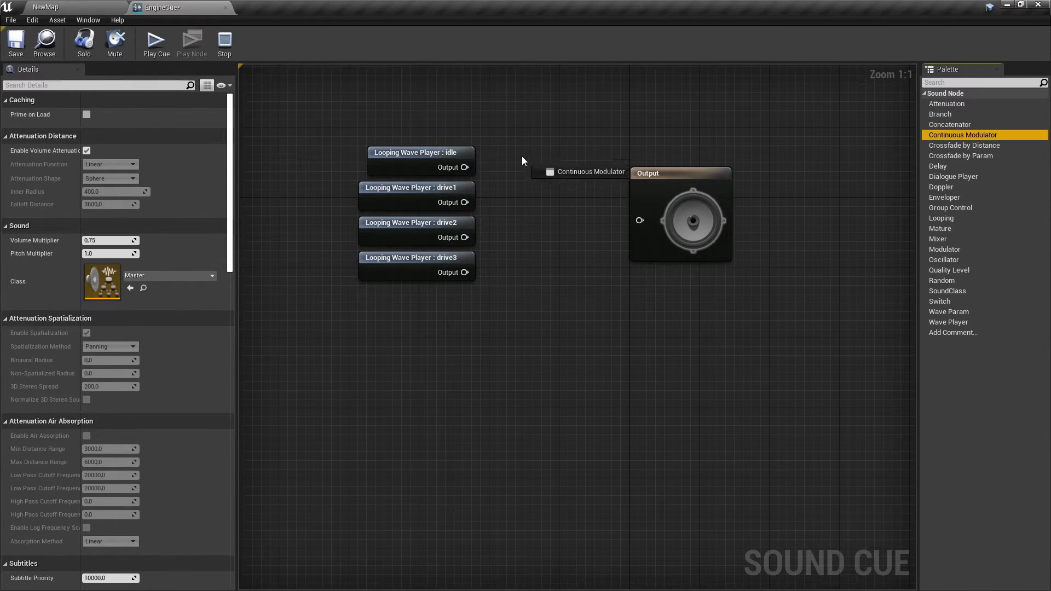
{"action": "left_click", "coordinate": [588, 171]}
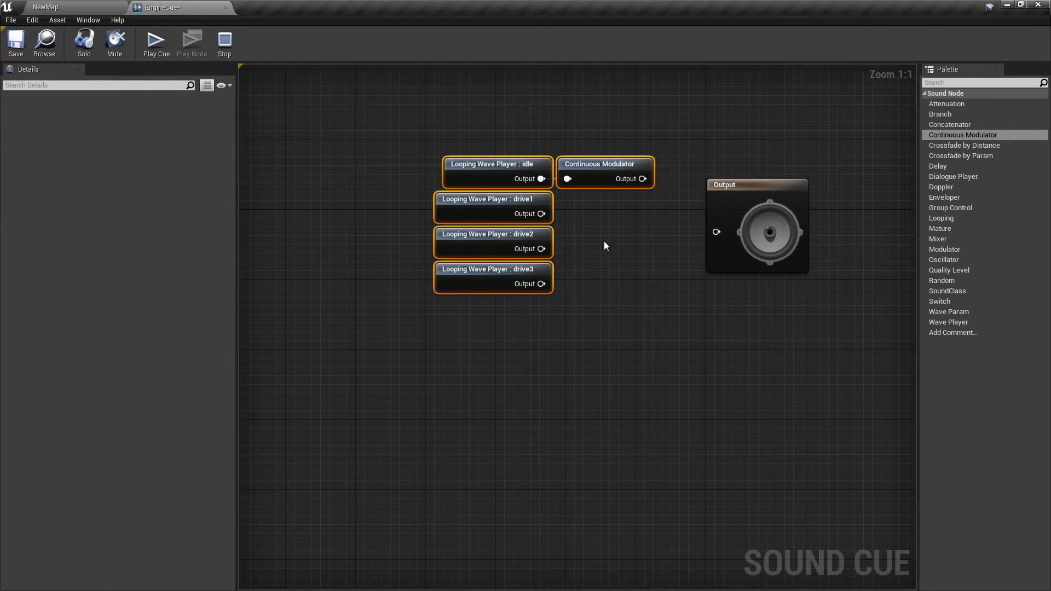
{"action": "left_click", "coordinate": [602, 164]}
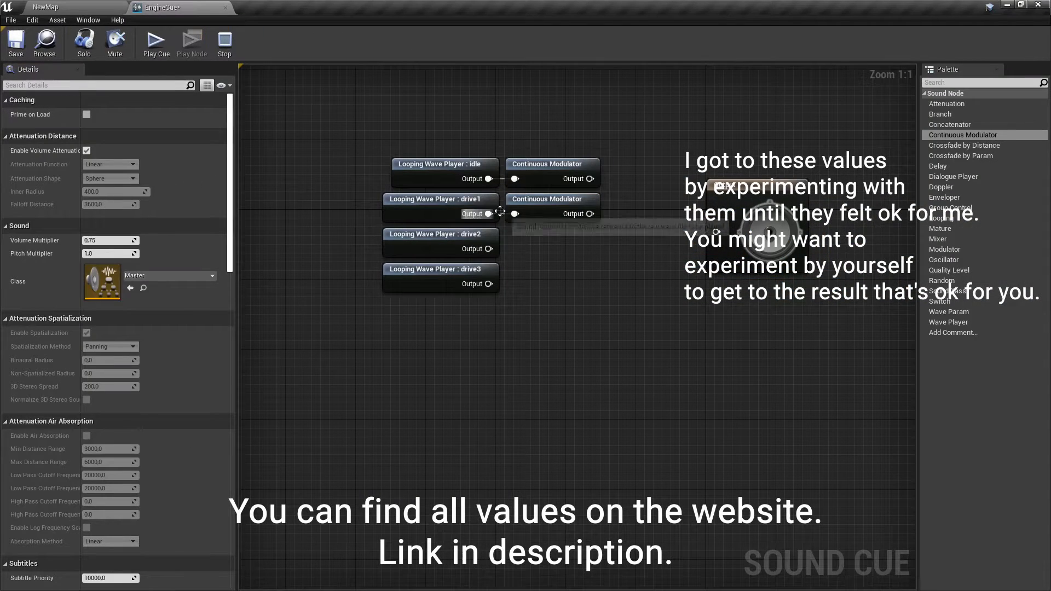
Set a continuous modulator's Parameter Name to RPM and fill in its ranges
{"action": "left_click", "coordinate": [551, 234]}
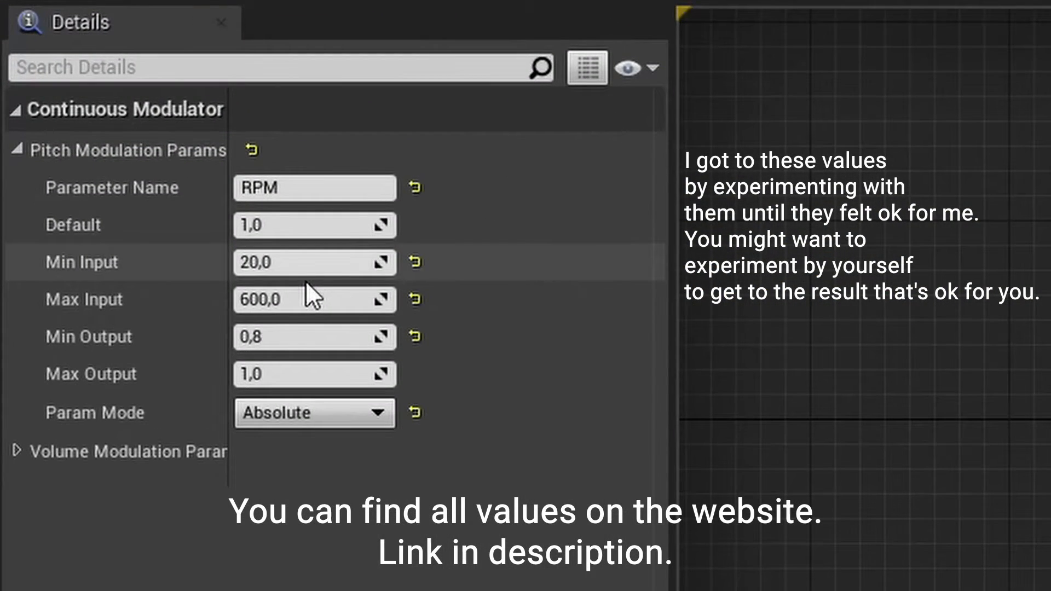
{"action": "type", "text": "5"}
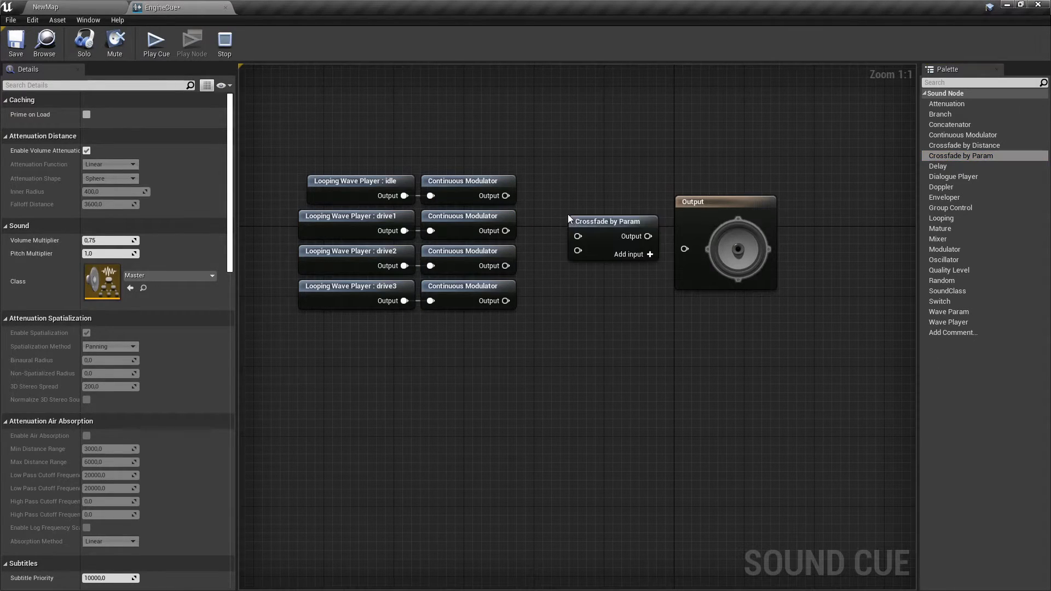
Give Crossfade by Param an RPM parameter with fade values such as 400 and volume 0.6
{"action": "left_click", "coordinate": [605, 216]}
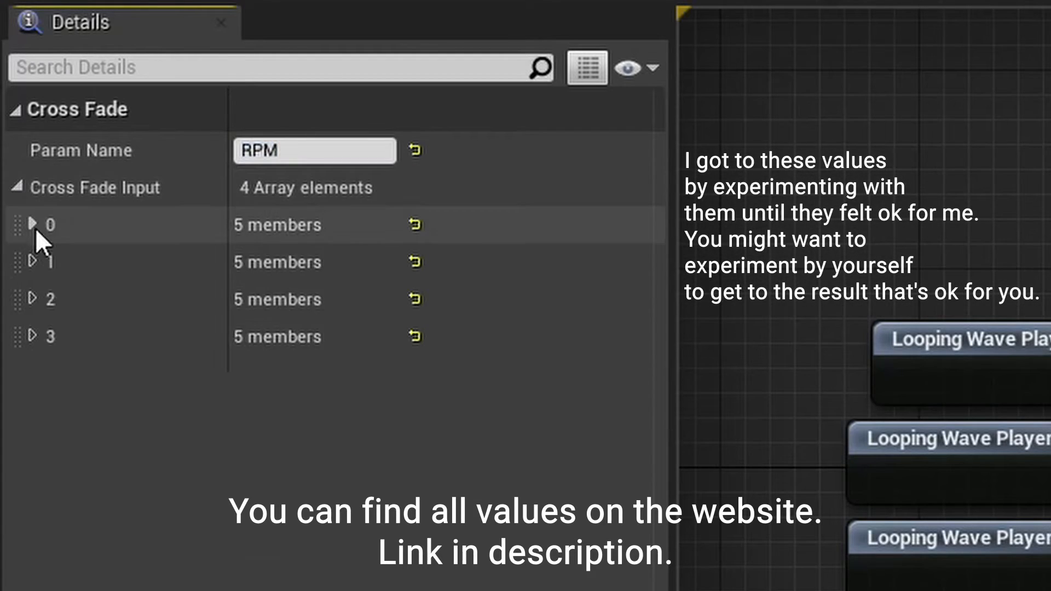
{"action": "left_click", "coordinate": [34, 225]}
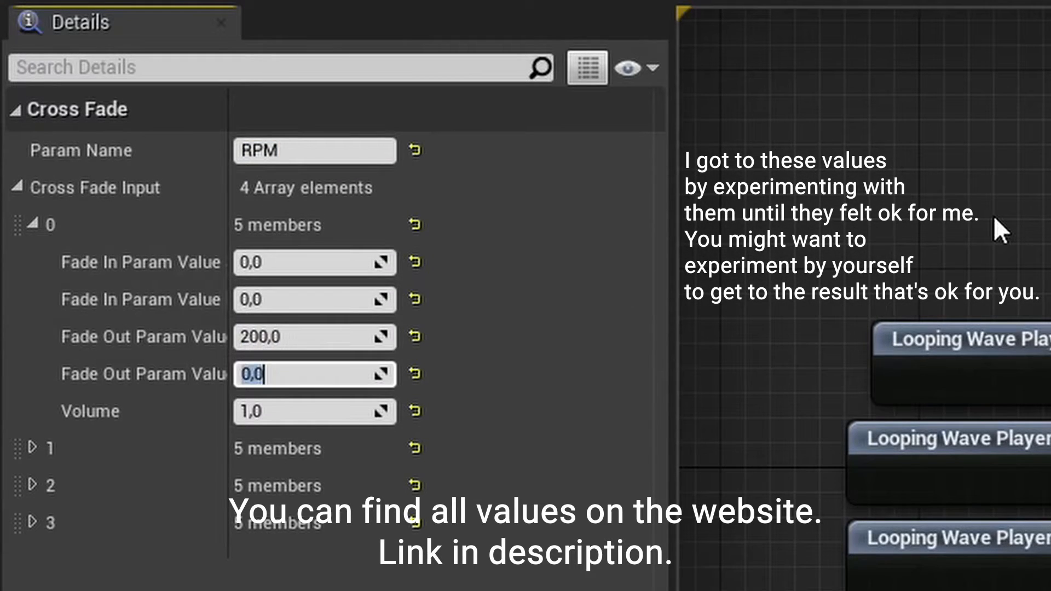
{"action": "type", "text": "400"}
{"action": "type", "text": "0."}
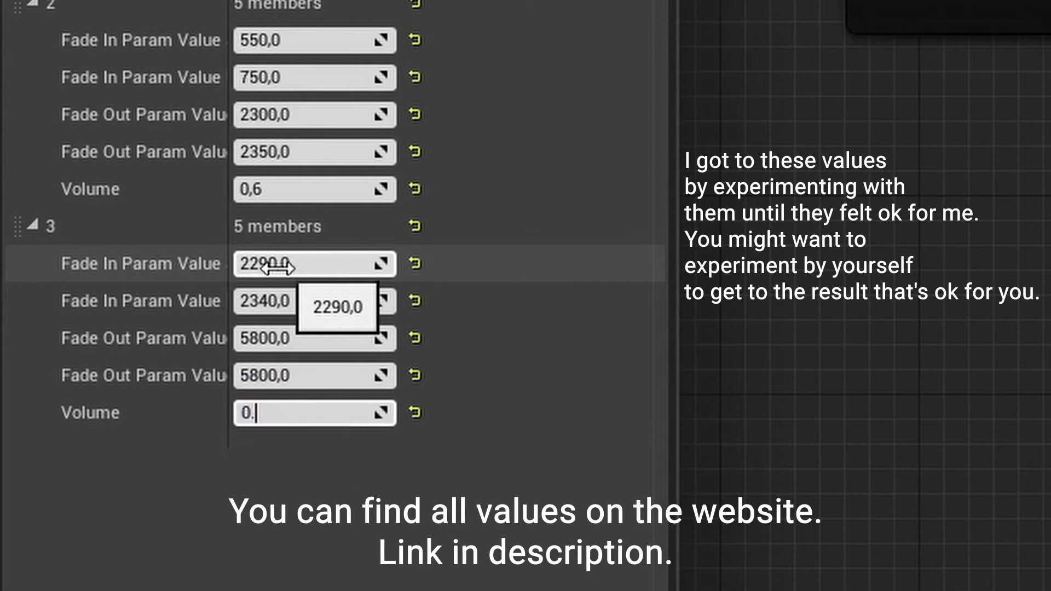
{"action": "type", "text": "0,6"}
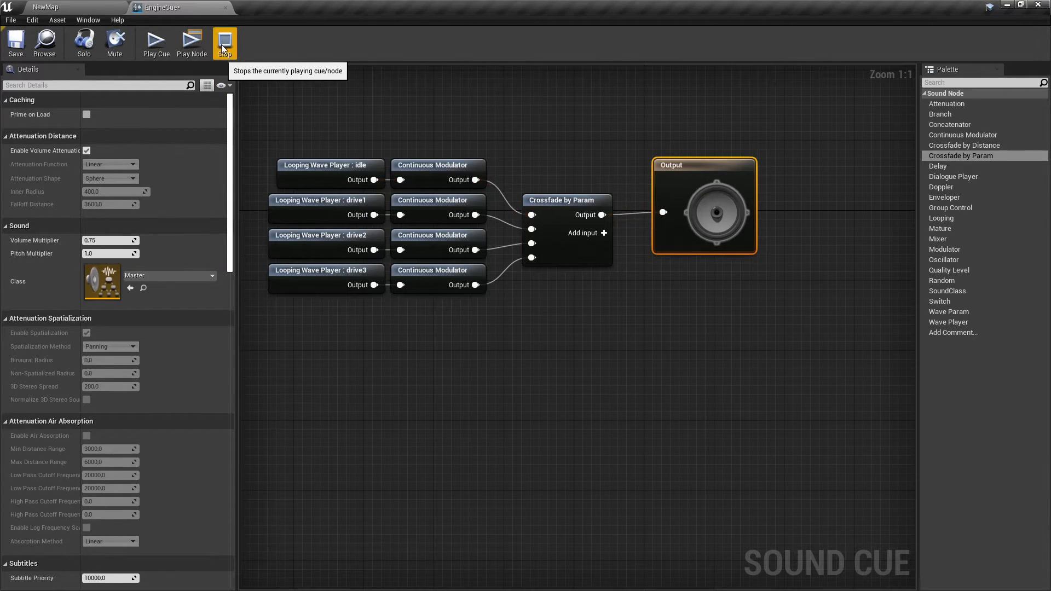
Stop the preview, return to the level editor, and create a SoundAttenuation asset in Sounds
{"action": "left_click", "coordinate": [224, 42]}
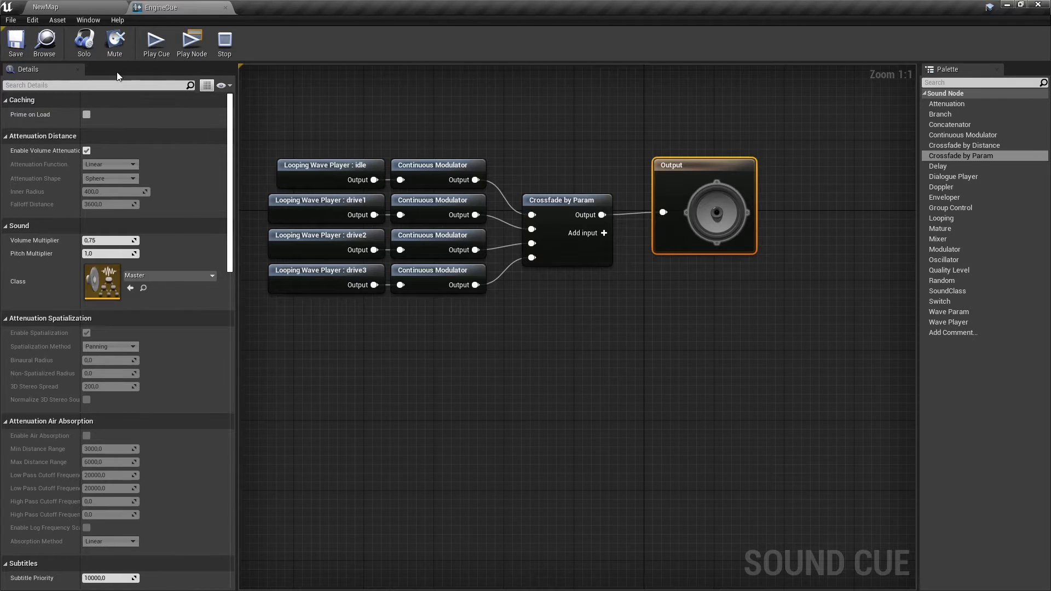
{"action": "left_click", "coordinate": [44, 6]}
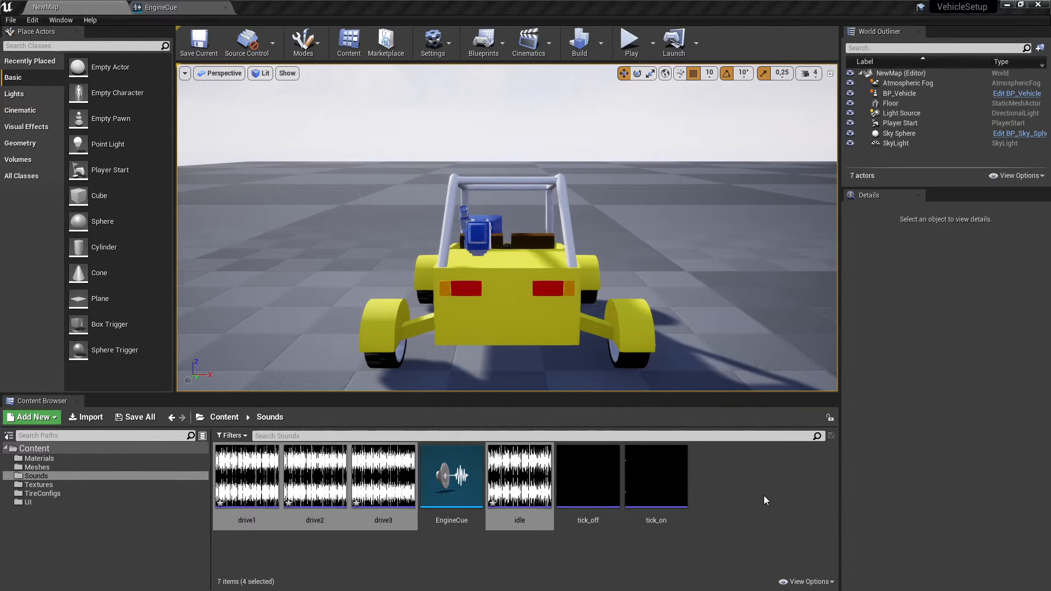
{"action": "left_click", "coordinate": [28, 418]}
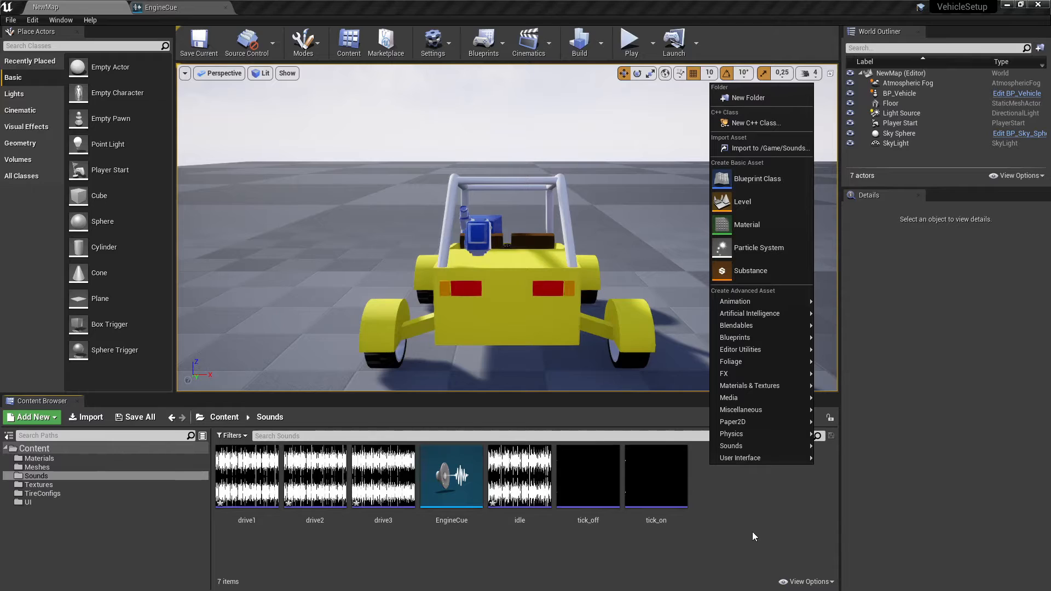
{"action": "mouse_move", "coordinate": [731, 446]}
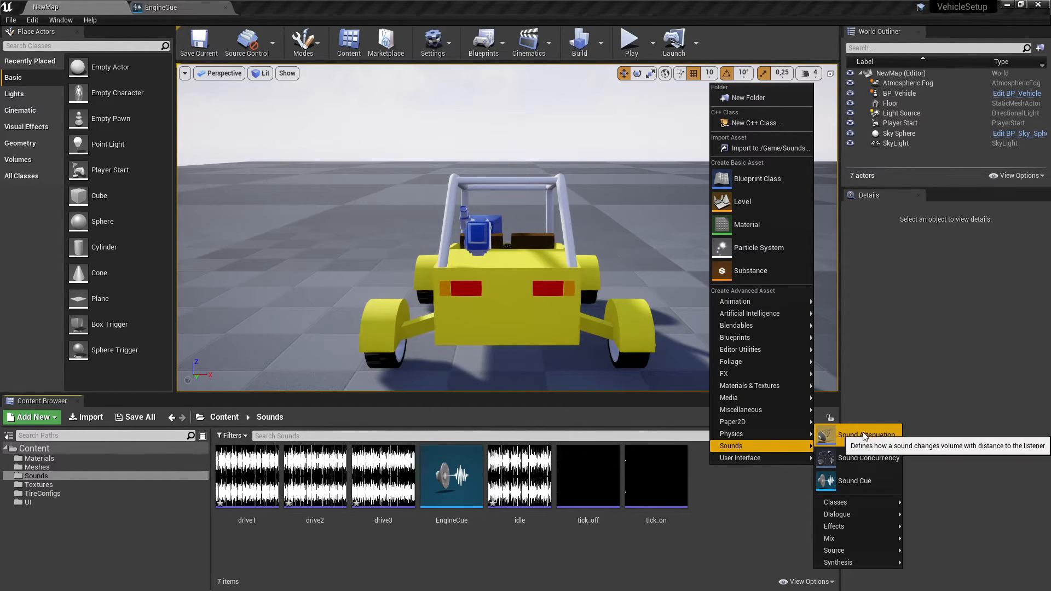
{"action": "left_click", "coordinate": [866, 435]}
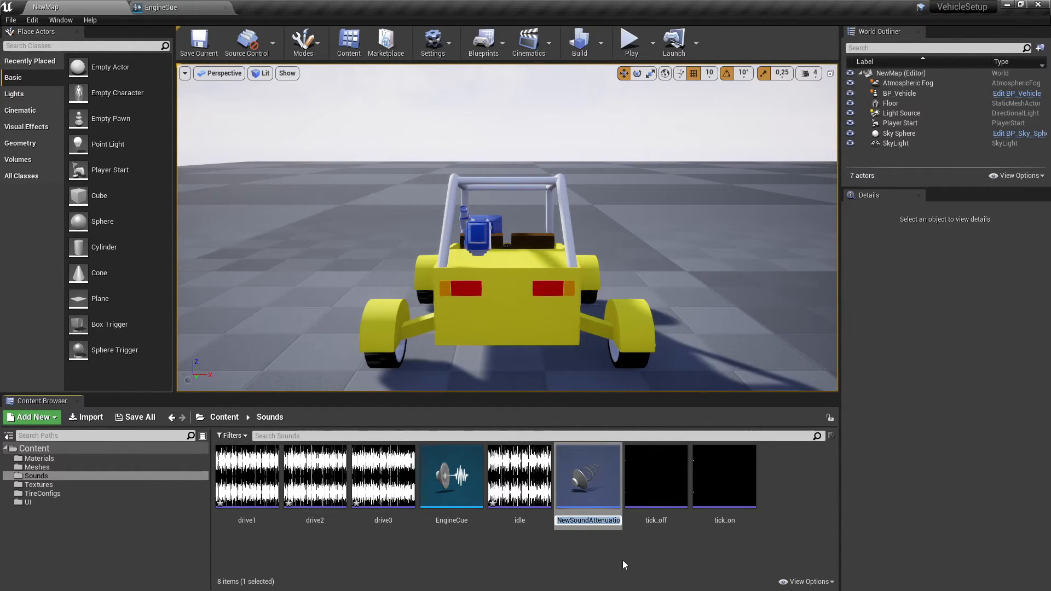
{"action": "double_click", "coordinate": [588, 476]}
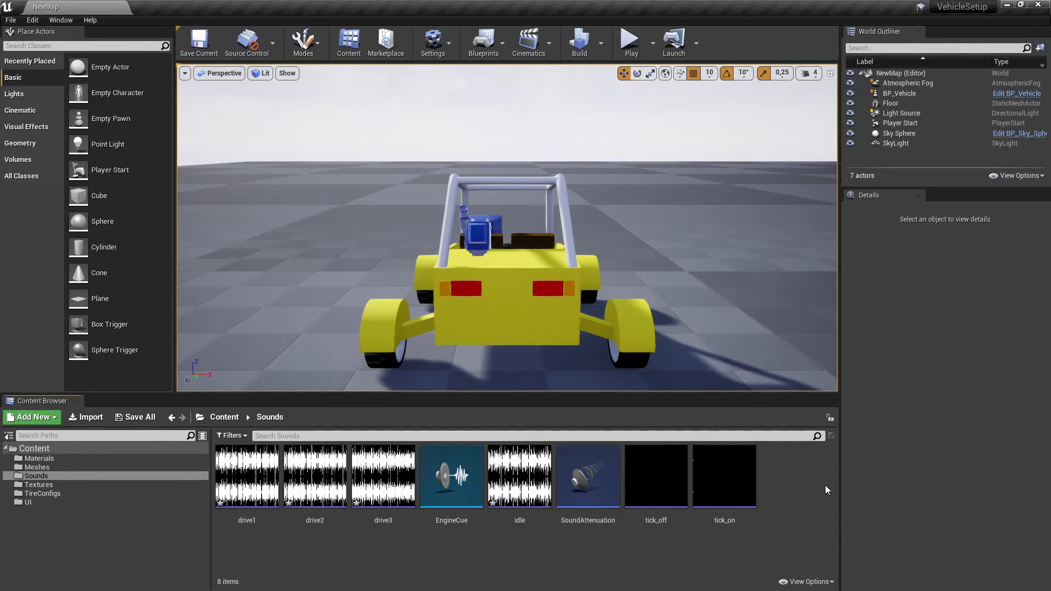
Set EngineCue's Attenuation Settings to SoundAttenuation, close the editor, and navigate to Content
{"action": "double_click", "coordinate": [452, 476]}
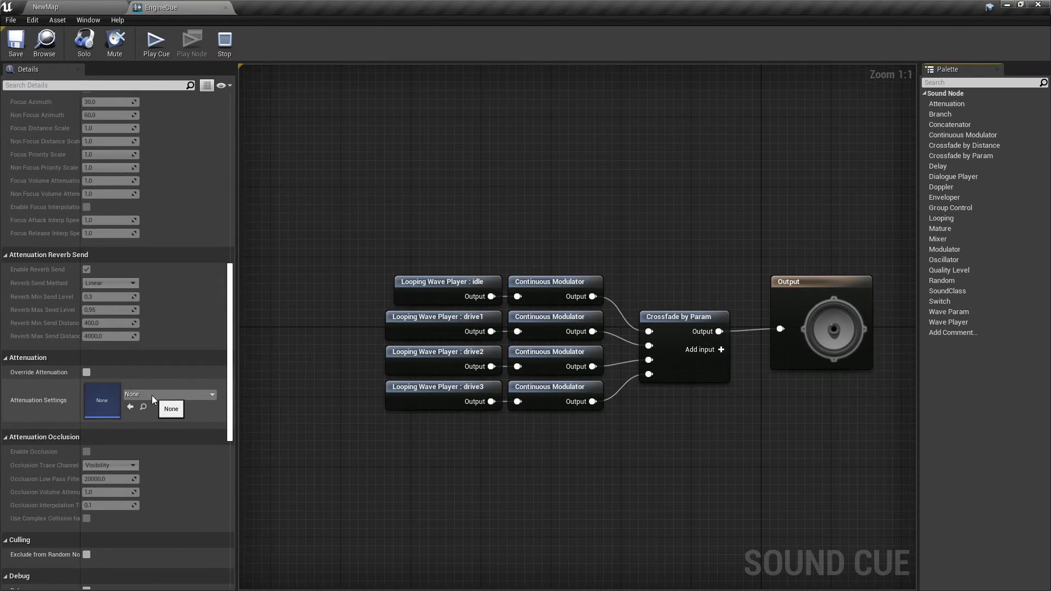
{"action": "left_click", "coordinate": [171, 409]}
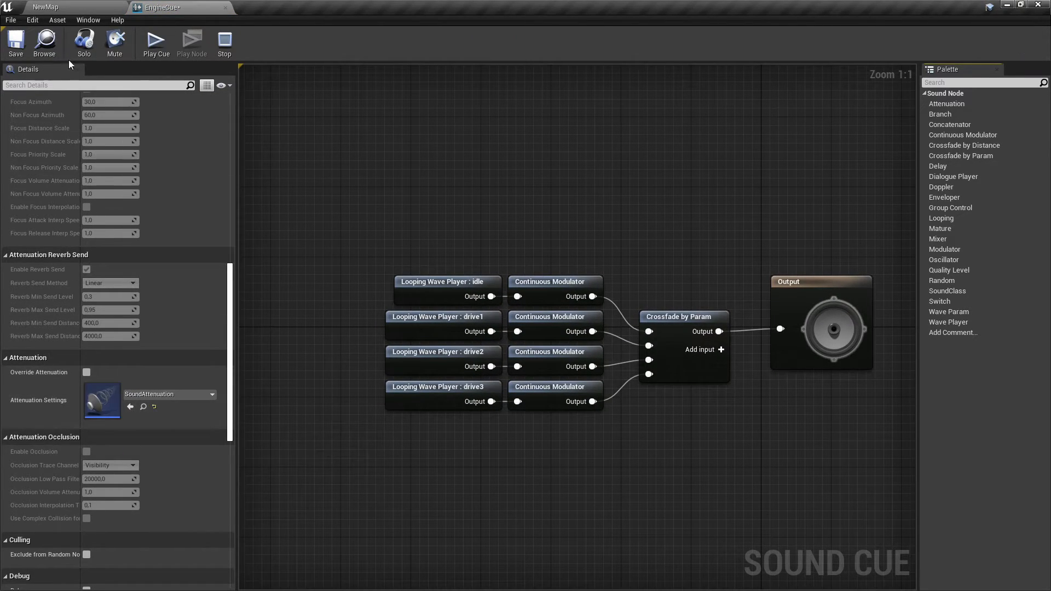
{"action": "mouse_move", "coordinate": [225, 7]}
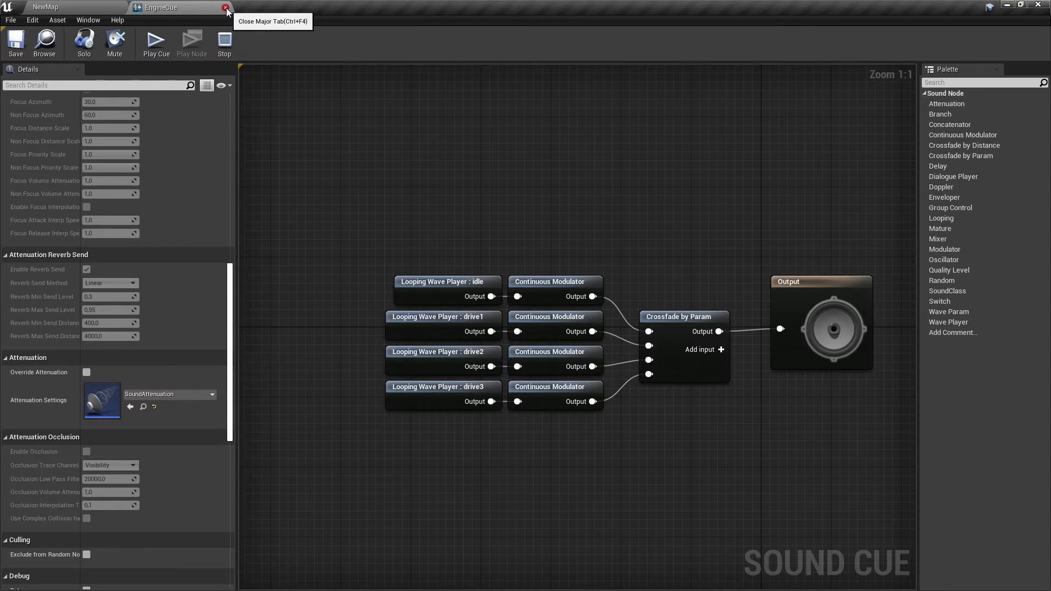
{"action": "left_click", "coordinate": [225, 7]}
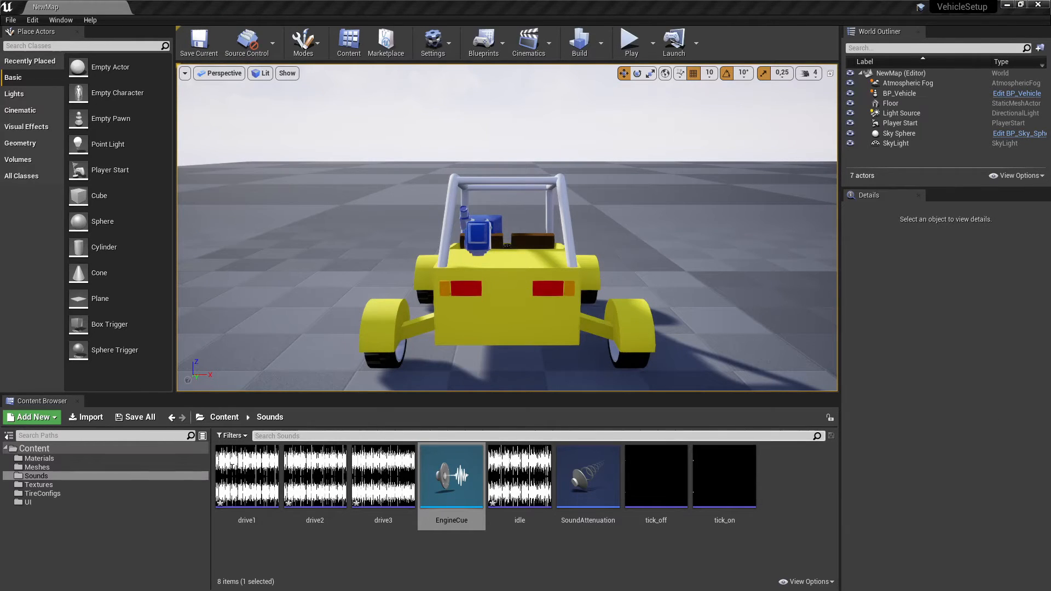
{"action": "left_click", "coordinate": [224, 418]}
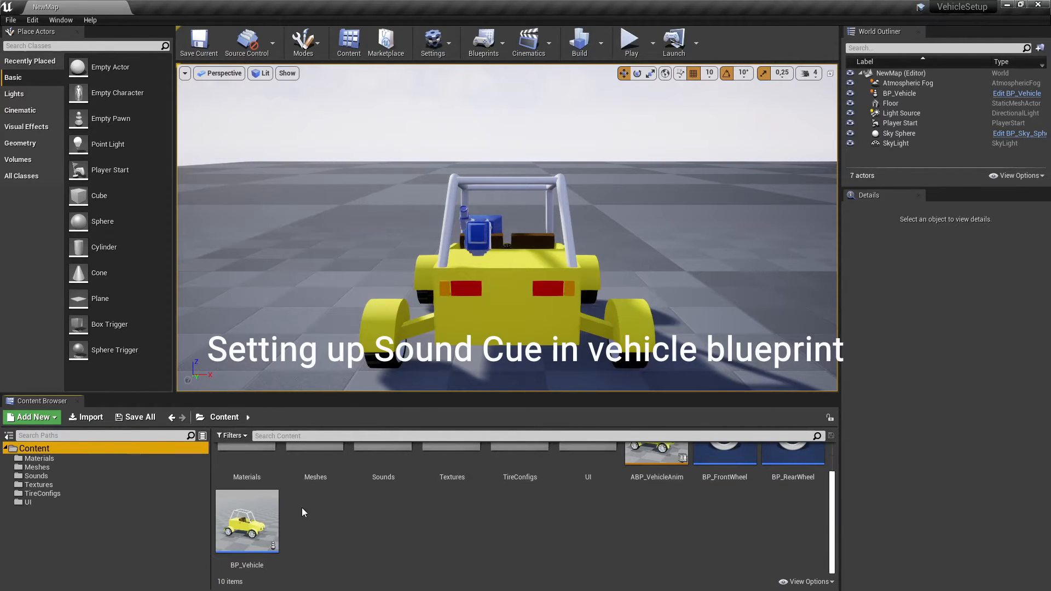
In BP_Vehicle, select the EngineSound component and set its sound to EngineCue
{"action": "double_click", "coordinate": [246, 522]}
{"action": "type", "text": "EngineSound"}
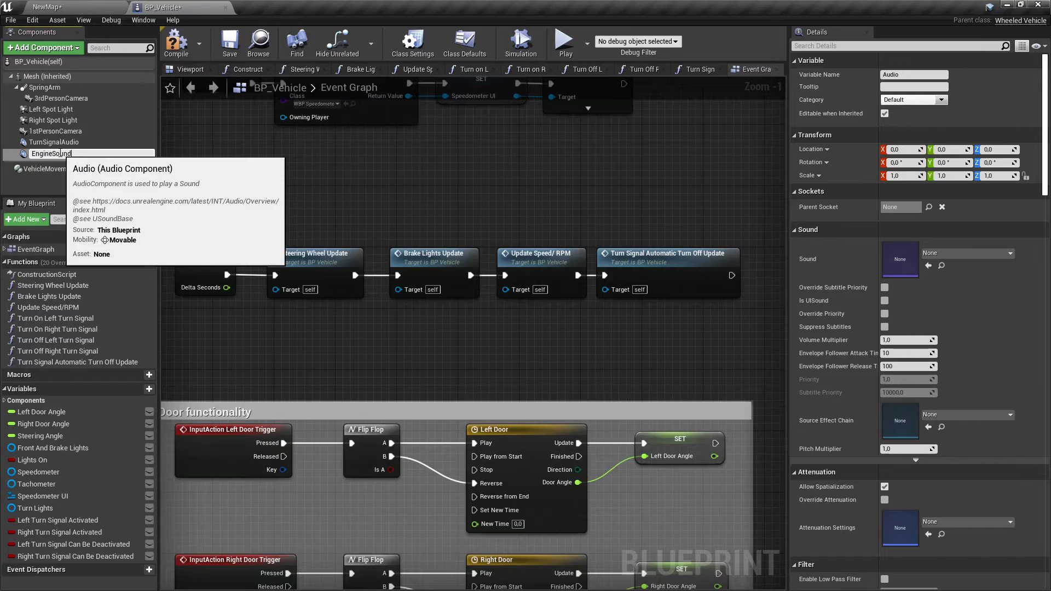
{"action": "left_click", "coordinate": [190, 69]}
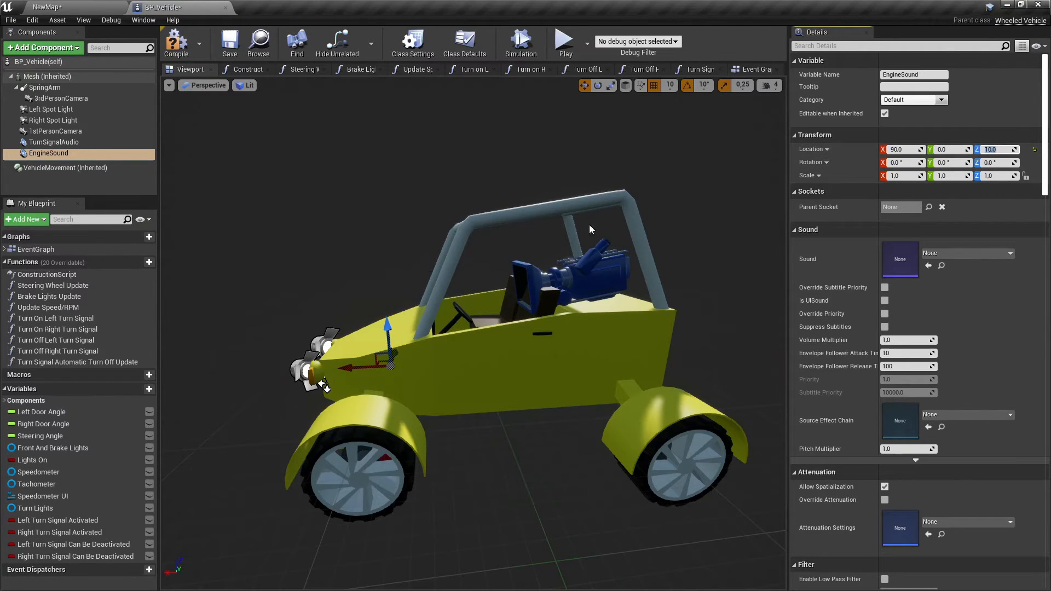
{"action": "left_click_drag", "start_coordinate": [591, 230], "coordinate": [368, 277]}
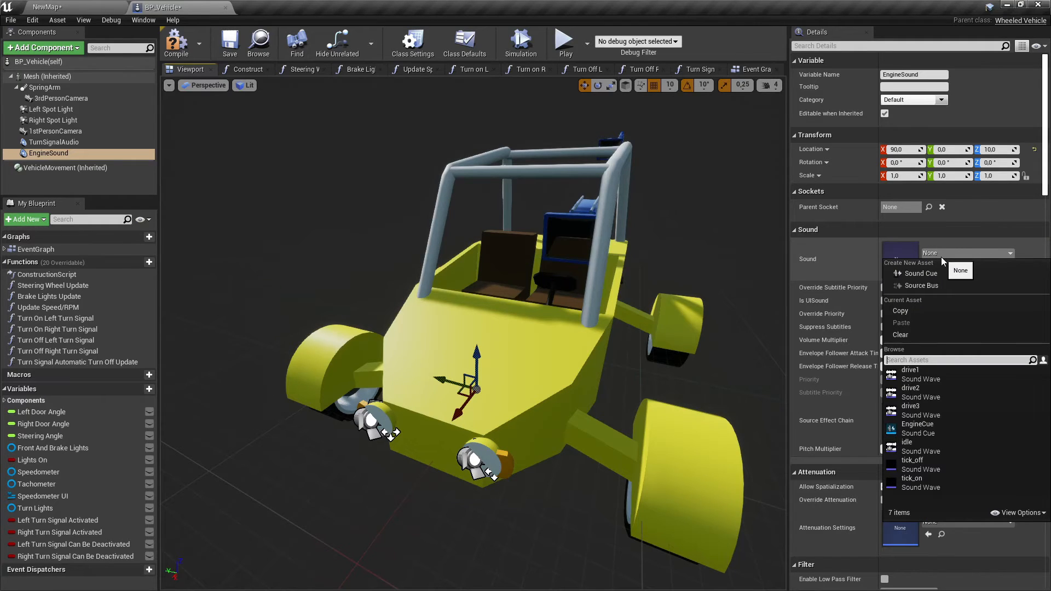
{"action": "left_click", "coordinate": [918, 424]}
{"action": "type", "text": "set f"}
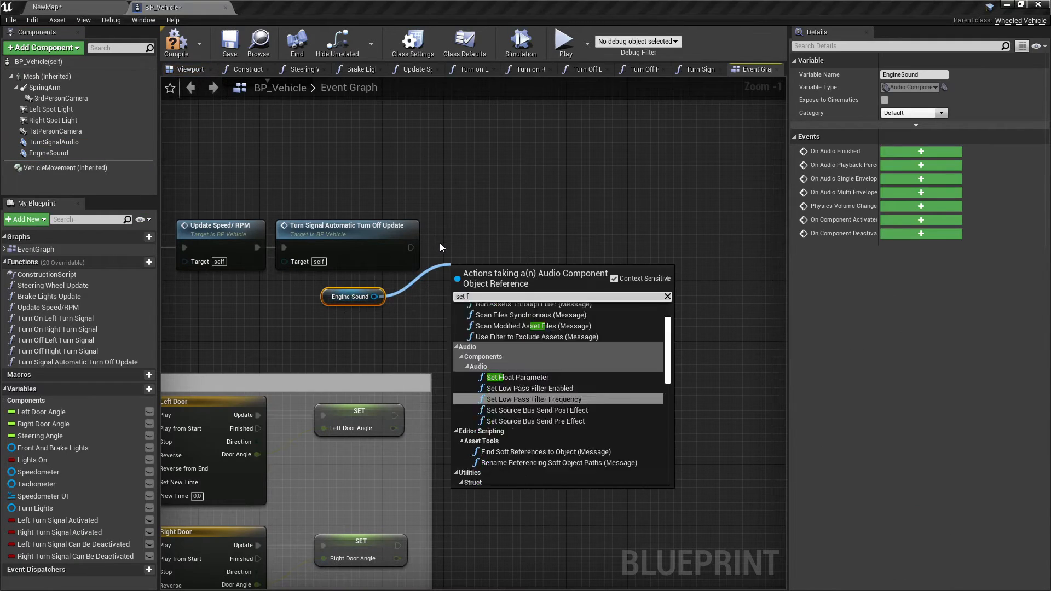
Add a Set Float Parameter call for EngineSound, then make the level view full-screen
{"action": "left_click", "coordinate": [517, 377]}
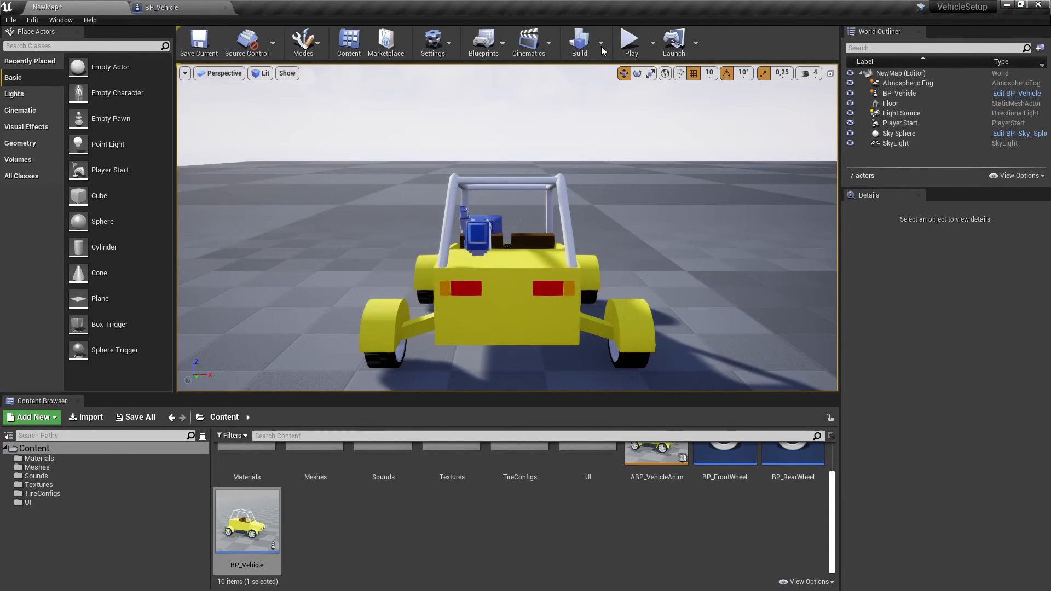
{"action": "key", "text": "F11"}
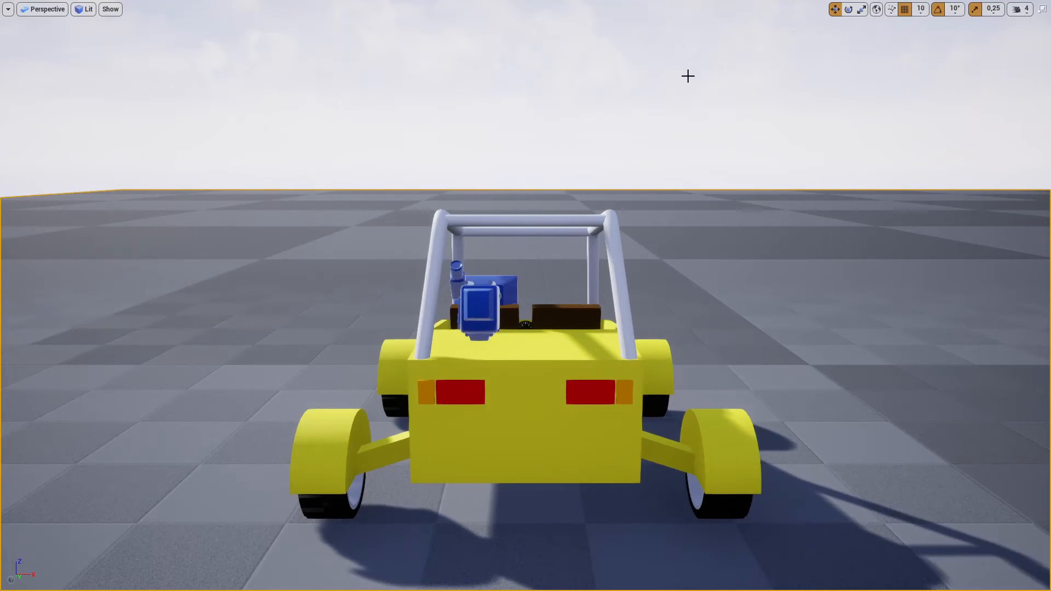